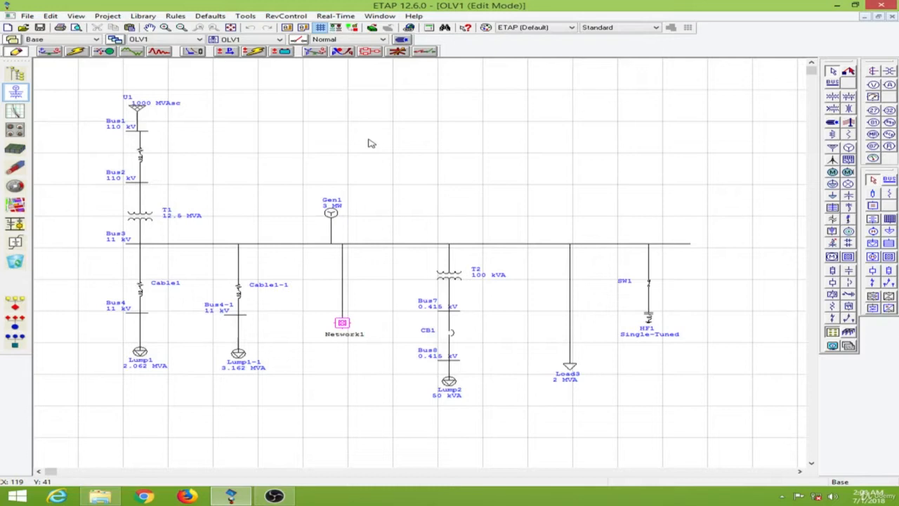
mouse_move(405, 143)
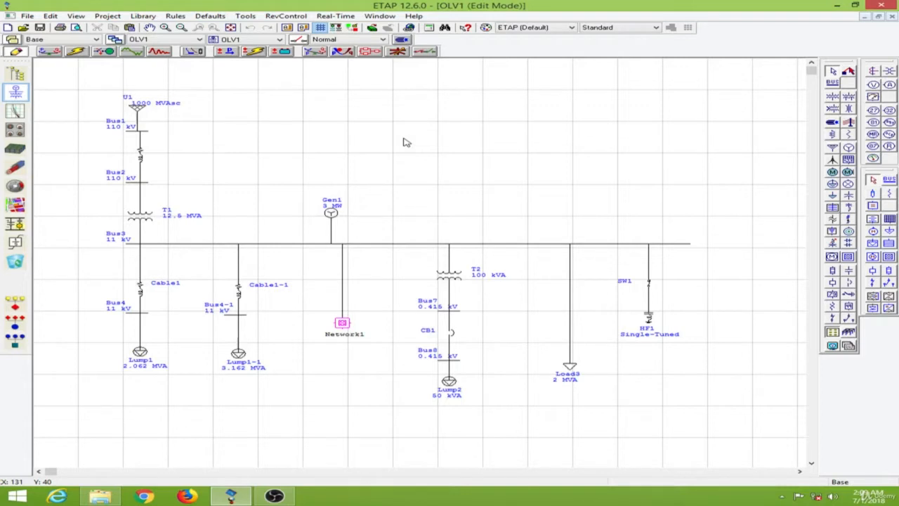
mouse_move(136, 77)
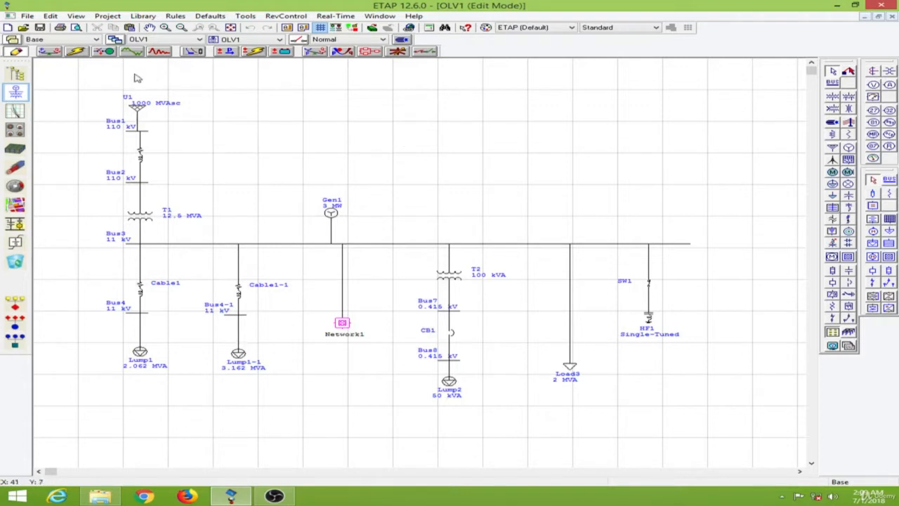
- Create the ETAP project 'Substation' with default user information and maximize its OLV1 diagram
click(8, 27)
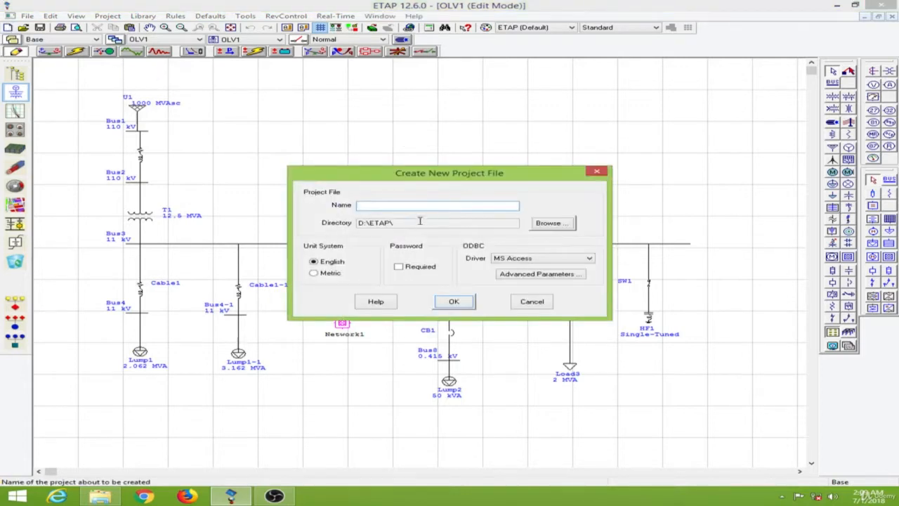
click(436, 206)
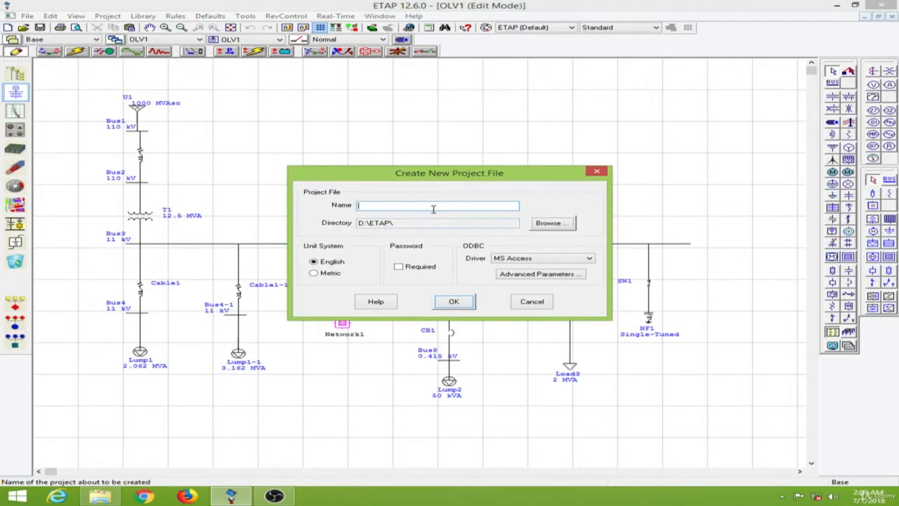
text(Su)
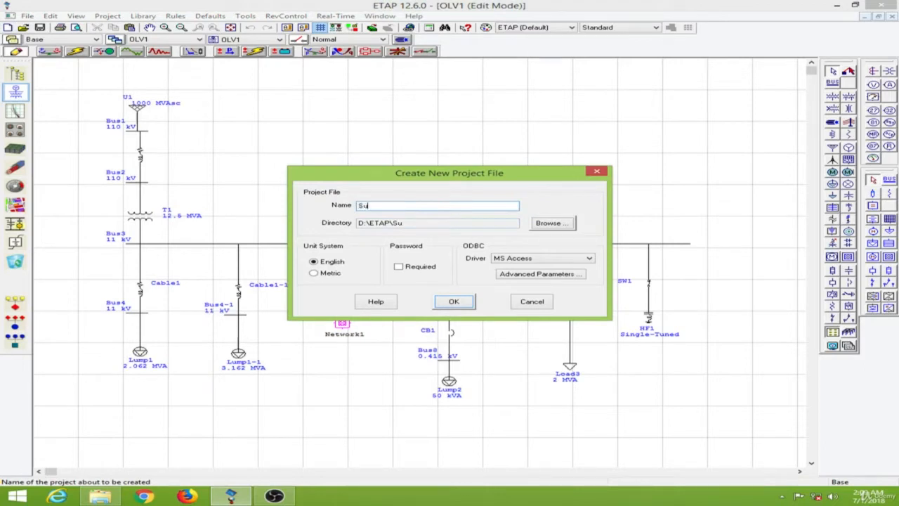
text(bstation)
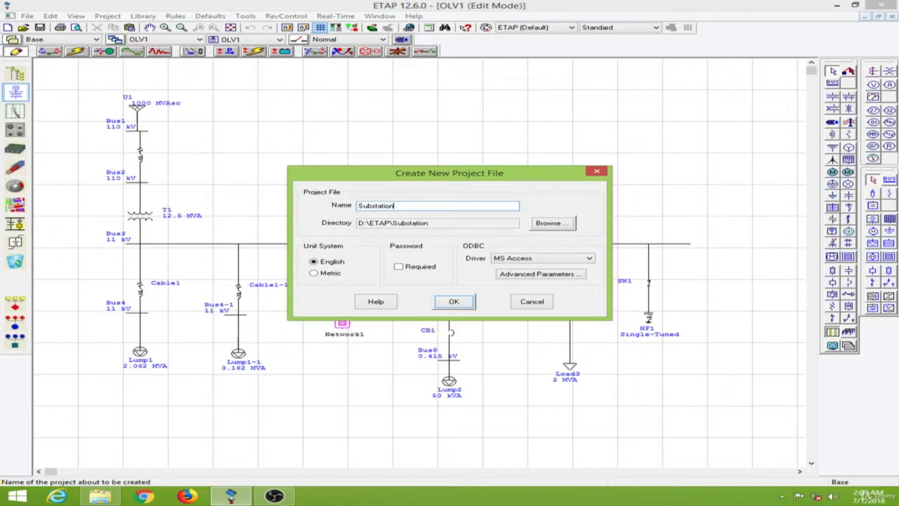
click(453, 300)
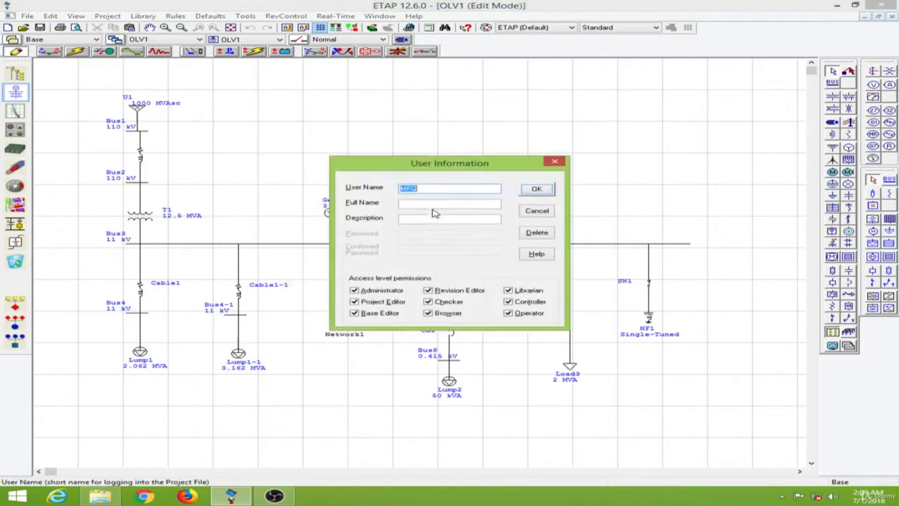
click(536, 211)
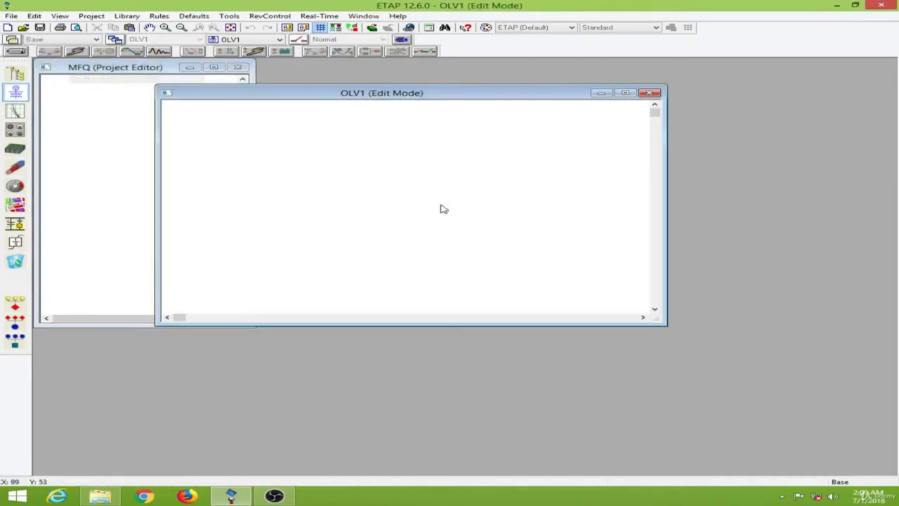
click(624, 92)
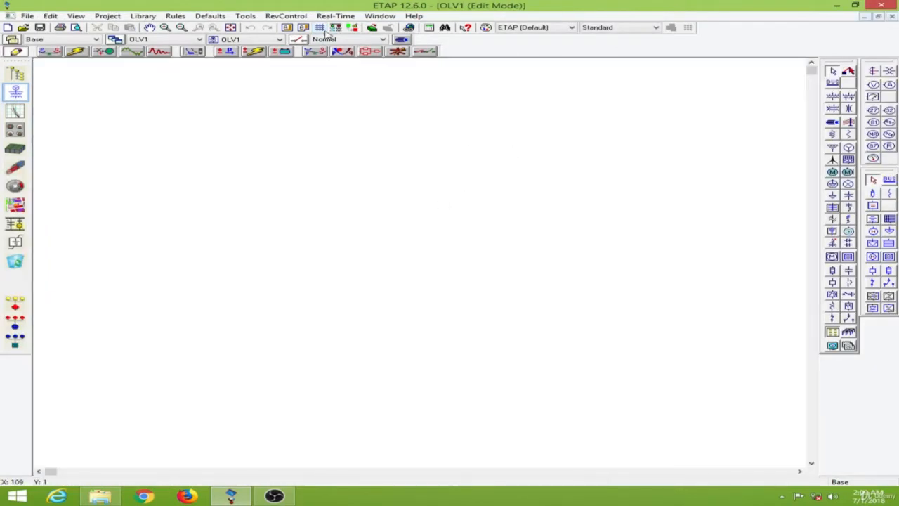
- Start placing grid, bus, transformer, cable, breaker and motor elements from the AC Edit toolbar
click(320, 27)
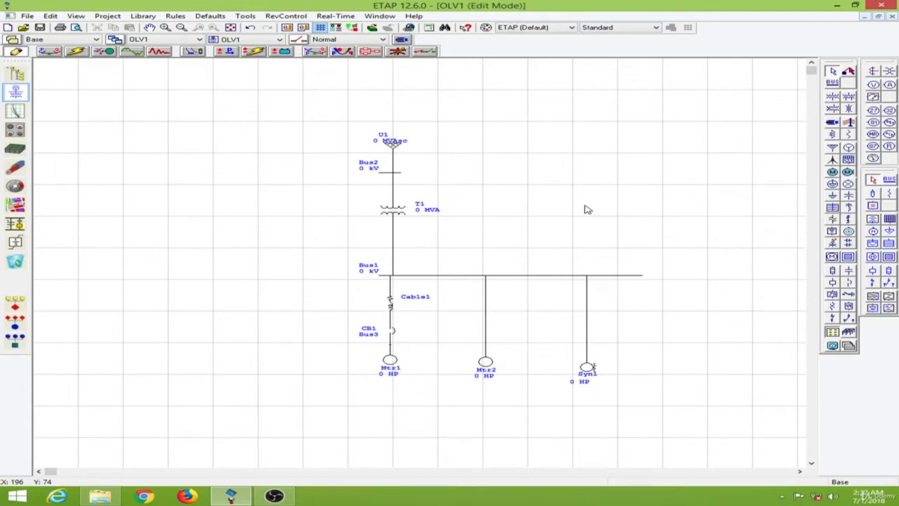
mouse_move(579, 213)
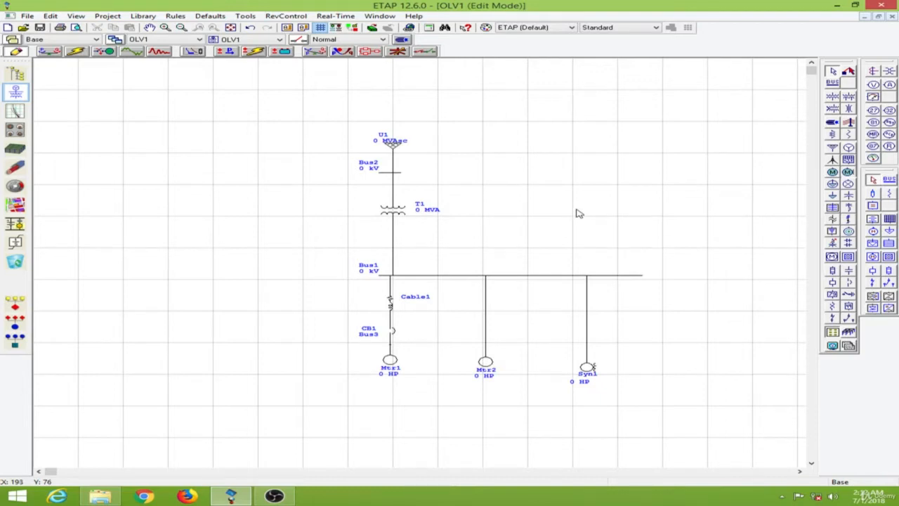
mouse_move(557, 214)
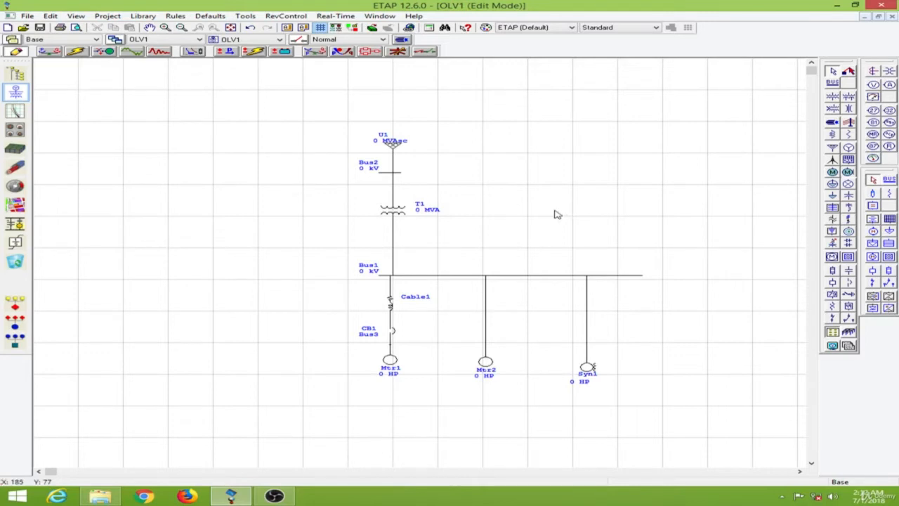
mouse_move(375, 124)
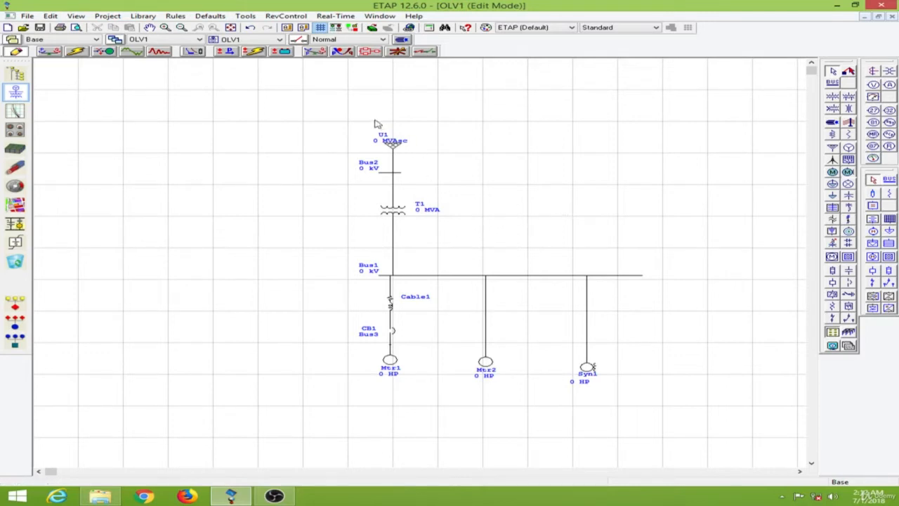
mouse_move(316, 374)
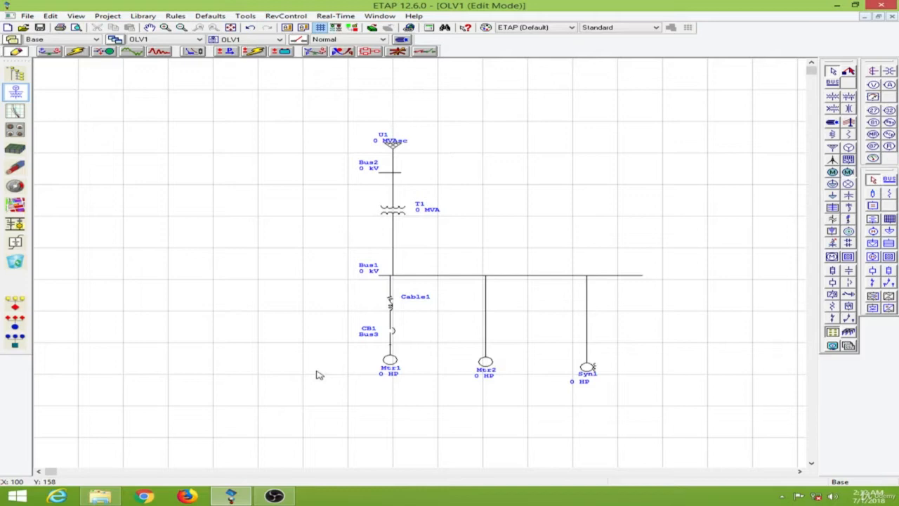
mouse_move(729, 277)
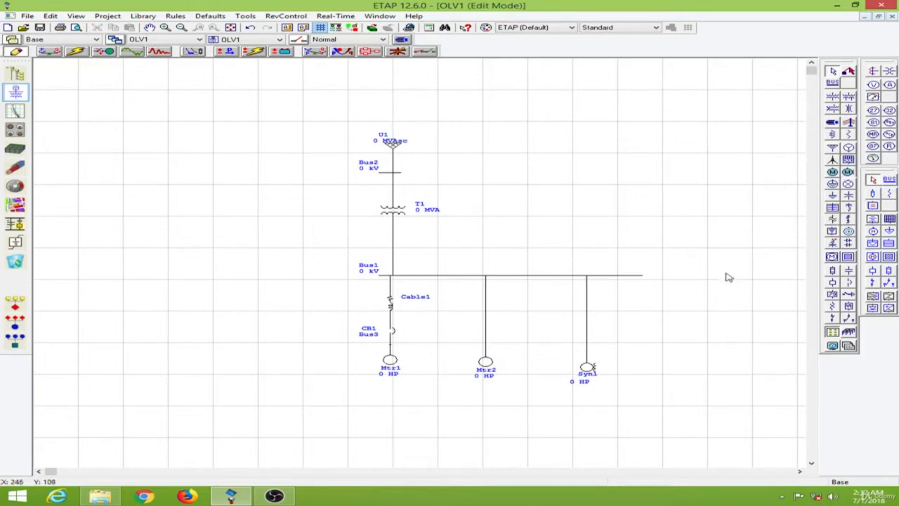
mouse_move(726, 265)
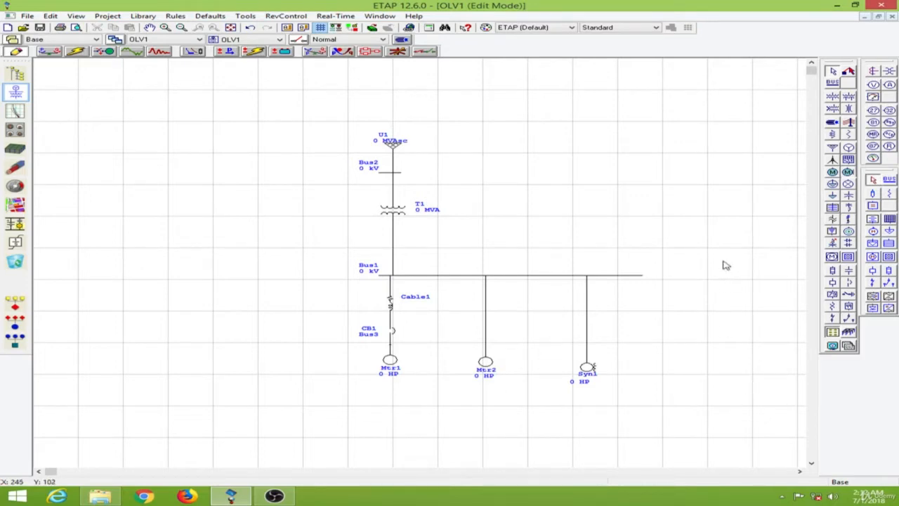
mouse_move(420, 176)
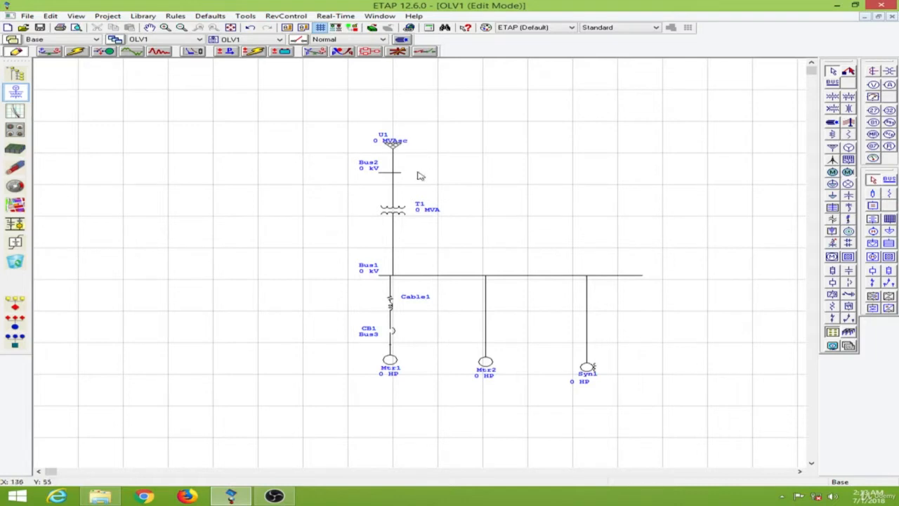
mouse_move(395, 288)
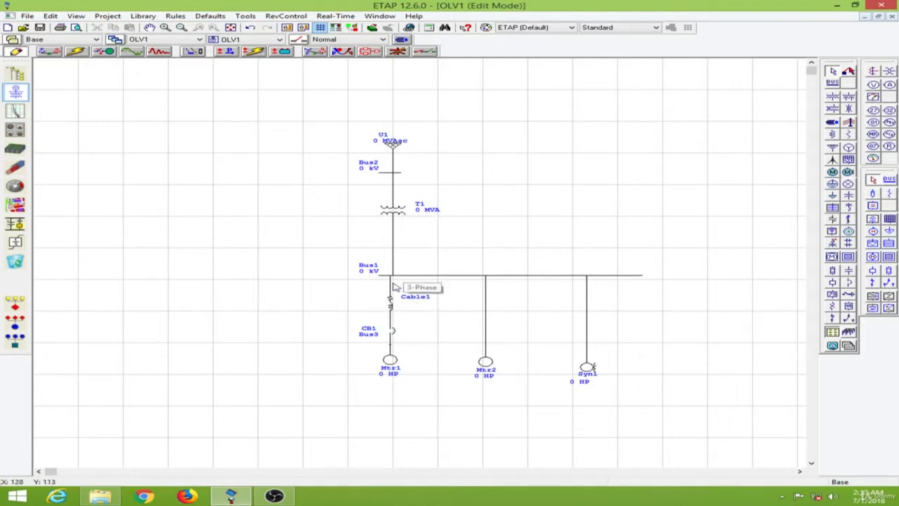
mouse_move(400, 364)
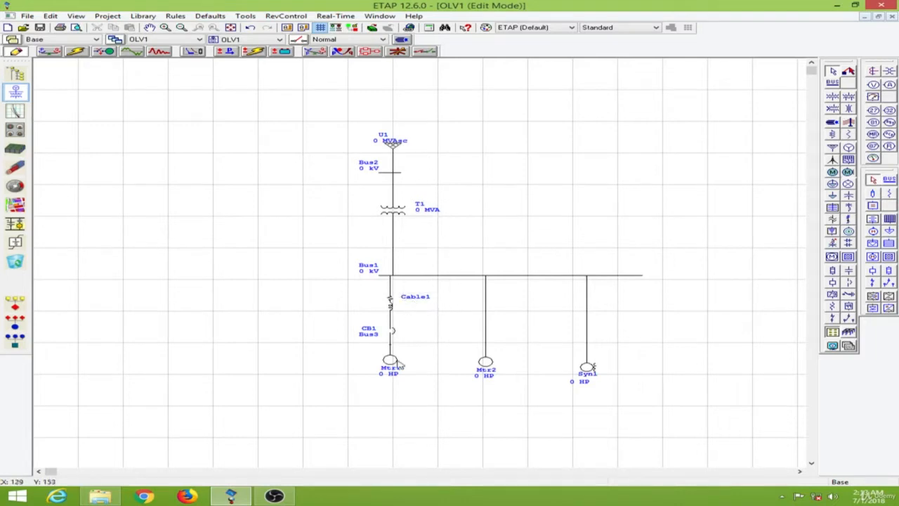
mouse_move(396, 309)
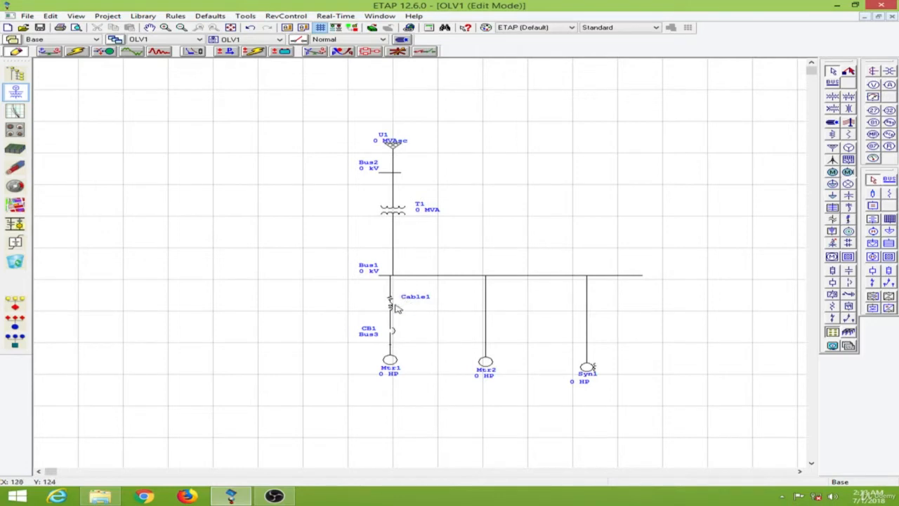
mouse_move(404, 337)
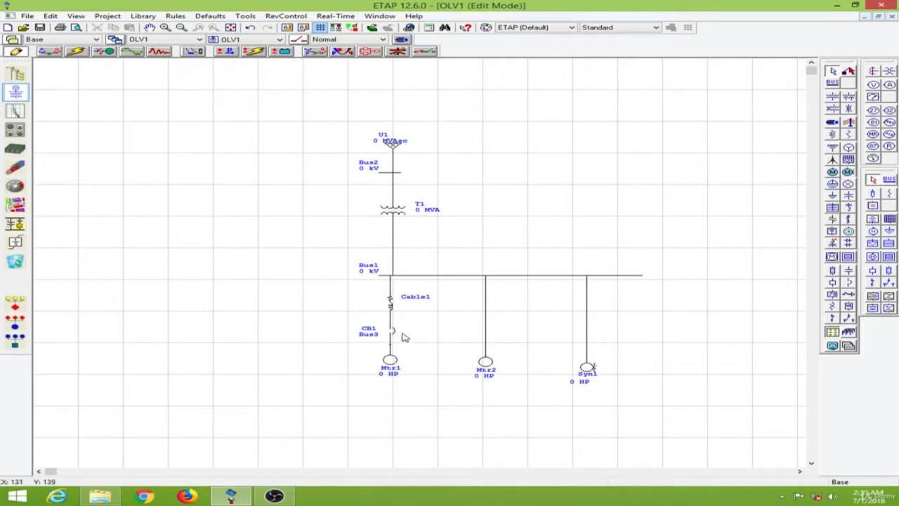
mouse_move(443, 321)
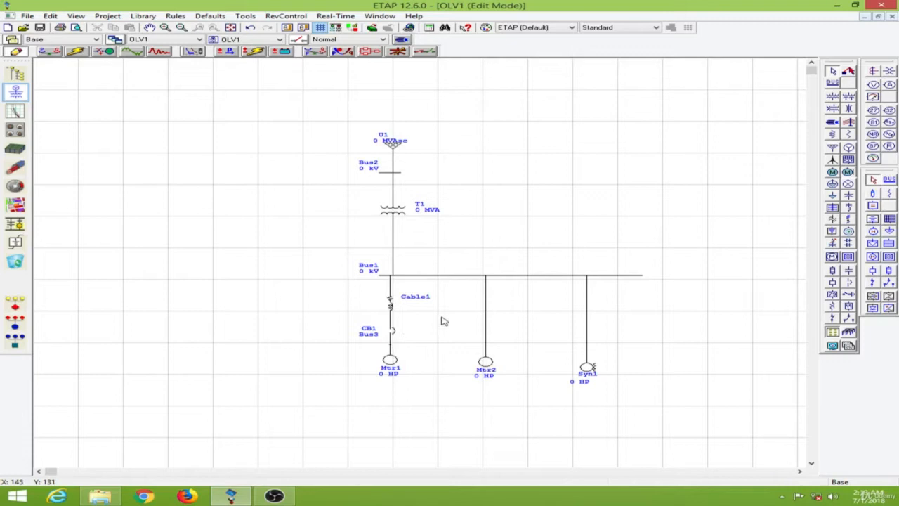
mouse_move(489, 352)
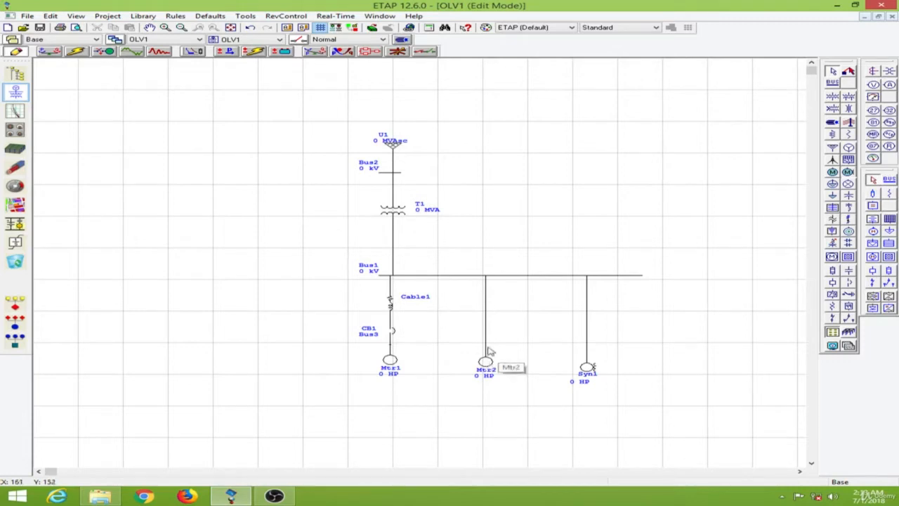
mouse_move(547, 364)
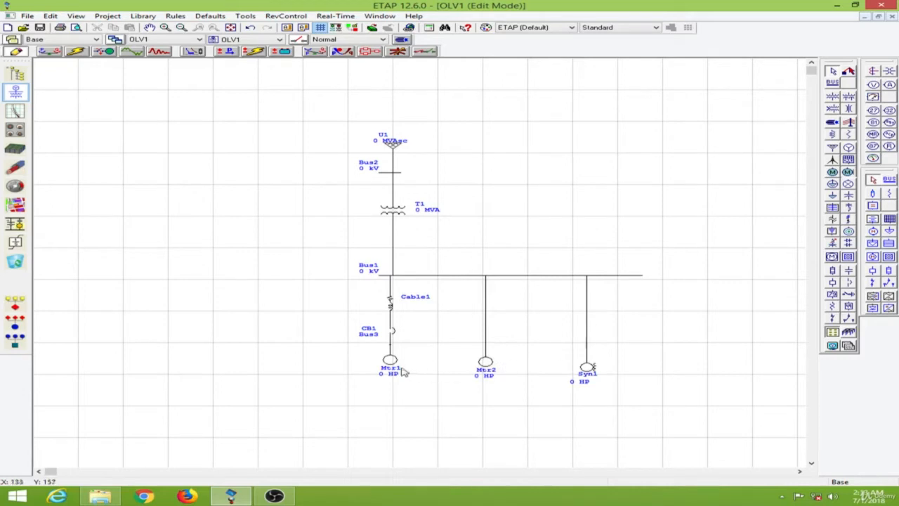
mouse_move(482, 364)
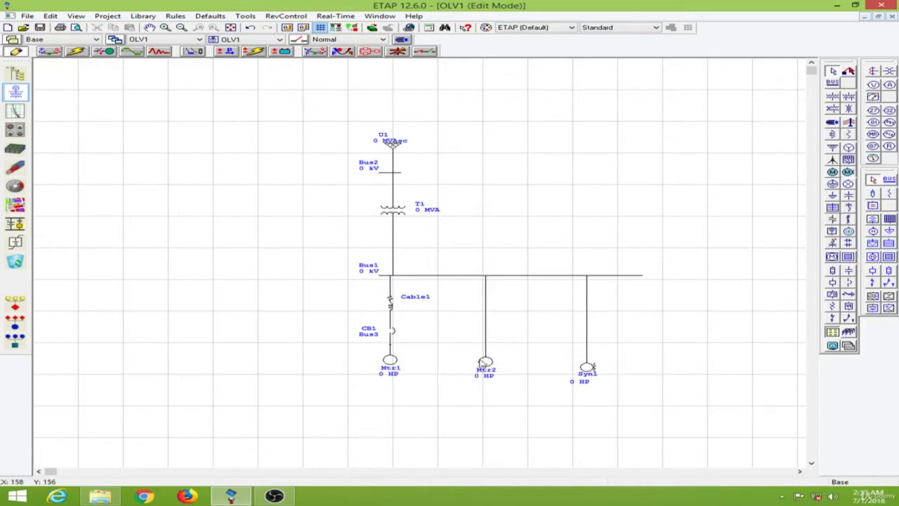
mouse_move(508, 158)
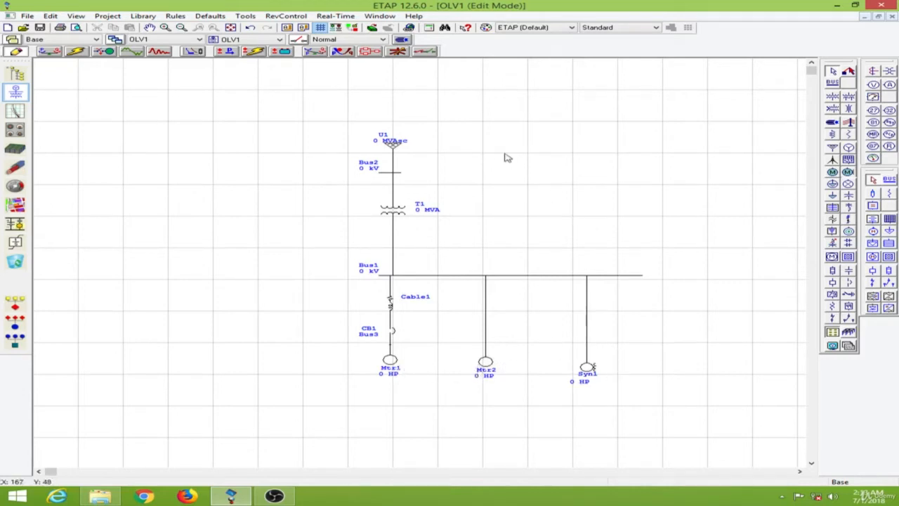
mouse_move(395, 149)
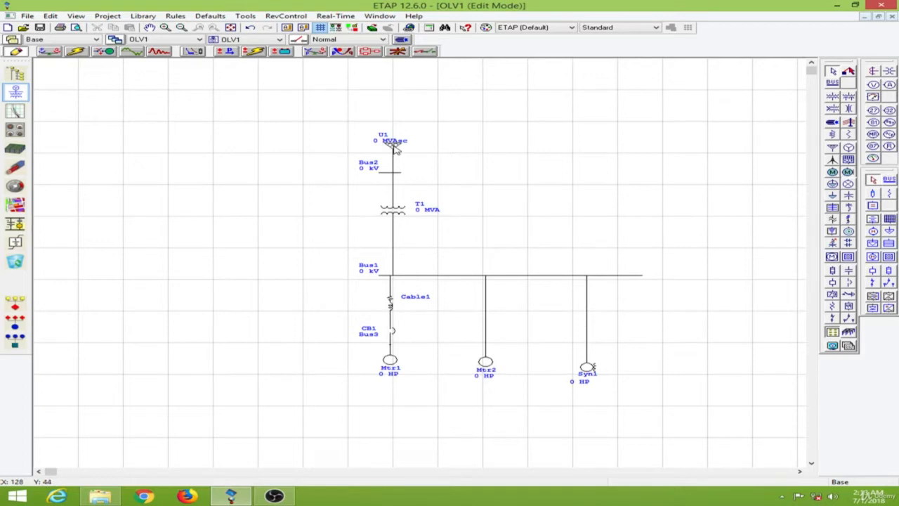
- Rate power grid U1 at 11 kV with a 9999 MVAsc three-phase short-circuit level
double_click(390, 140)
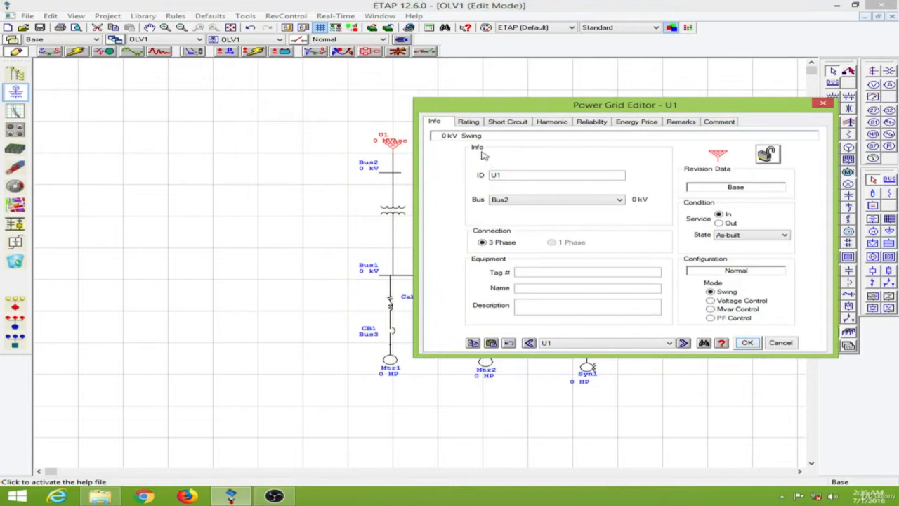
click(467, 121)
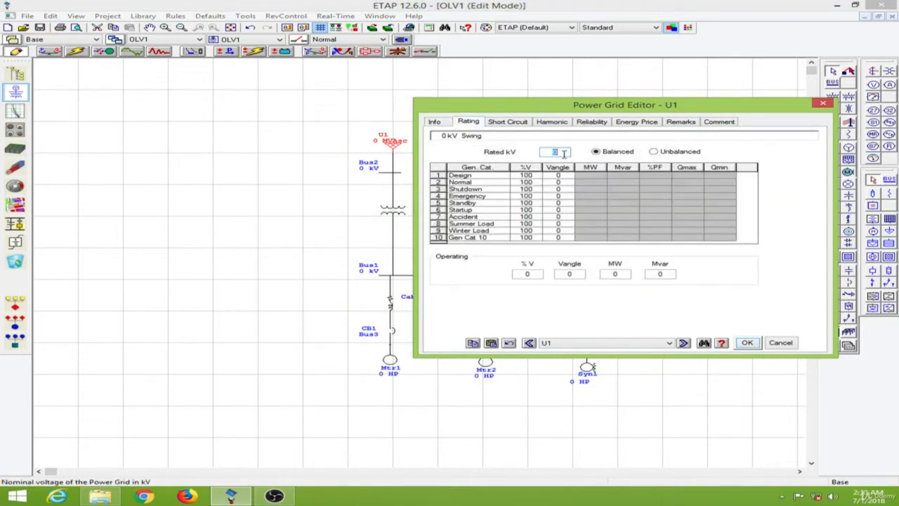
text(11)
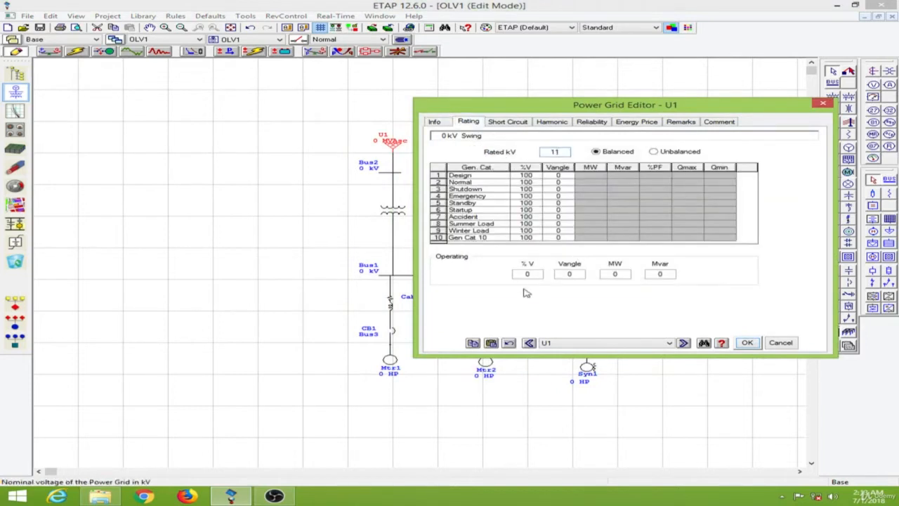
click(507, 121)
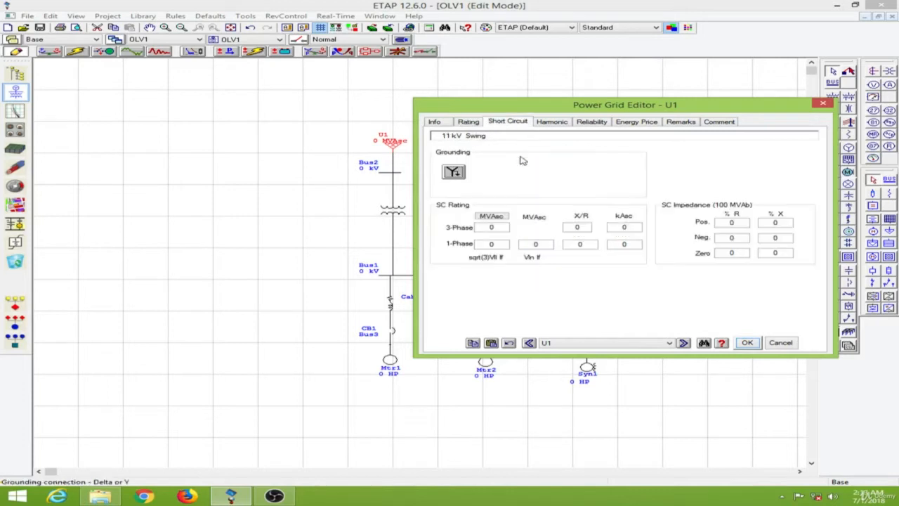
click(492, 227)
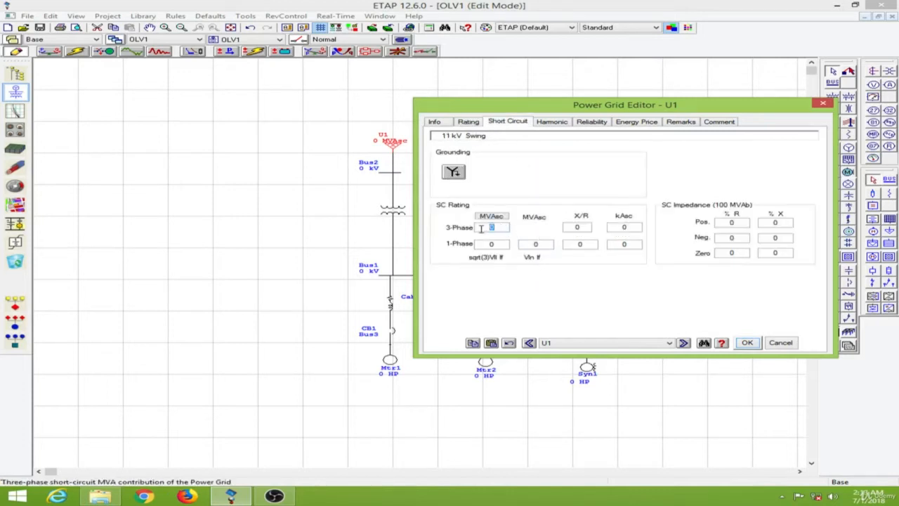
text(9999)
click(577, 227)
text(6)
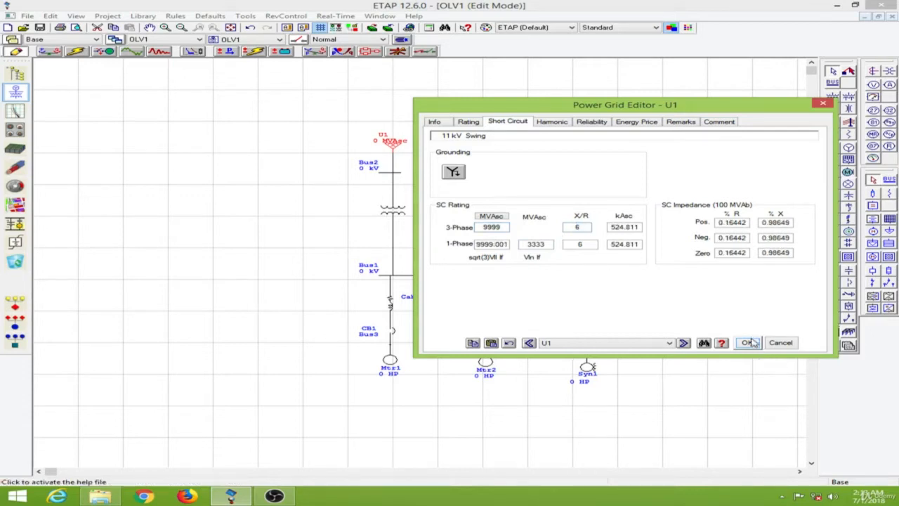
click(746, 342)
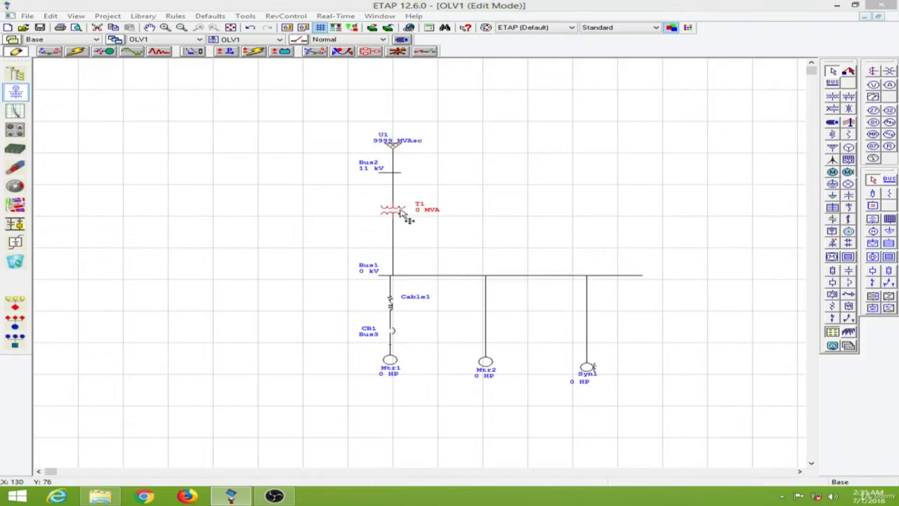
- Rate transformer T1 at 5 MVA, 0.415 kV secondary, with typical Z, X/R and no-load data
double_click(392, 210)
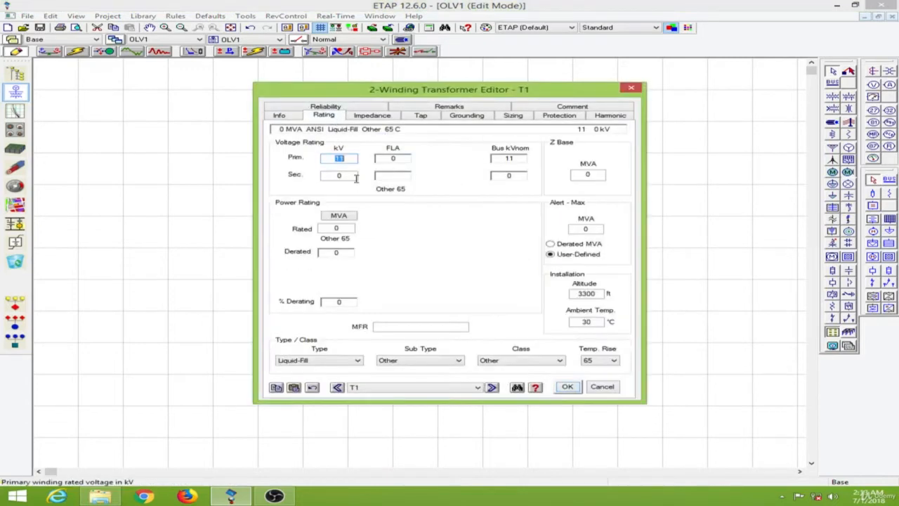
text(0.415)
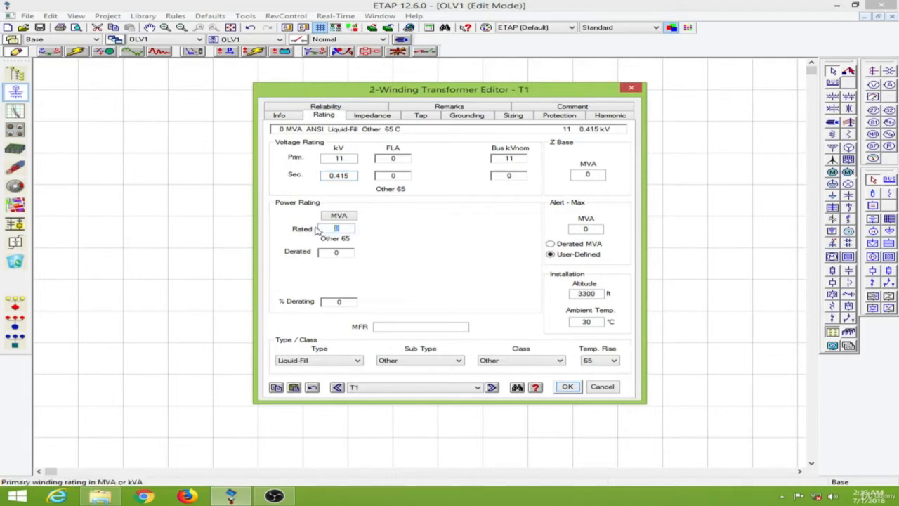
text(5)
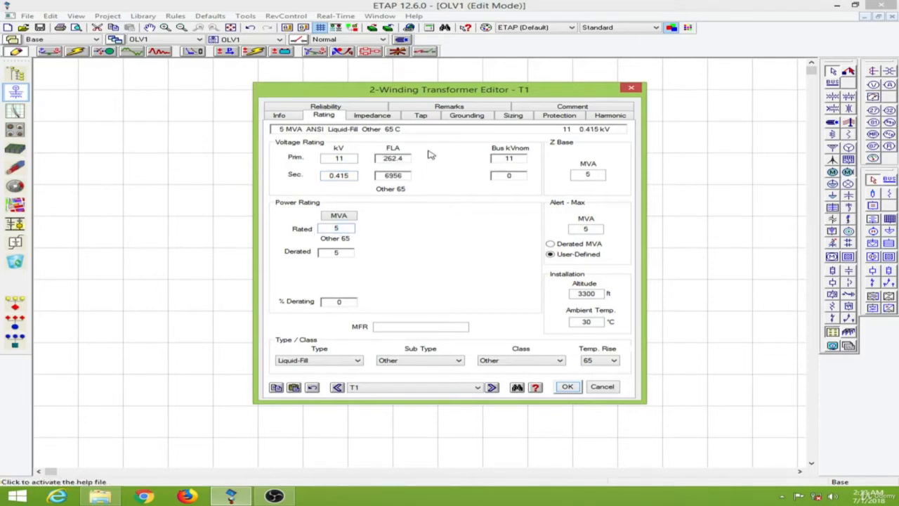
click(372, 115)
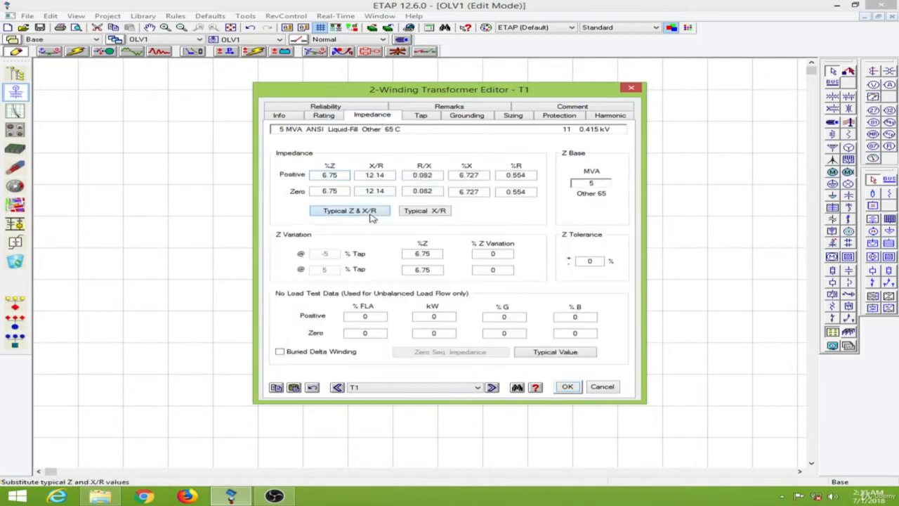
click(555, 351)
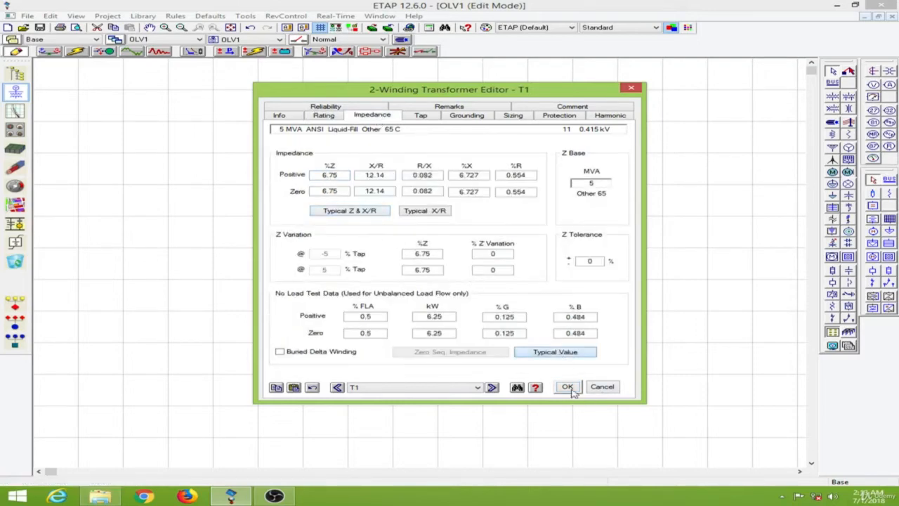
click(566, 386)
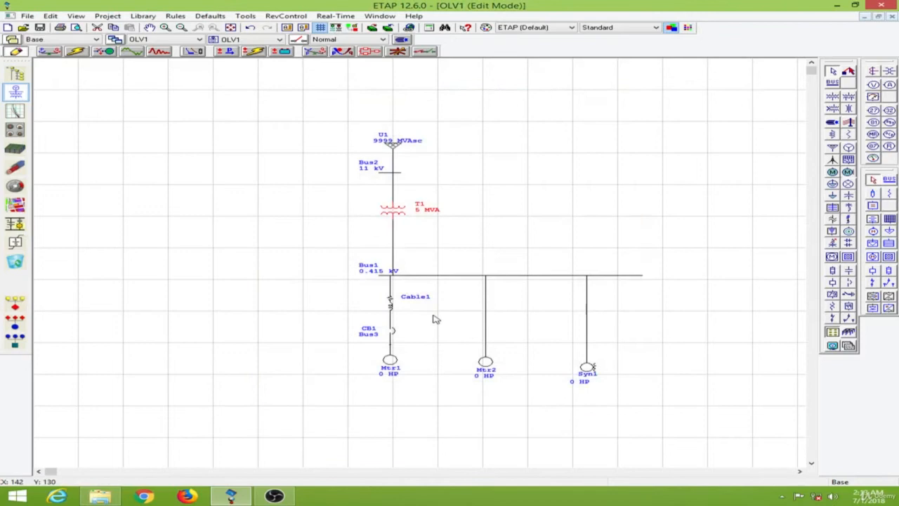
- Give motor Mtr1 a 100 HP nameplate rating with NEC typical power factor, efficiency and current
double_click(391, 361)
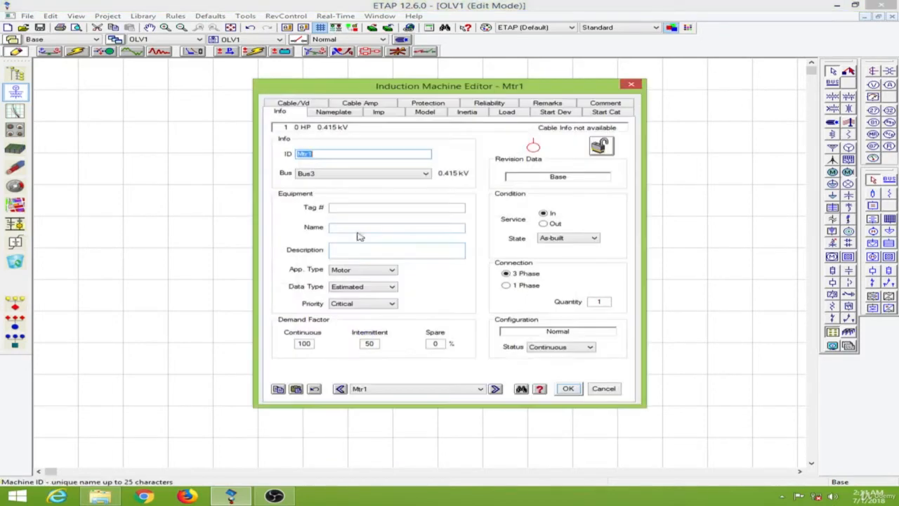
click(334, 112)
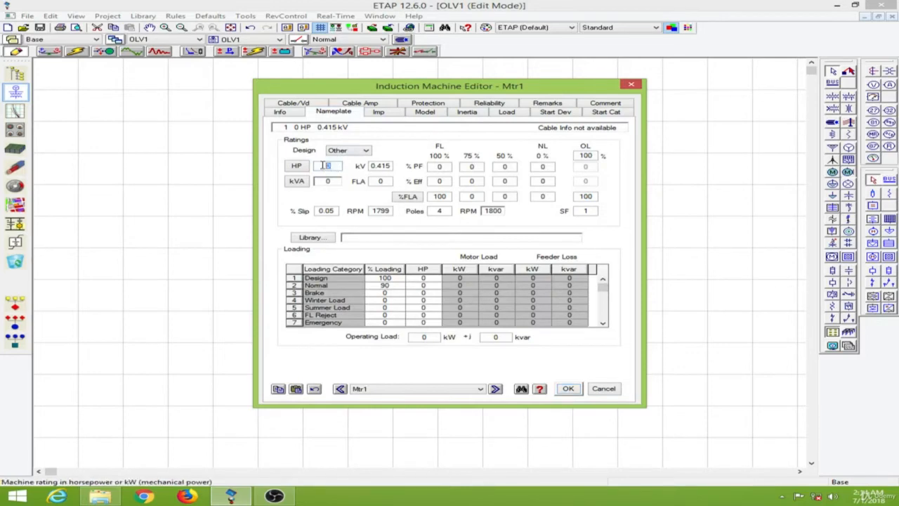
text(100)
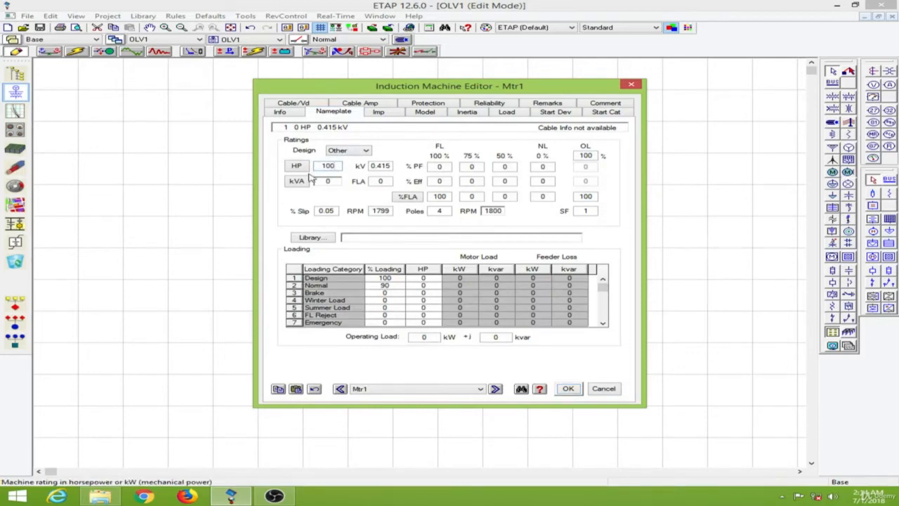
click(312, 237)
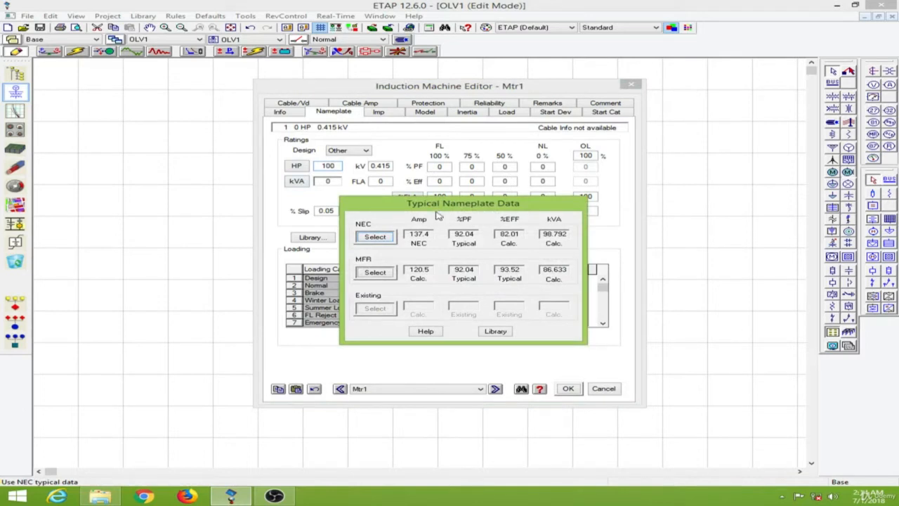
mouse_move(371, 231)
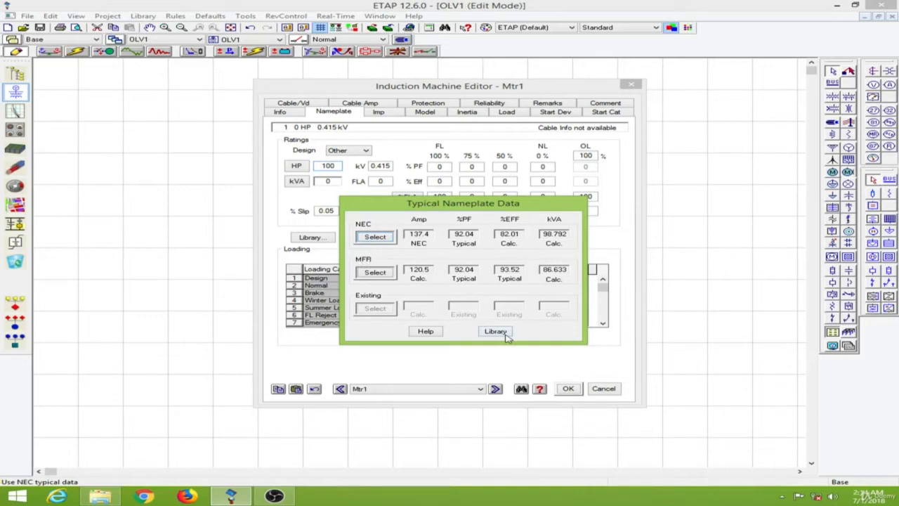
mouse_move(396, 244)
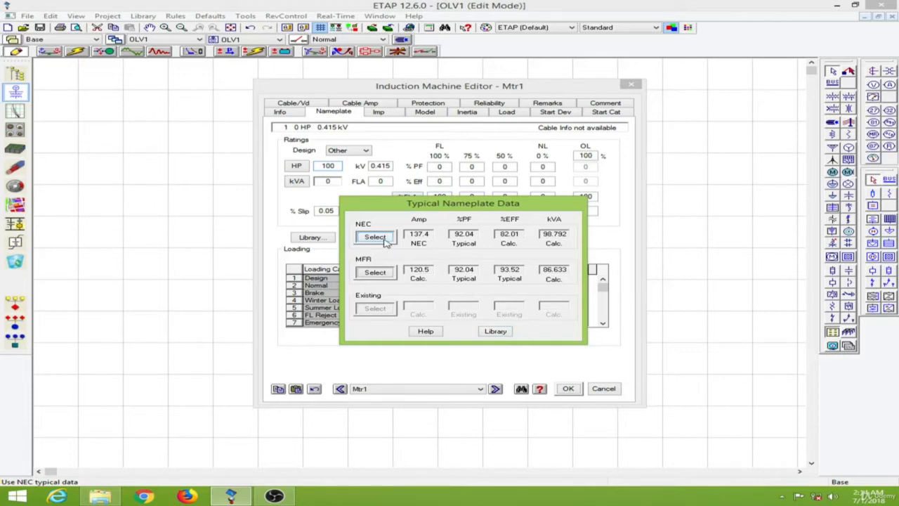
mouse_move(417, 244)
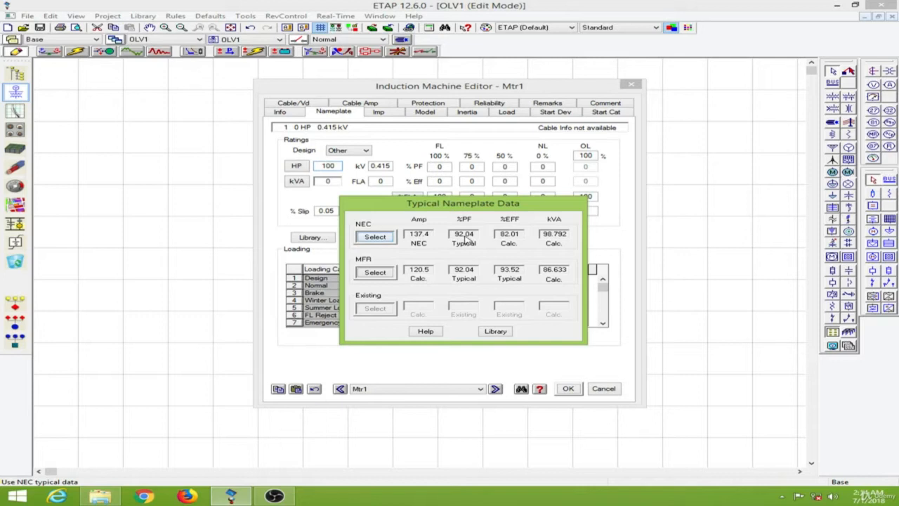
mouse_move(402, 242)
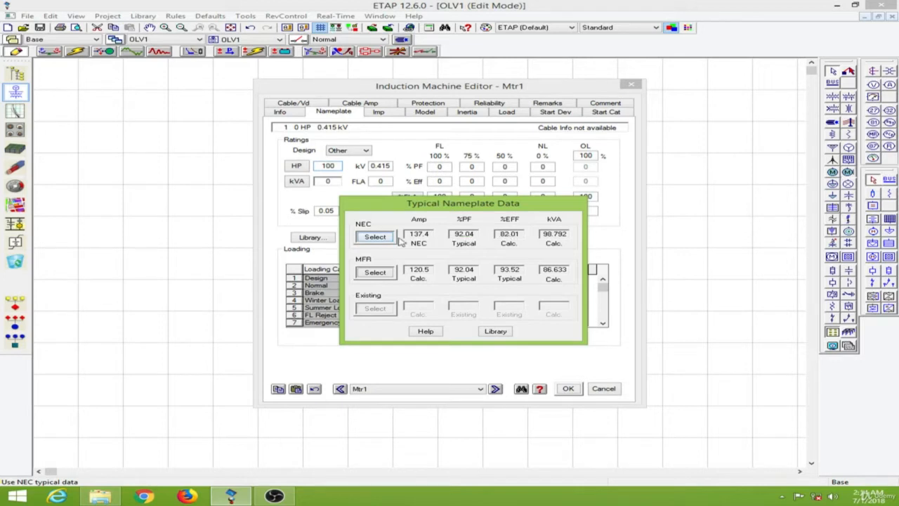
mouse_move(538, 244)
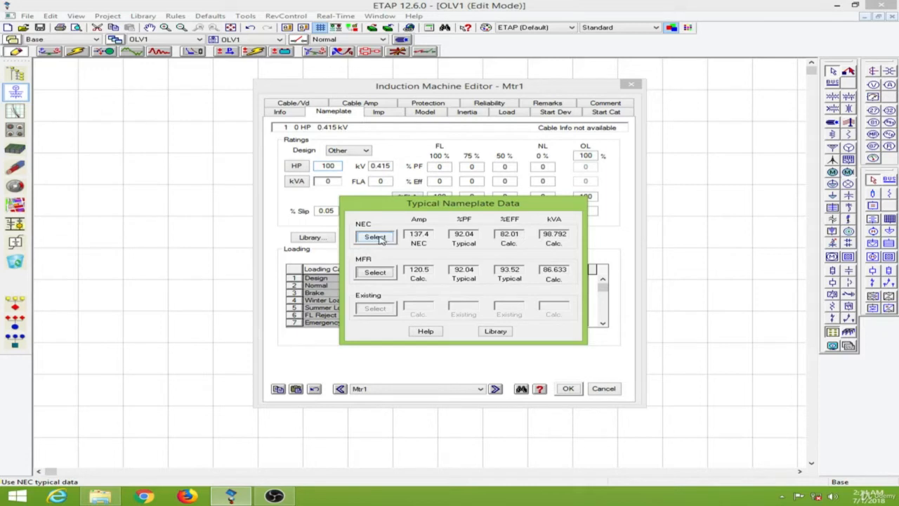
click(375, 237)
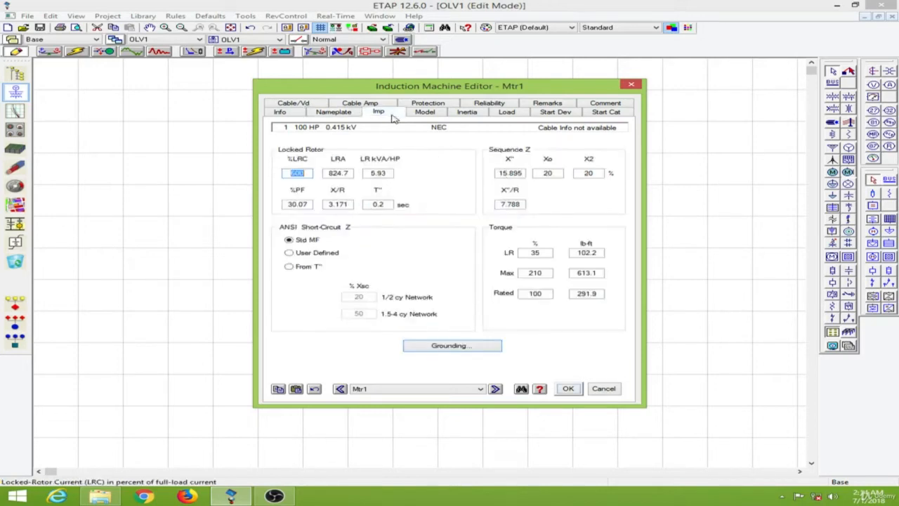
click(333, 112)
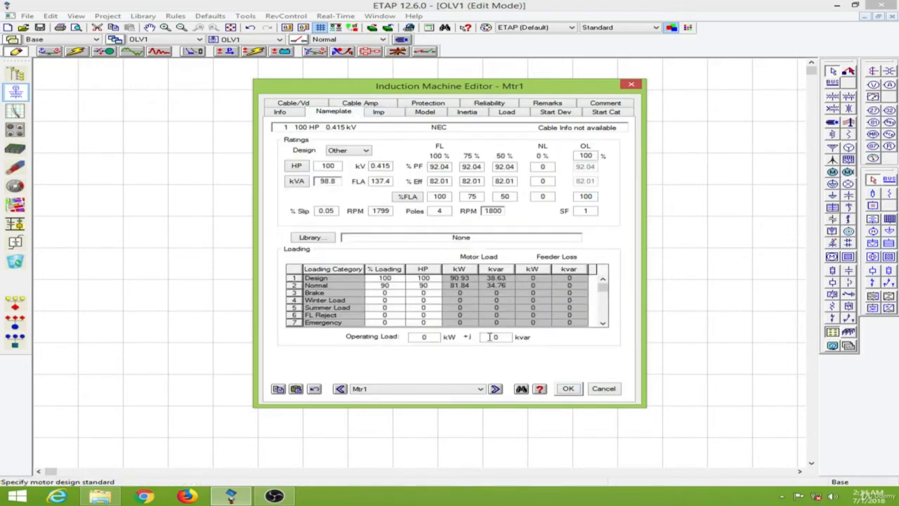
click(568, 388)
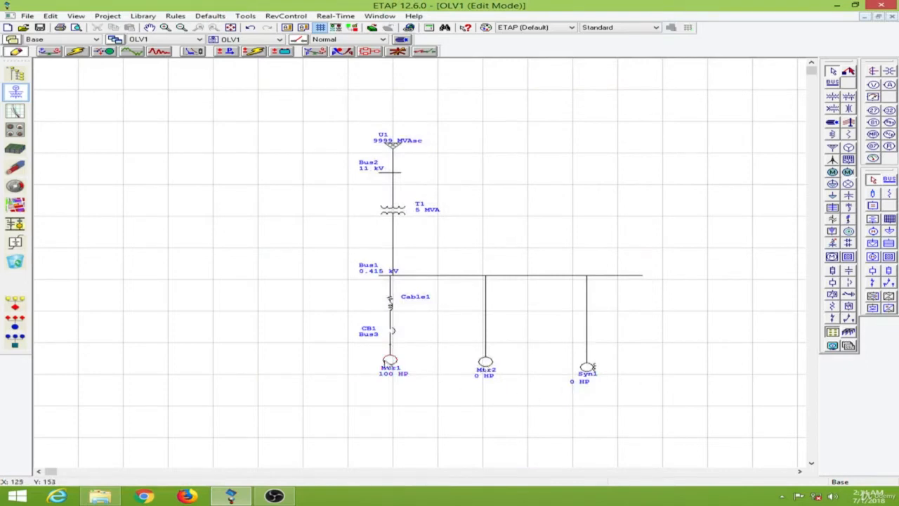
- Enter a 200 HP nameplate rating for motor Mtr2 and confirm the editor
double_click(485, 361)
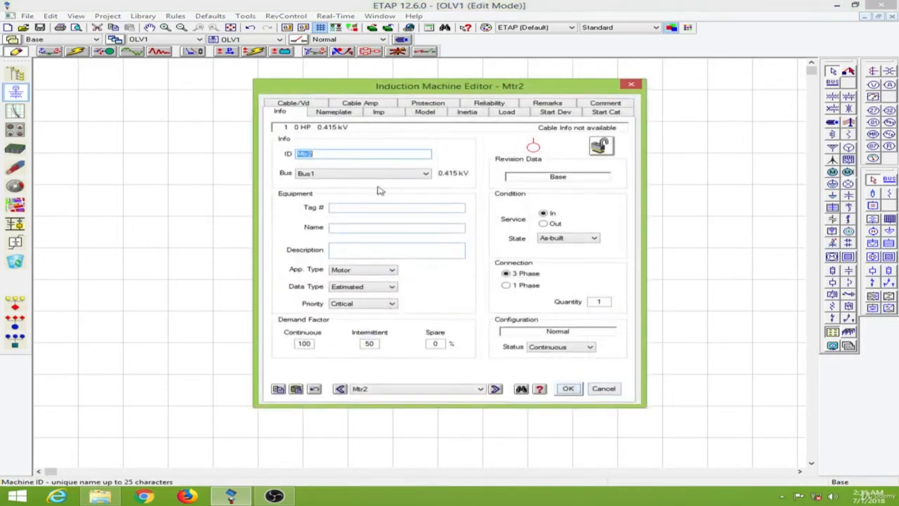
click(334, 111)
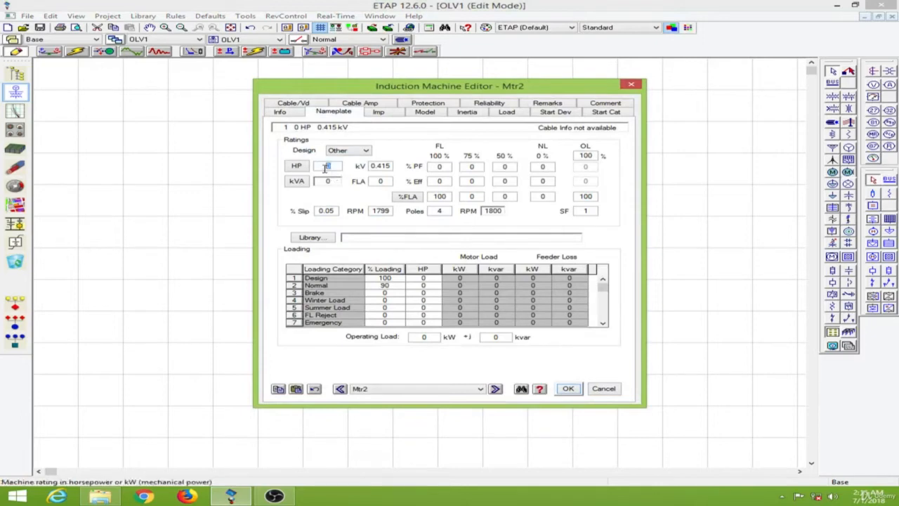
text(200)
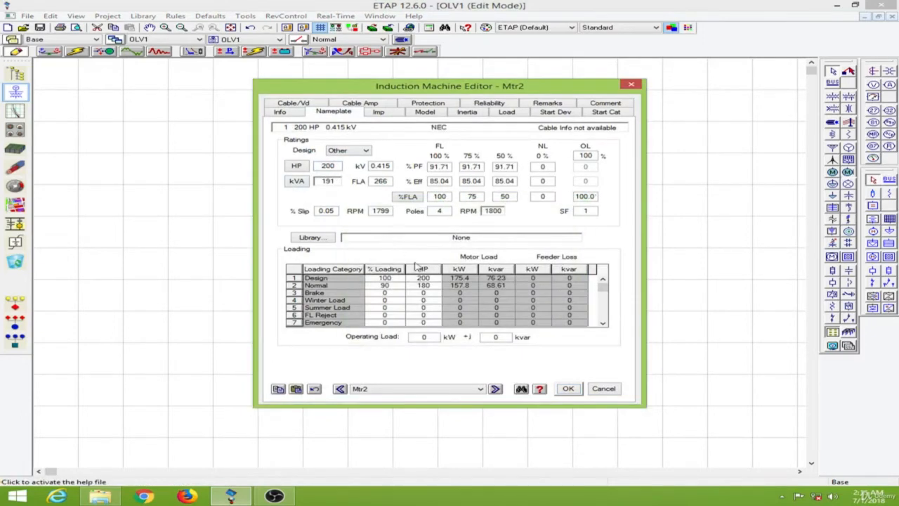
click(567, 388)
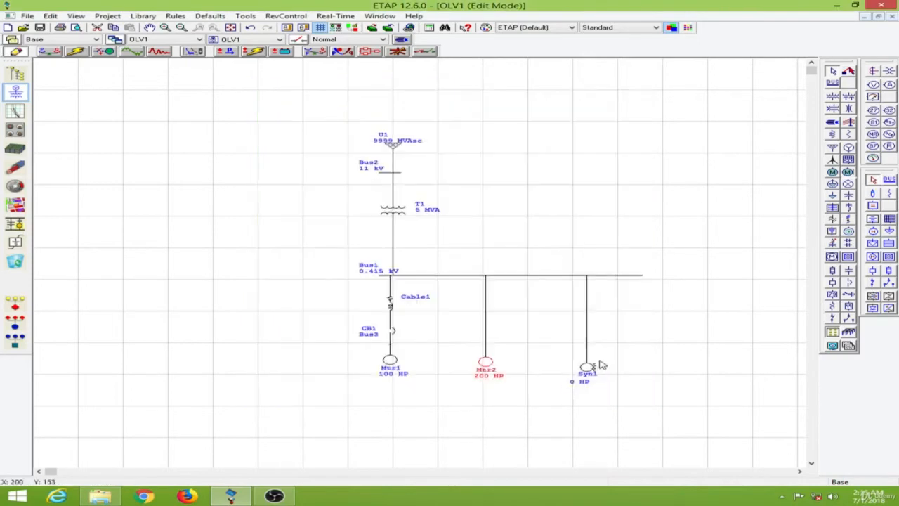
- Apply typical 200 HP nameplate data to synchronous motor Syn1 and confirm
double_click(587, 365)
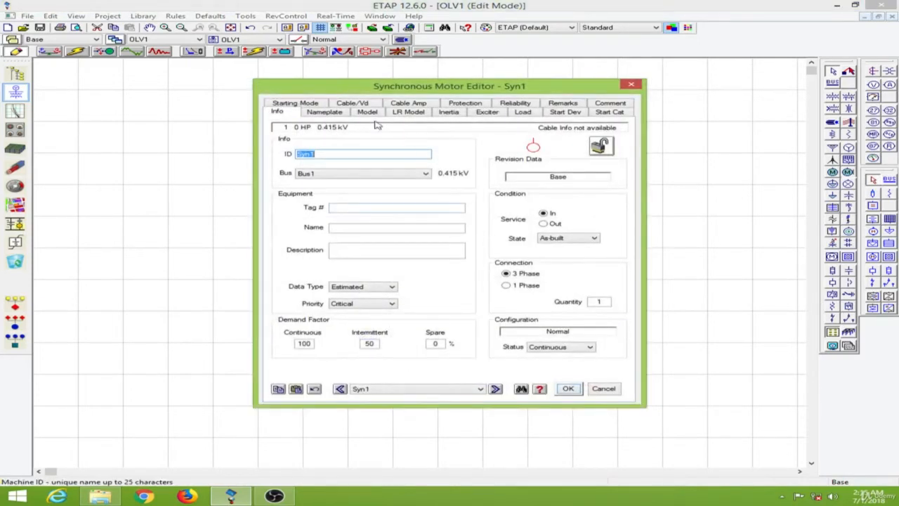
click(324, 111)
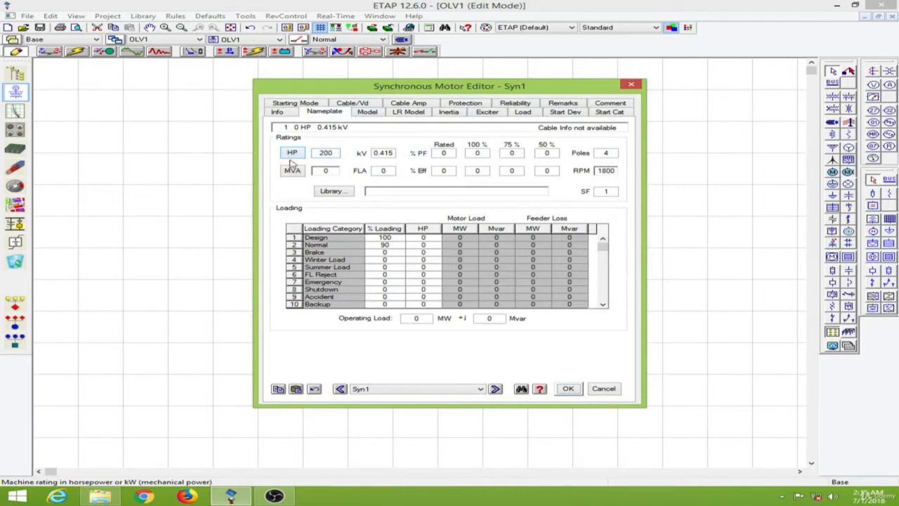
click(333, 191)
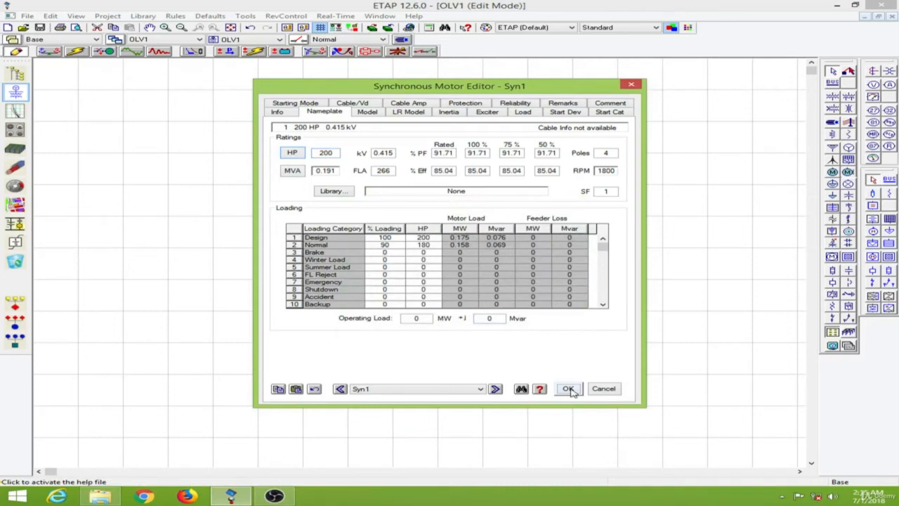
click(568, 388)
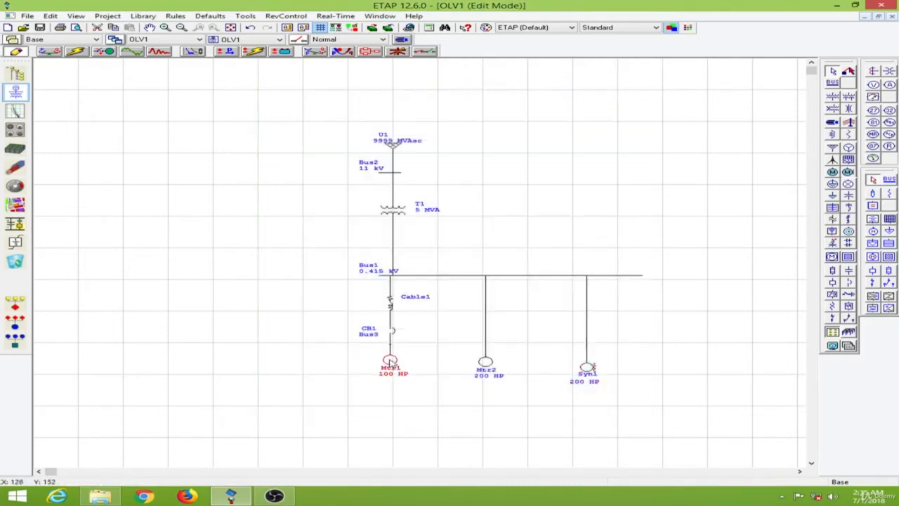
- Reopen Mtr1's editor to review its 100 HP ratings of 98.8 kVA and 137.4 A
double_click(389, 360)
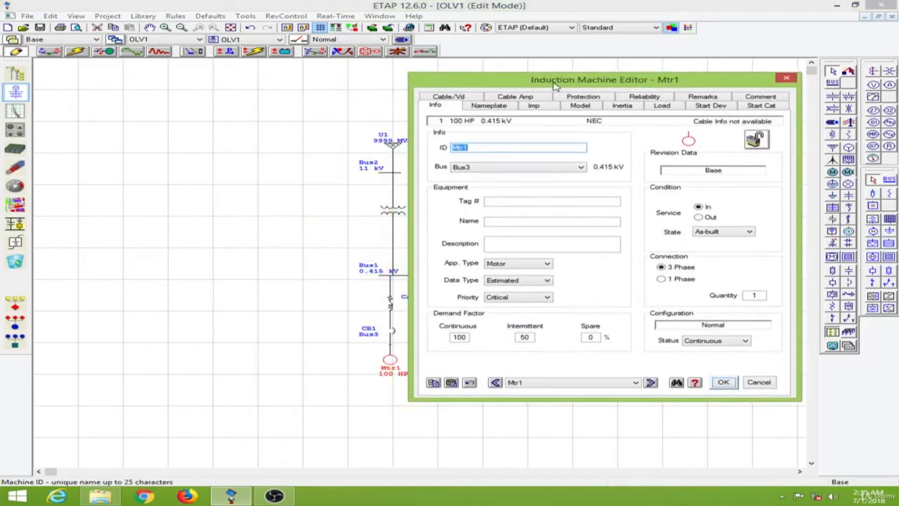
click(489, 105)
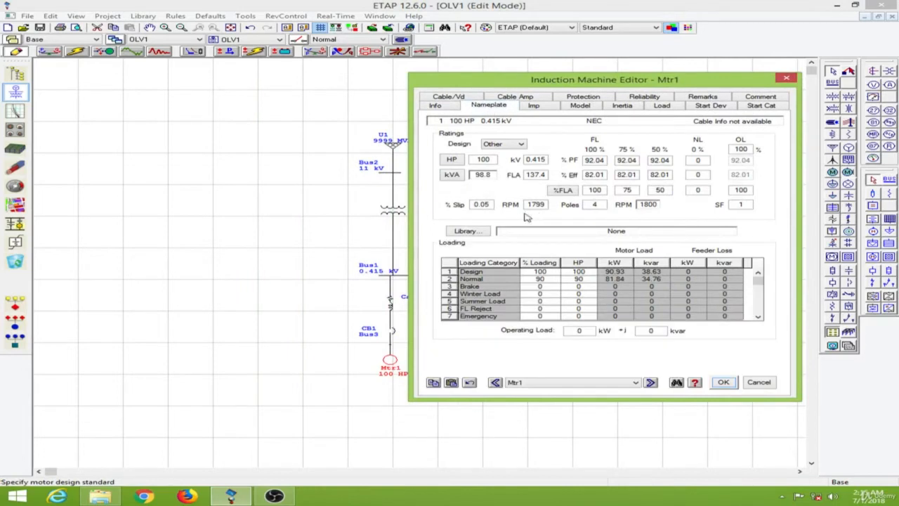
mouse_move(463, 210)
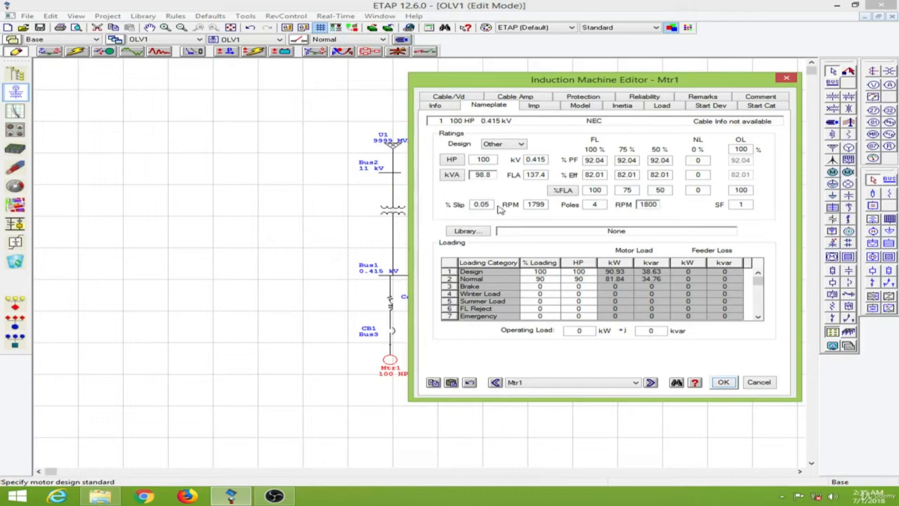
mouse_move(583, 205)
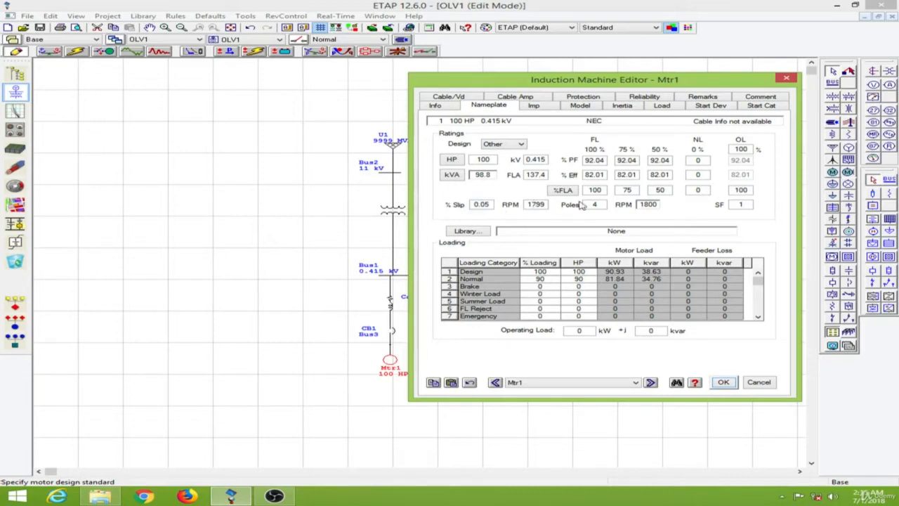
mouse_move(620, 204)
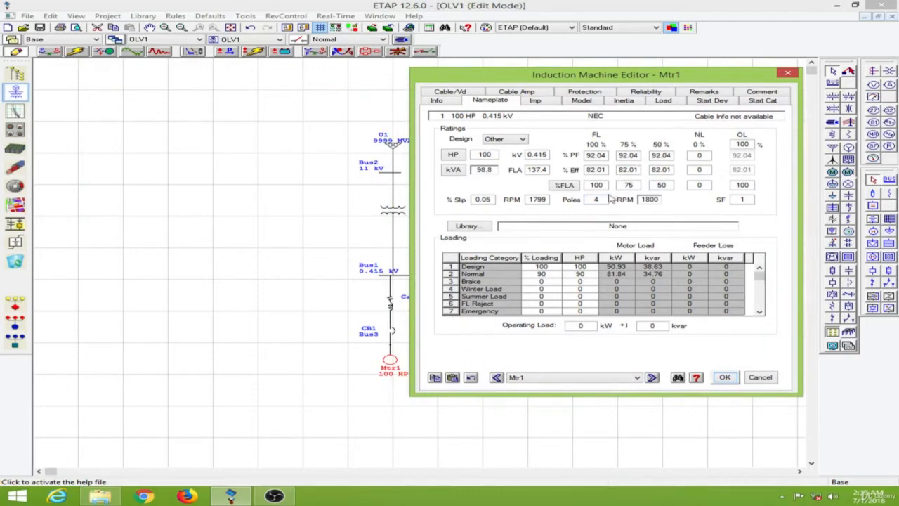
mouse_move(712, 209)
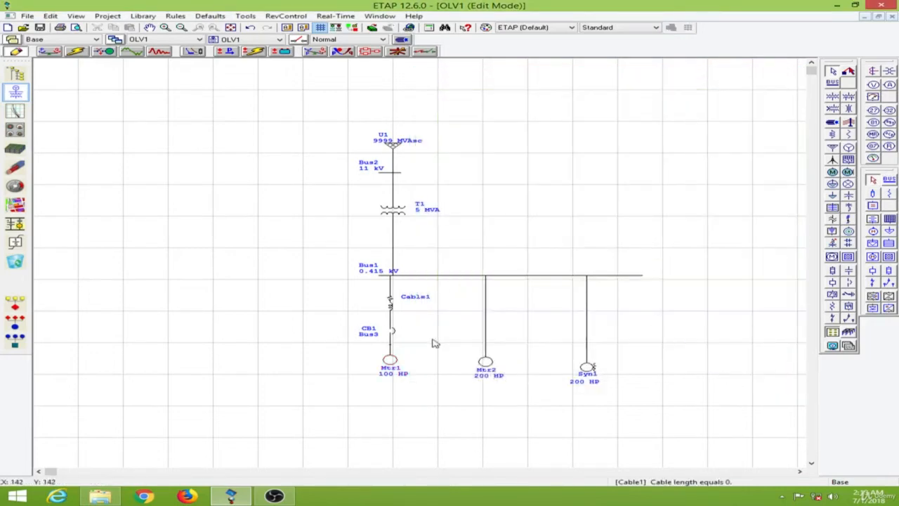
mouse_move(399, 304)
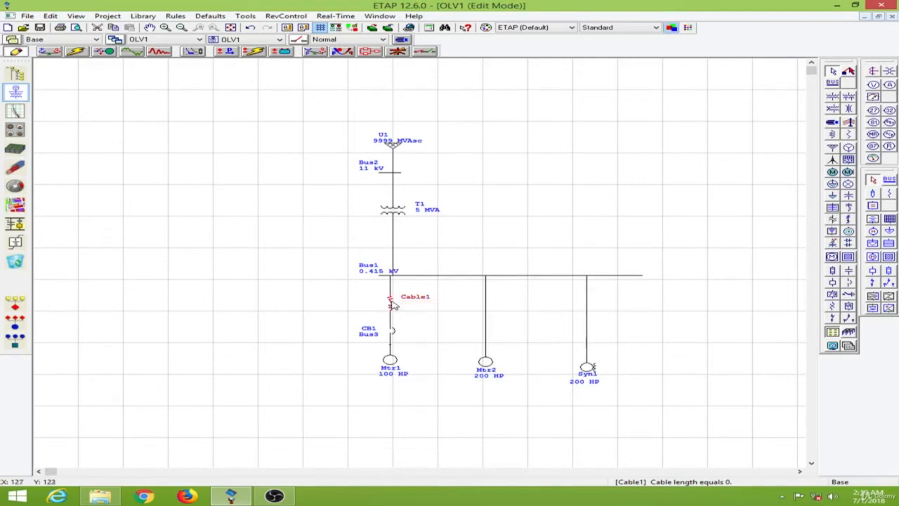
- Assign Cable1 the ICEA 0.6 kV 3/C aluminium rubber-insulated 350 kcmil library cable
double_click(390, 301)
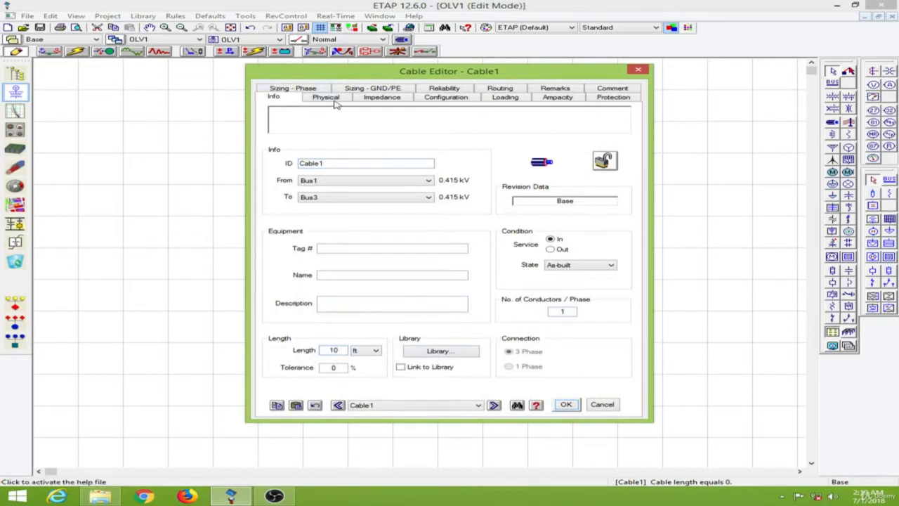
click(326, 97)
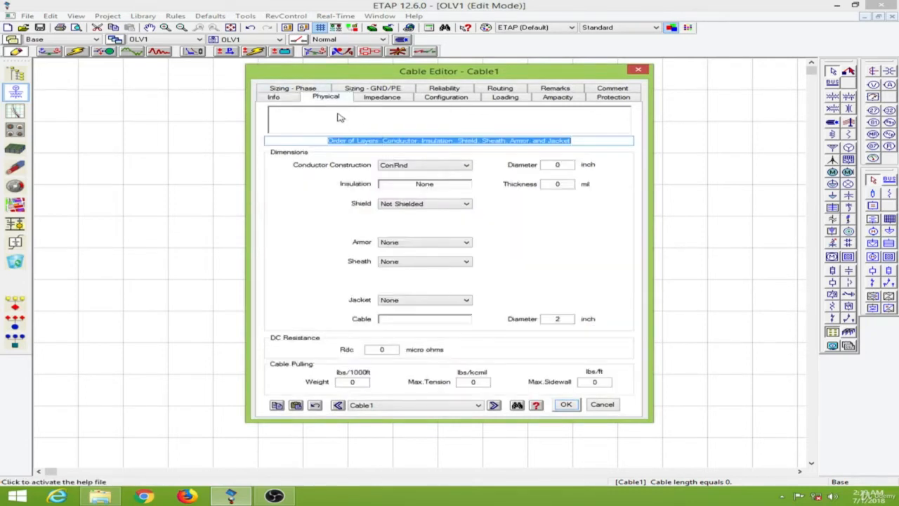
click(273, 96)
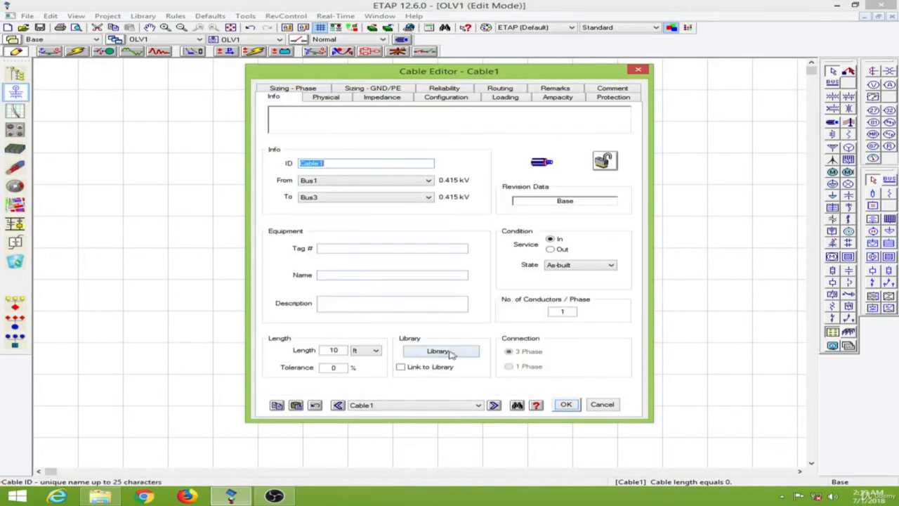
click(441, 350)
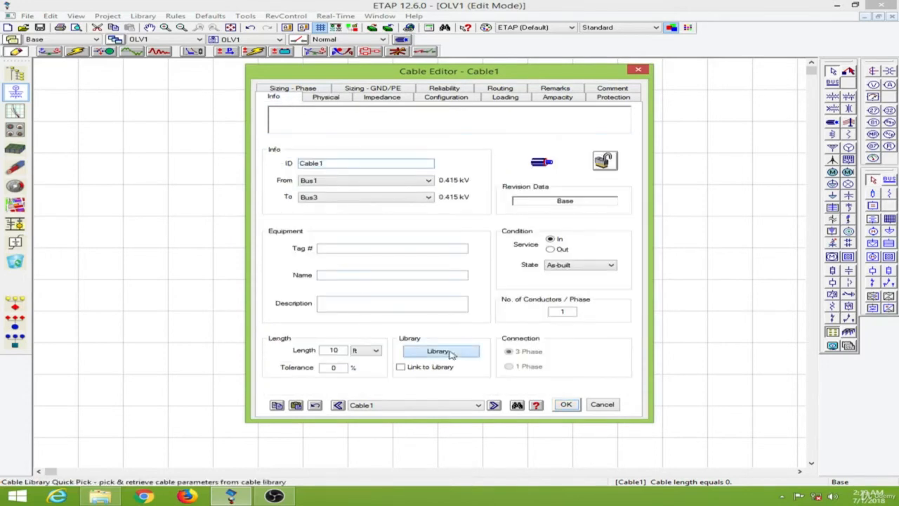
click(438, 350)
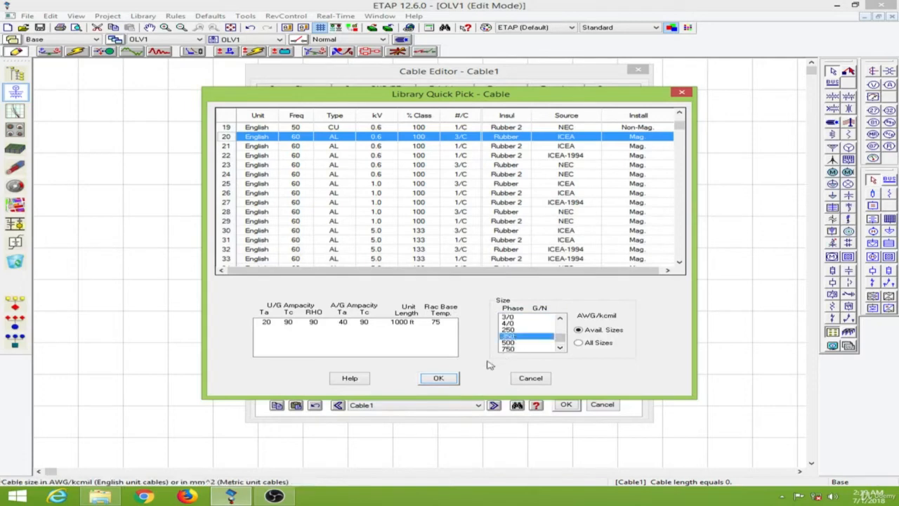
click(438, 378)
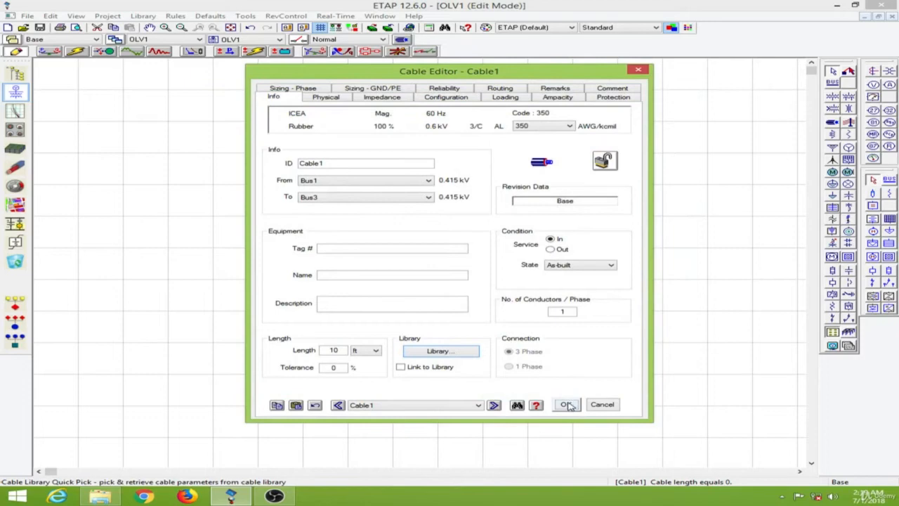
click(566, 404)
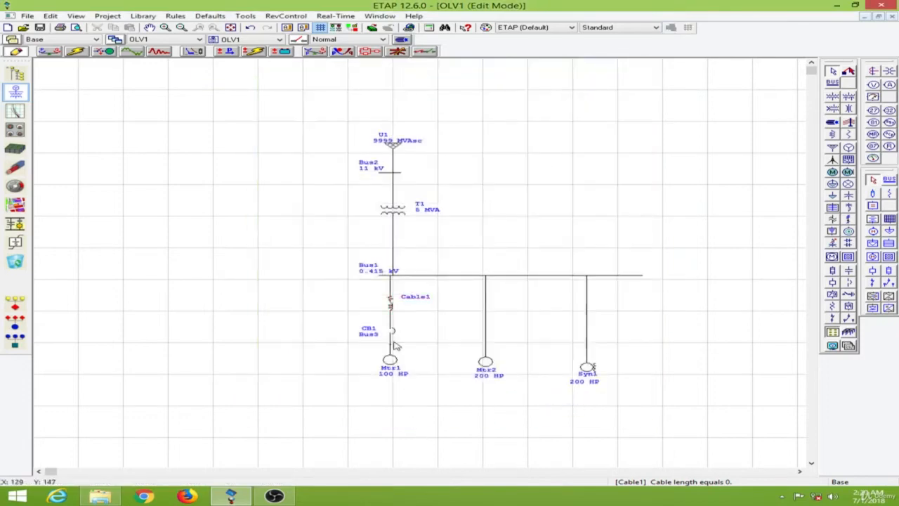
- Set CB1 to a Cutler-Hammer AQB-L253 250 A breaker with RMS 310 trip rated 160
double_click(389, 330)
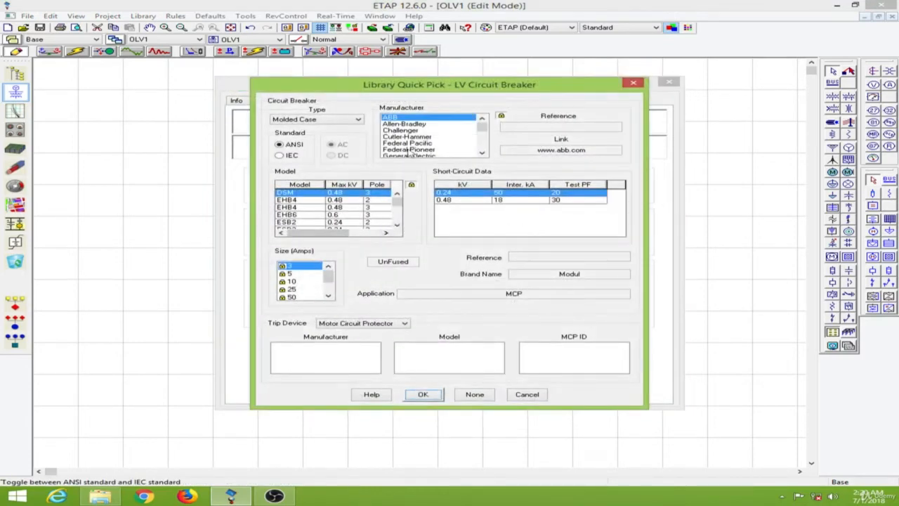
click(408, 136)
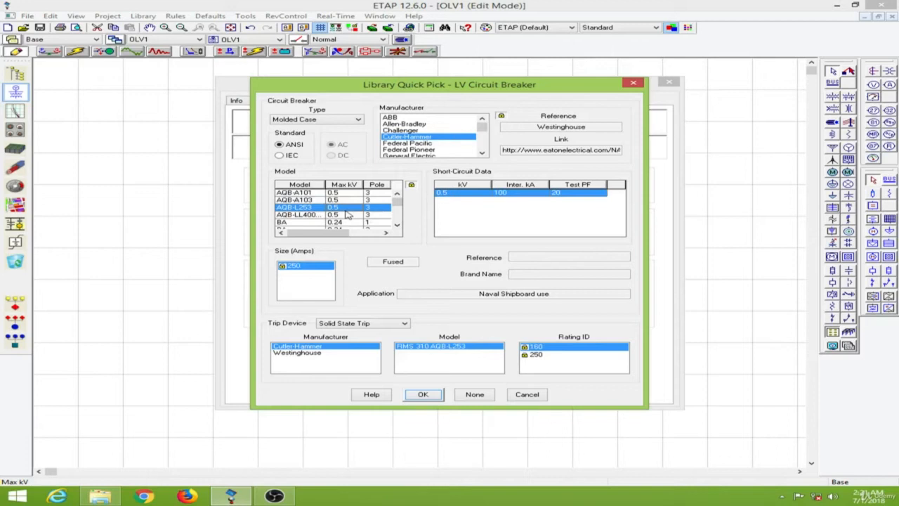
mouse_move(300, 274)
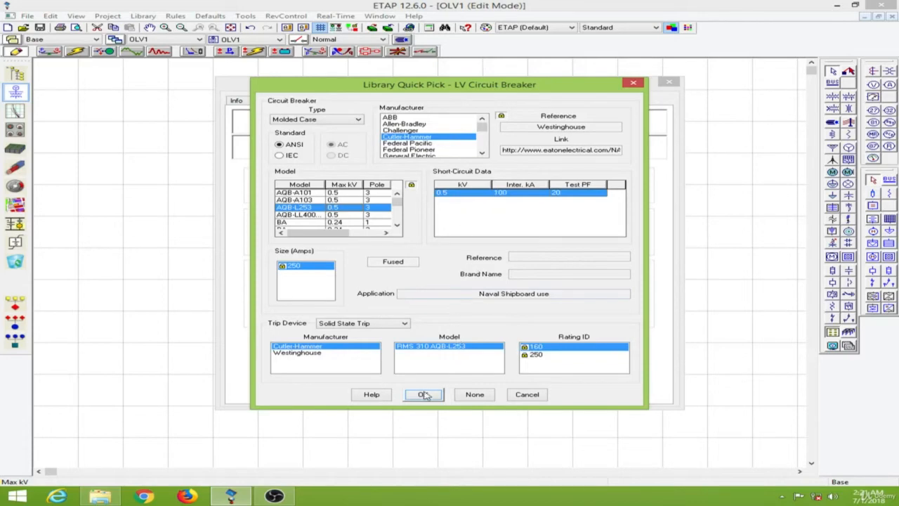
click(424, 394)
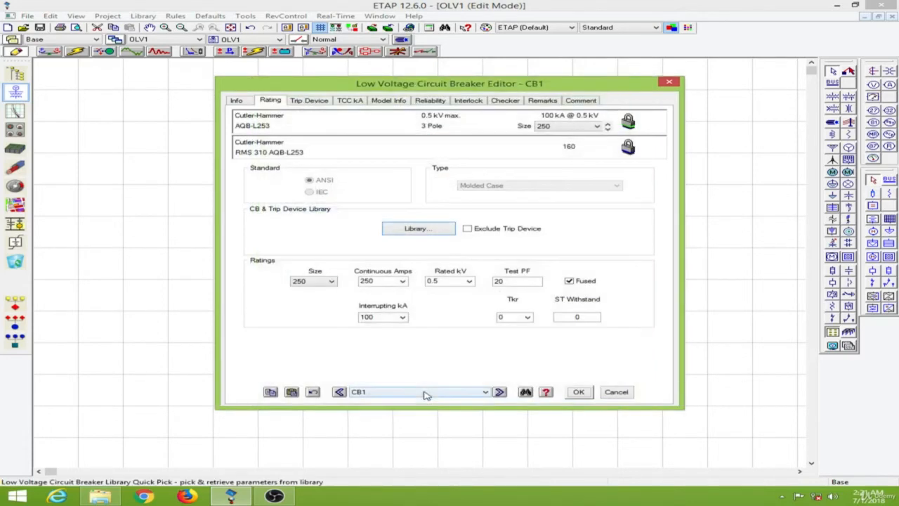
mouse_move(578, 392)
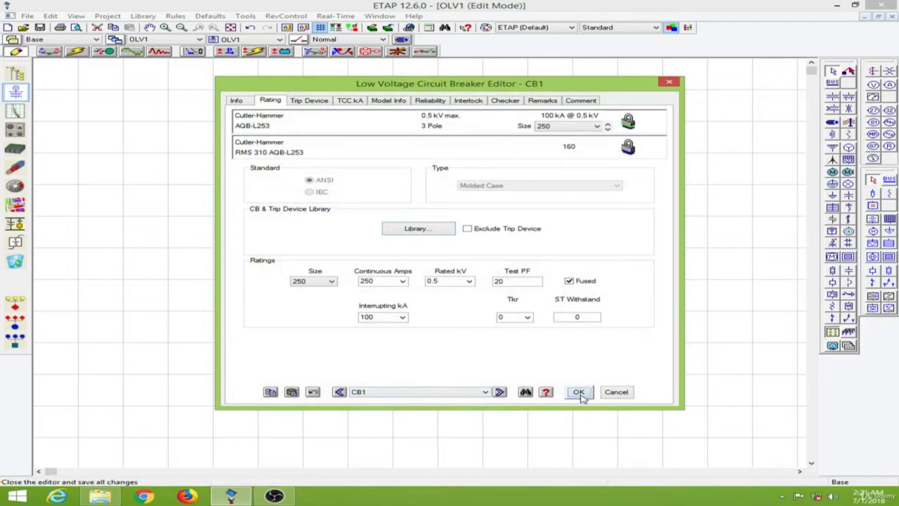
click(578, 391)
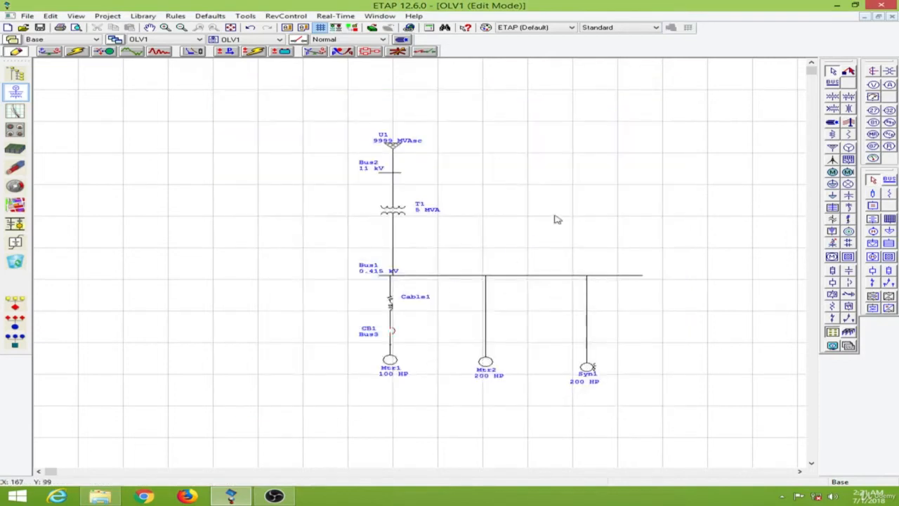
mouse_move(554, 214)
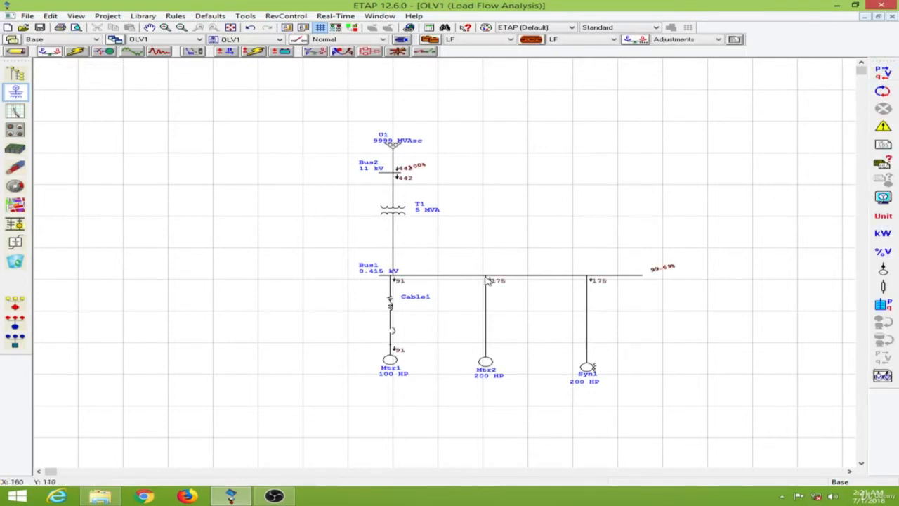
- Show load flow branch currents in amps, then enter Motor Acceleration mode
click(883, 215)
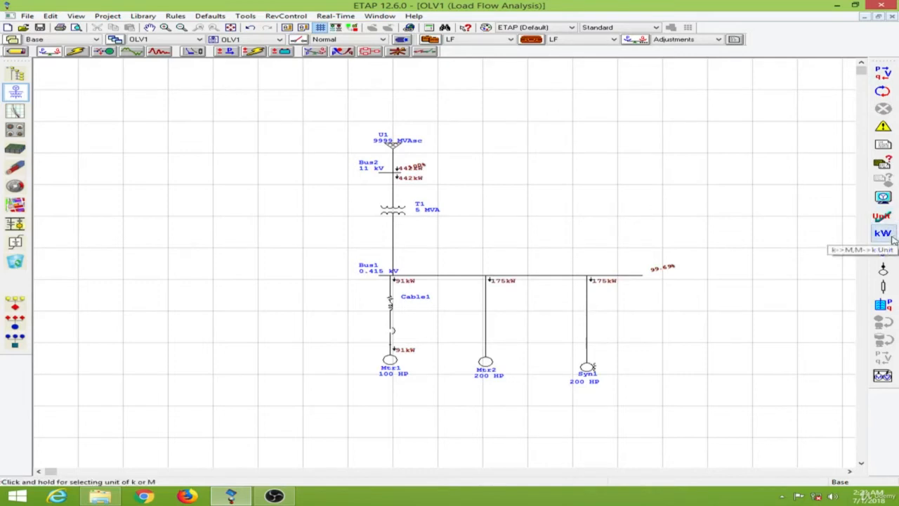
click(882, 233)
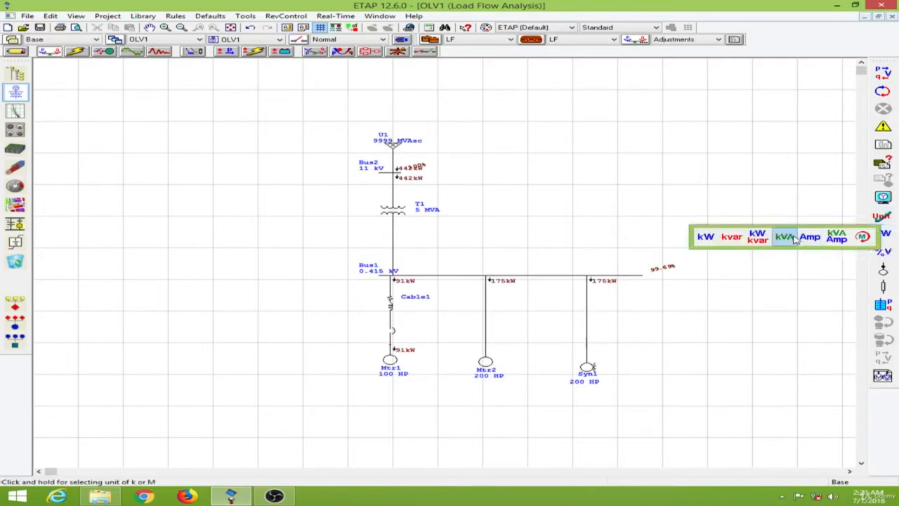
click(809, 237)
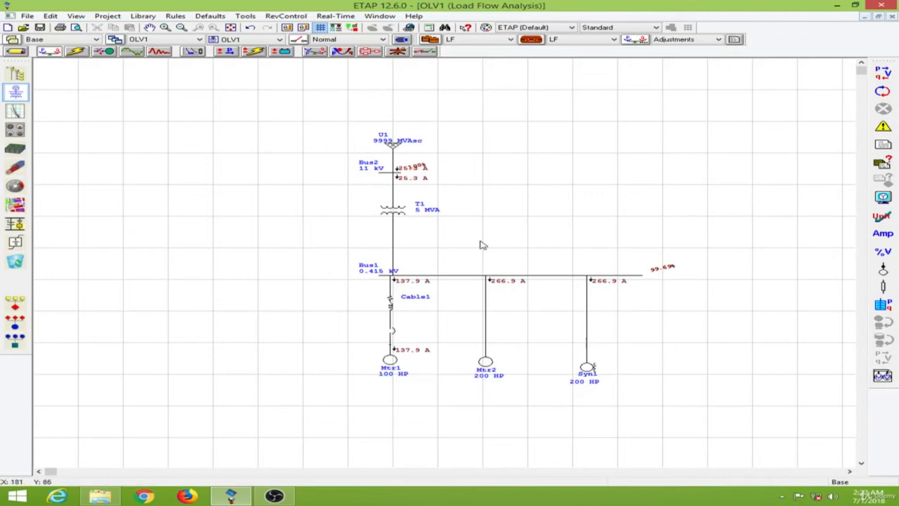
mouse_move(493, 215)
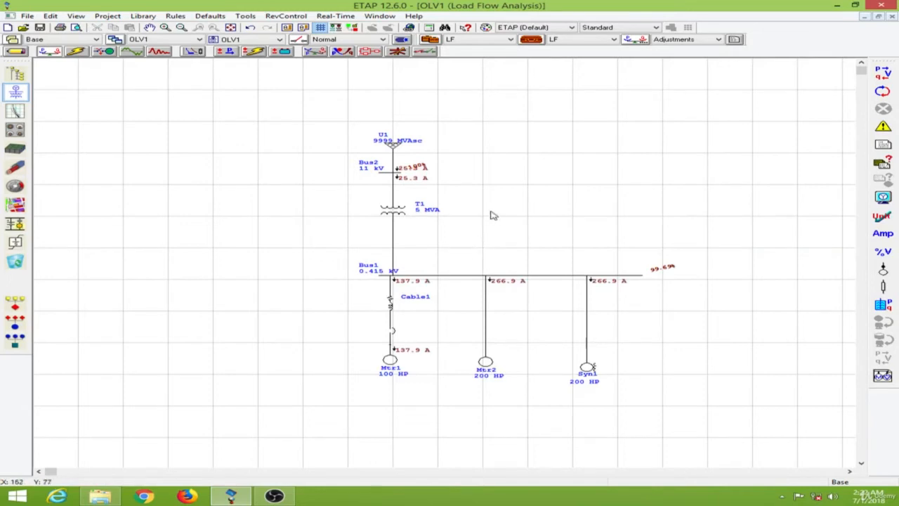
mouse_move(108, 58)
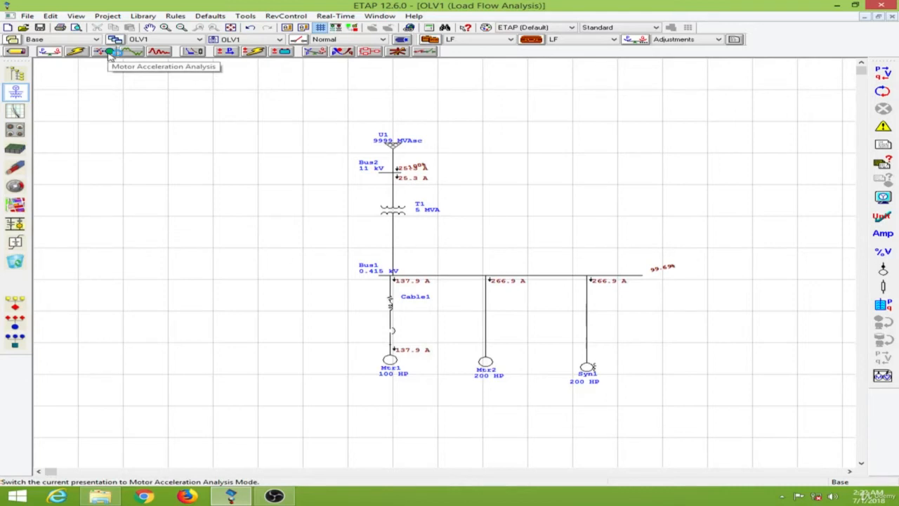
click(116, 52)
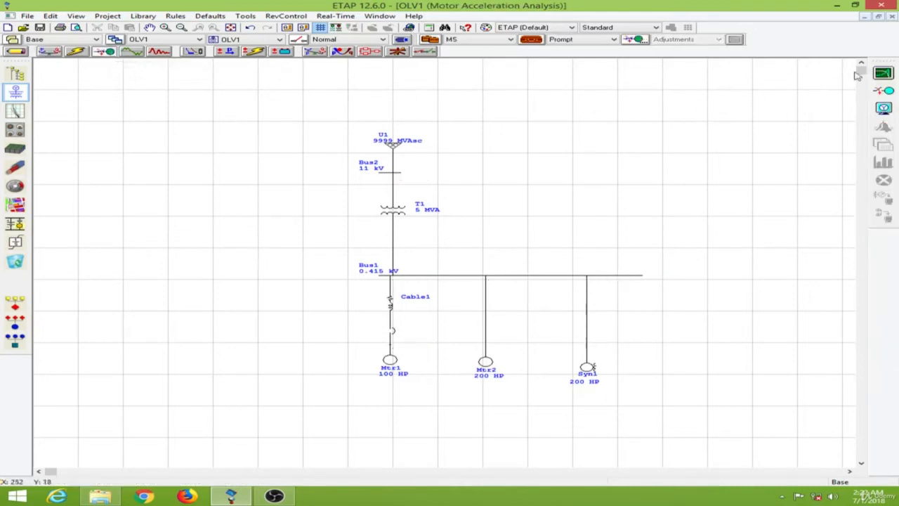
mouse_move(882, 73)
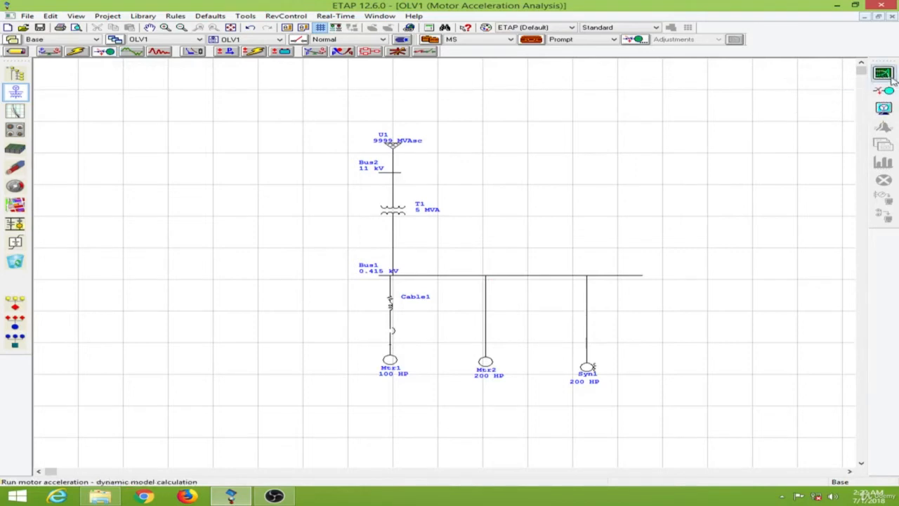
mouse_move(882, 73)
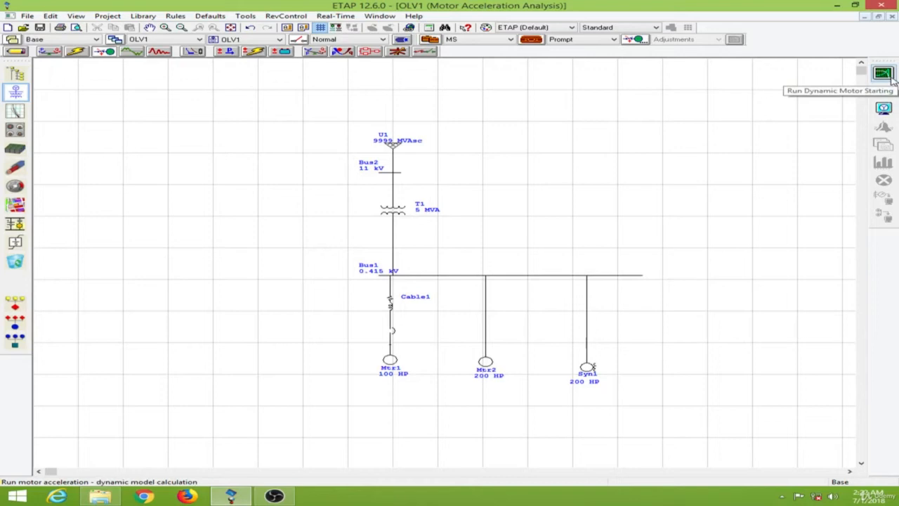
mouse_move(883, 90)
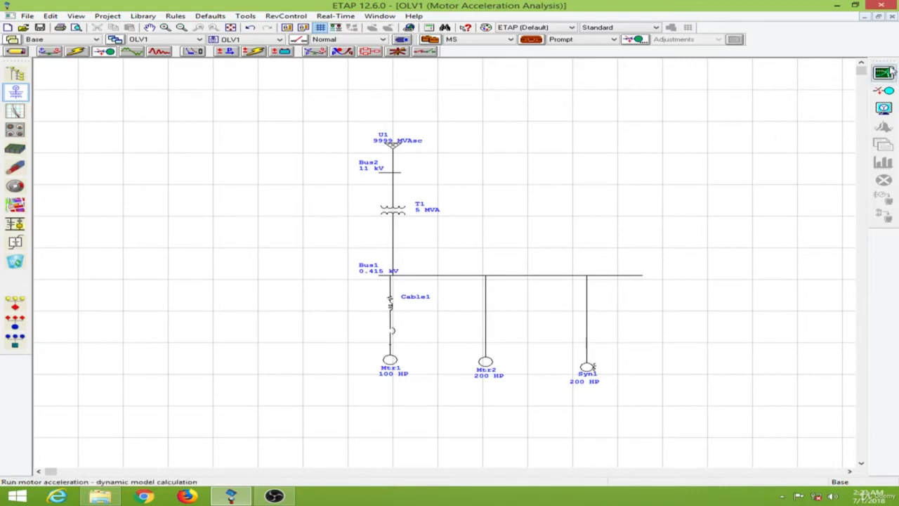
mouse_move(883, 72)
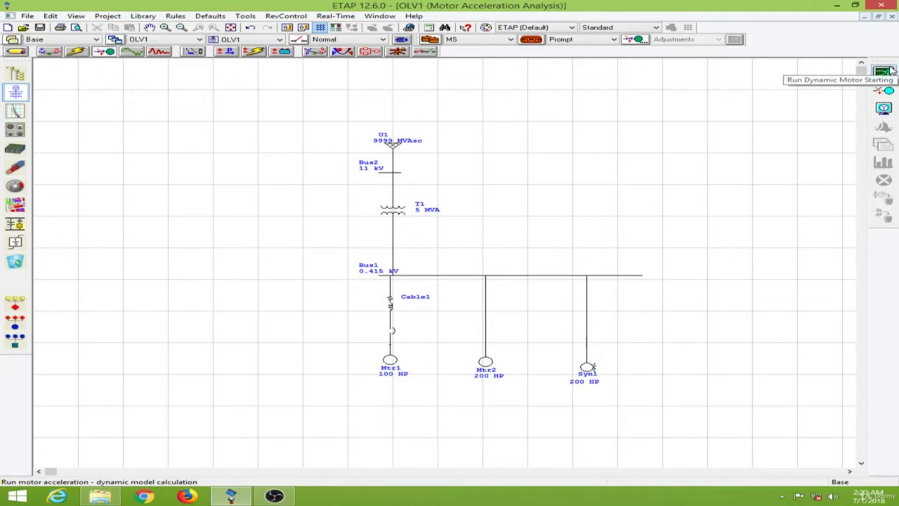
mouse_move(883, 72)
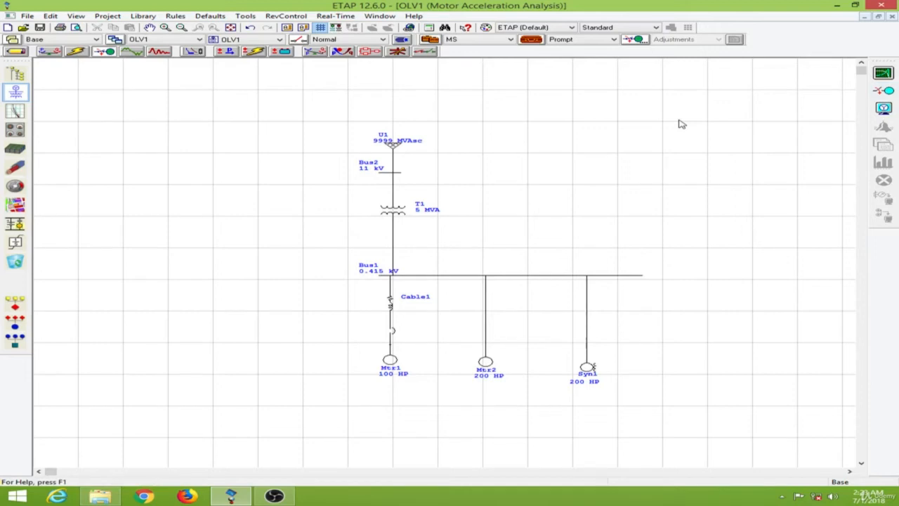
mouse_move(662, 117)
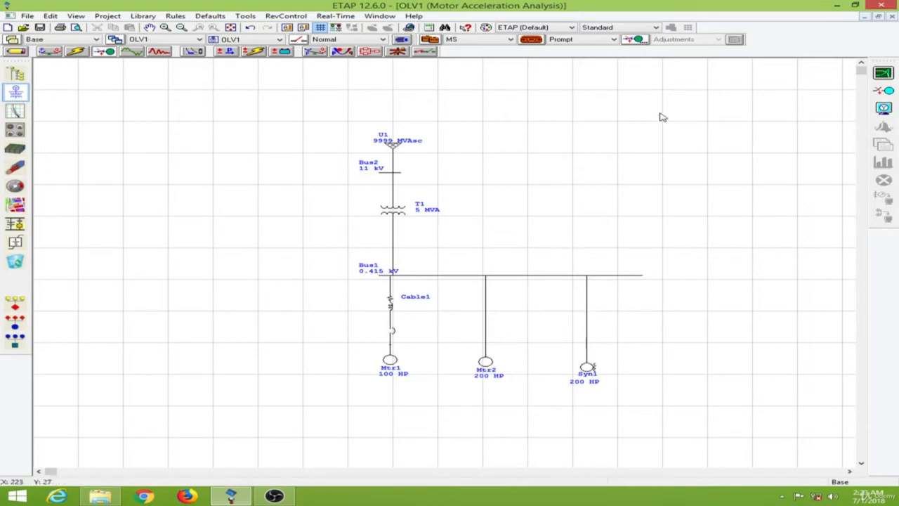
mouse_move(532, 40)
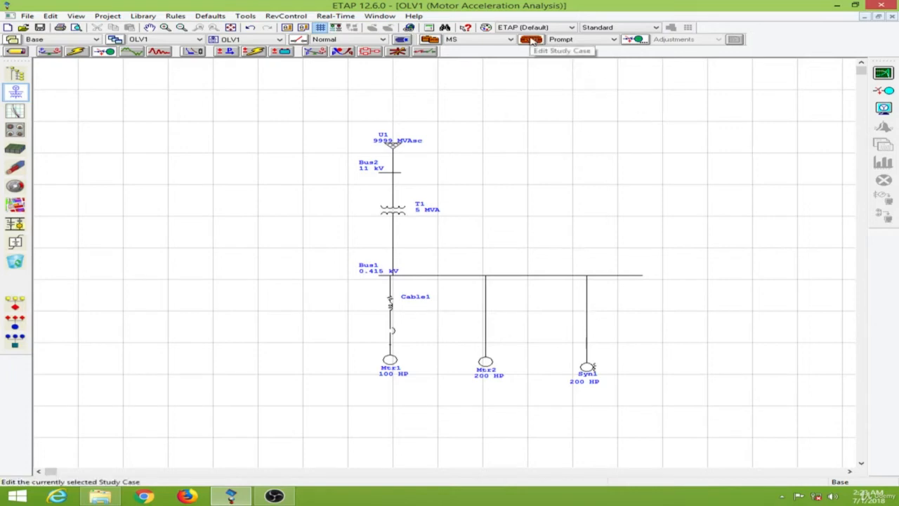
- In the MS study case, add event q1 starting Mtr1 at 1 s
click(532, 39)
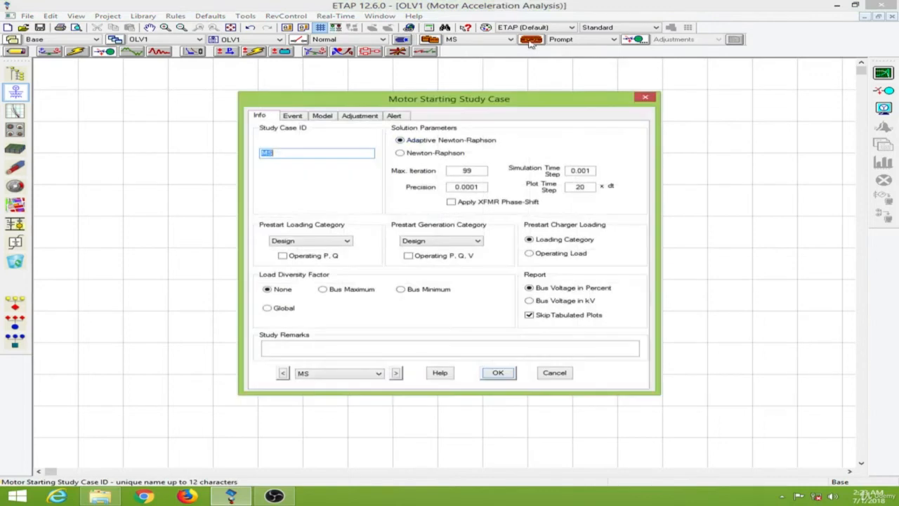
drag(449, 99, 646, 86)
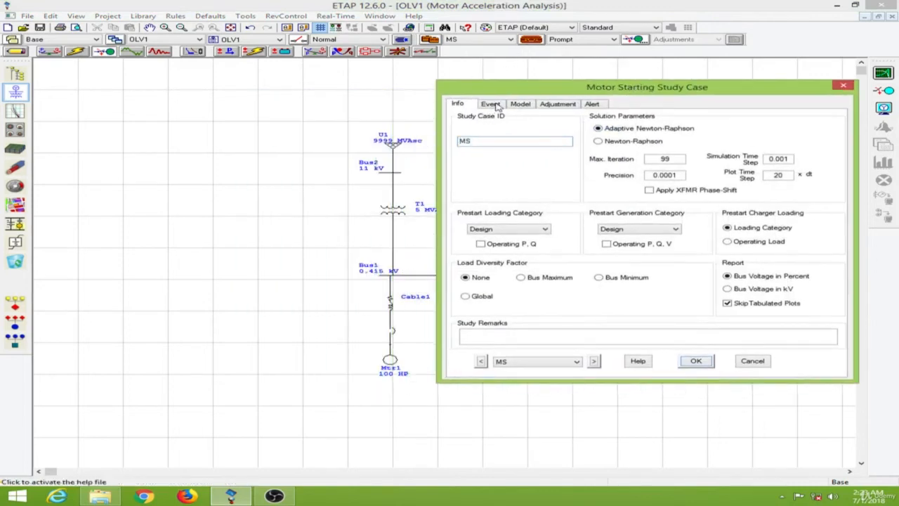
click(490, 103)
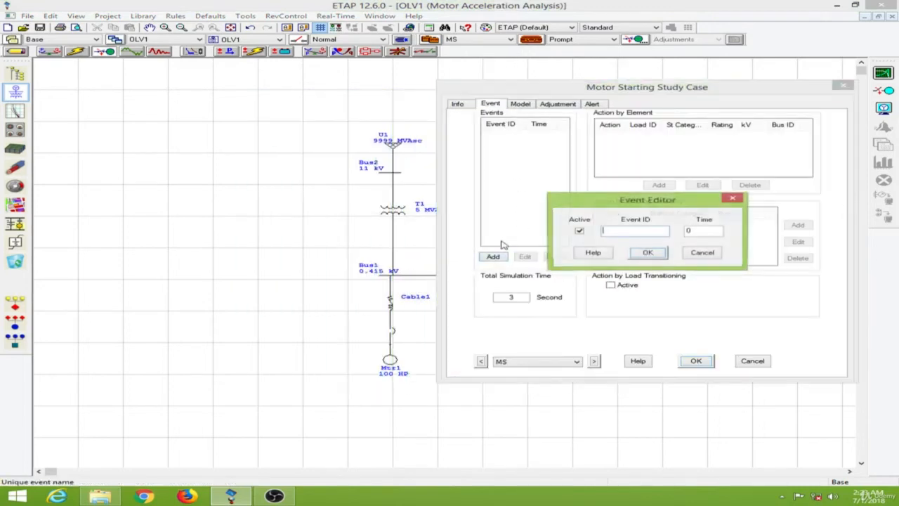
text(q1)
click(704, 231)
text(1)
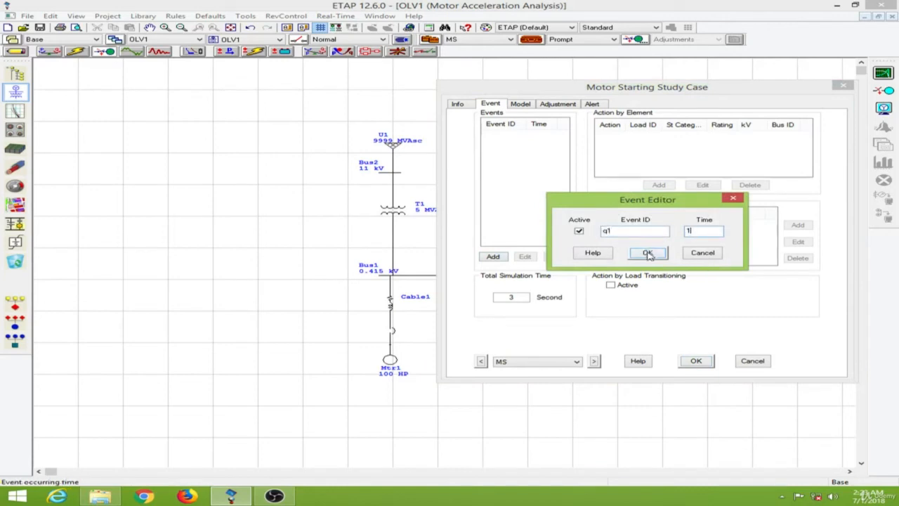
click(646, 252)
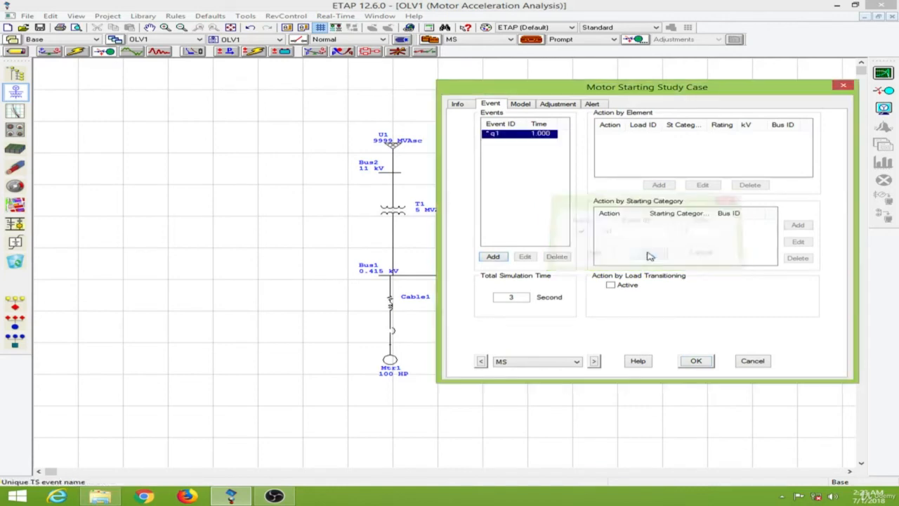
click(657, 184)
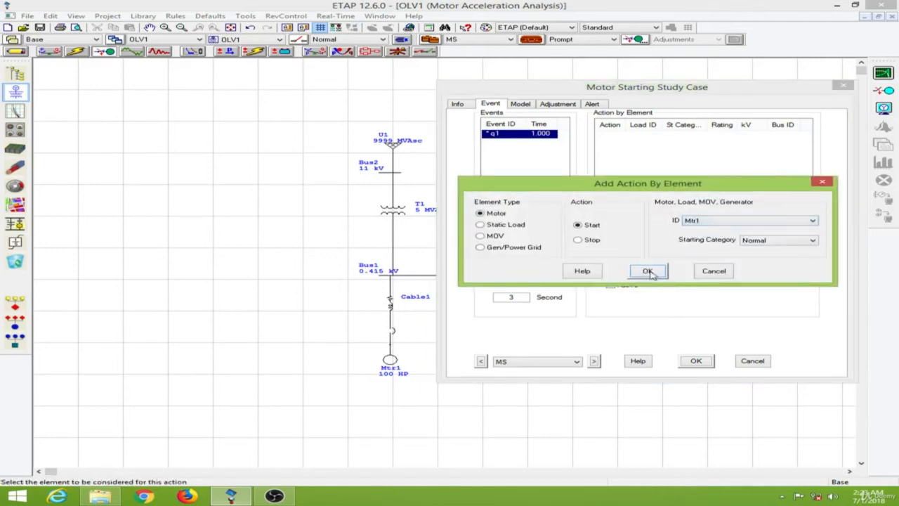
click(647, 270)
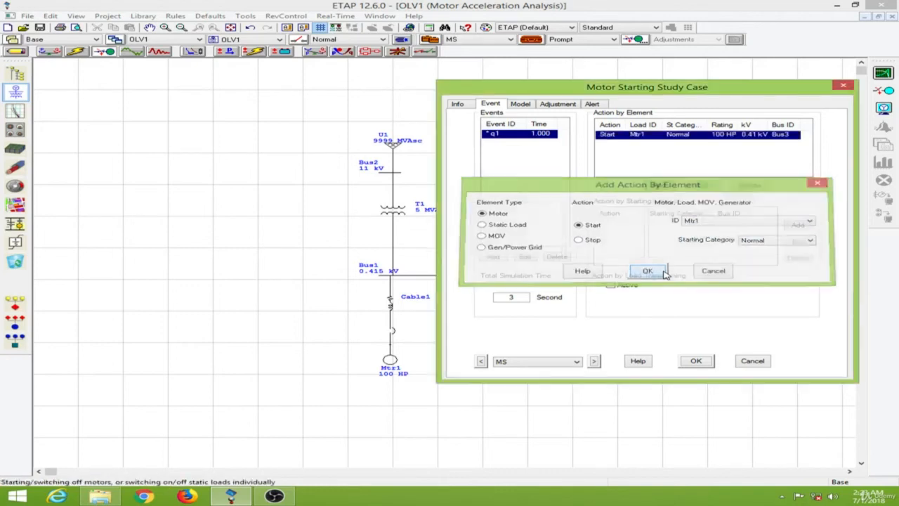
- Add event q2 starting Mtr2 at 2 s
click(647, 270)
text(2)
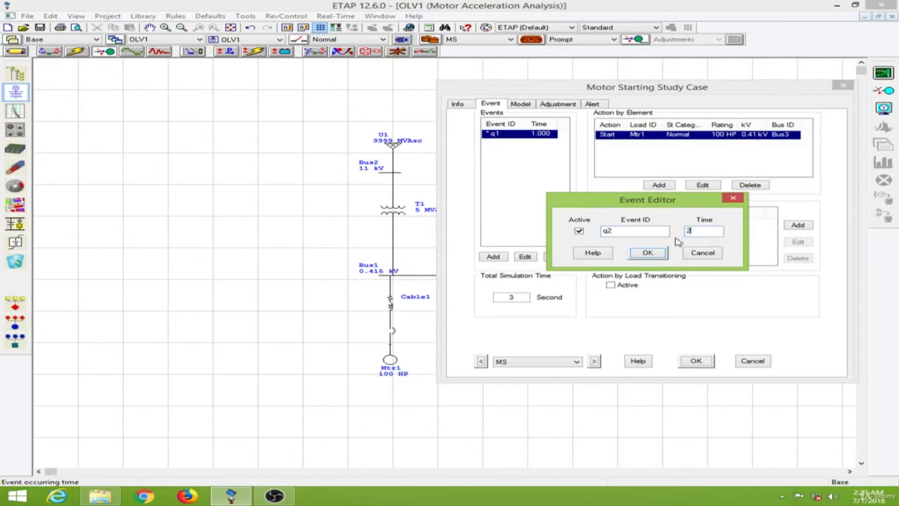
click(646, 252)
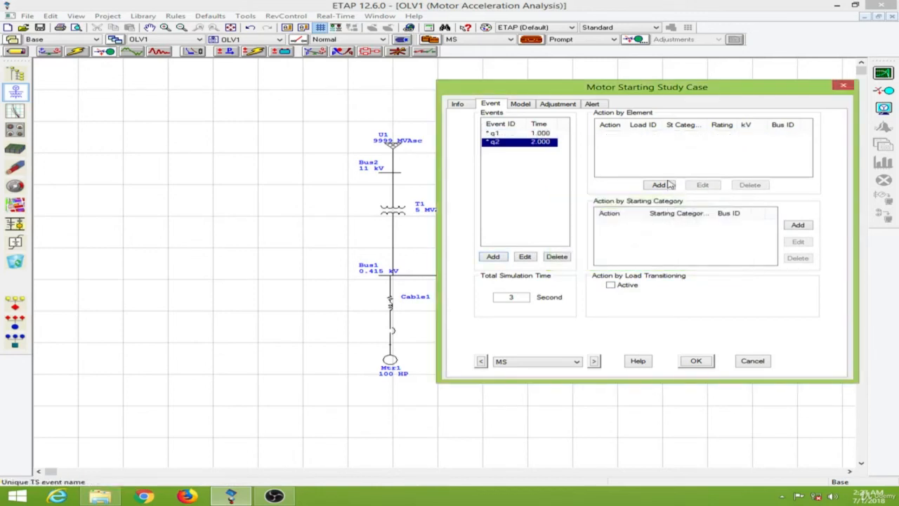
click(658, 184)
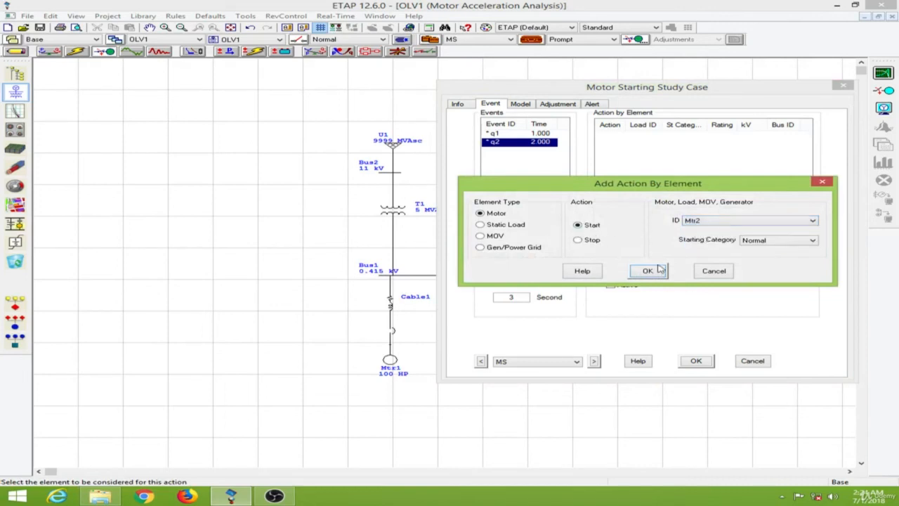
click(647, 270)
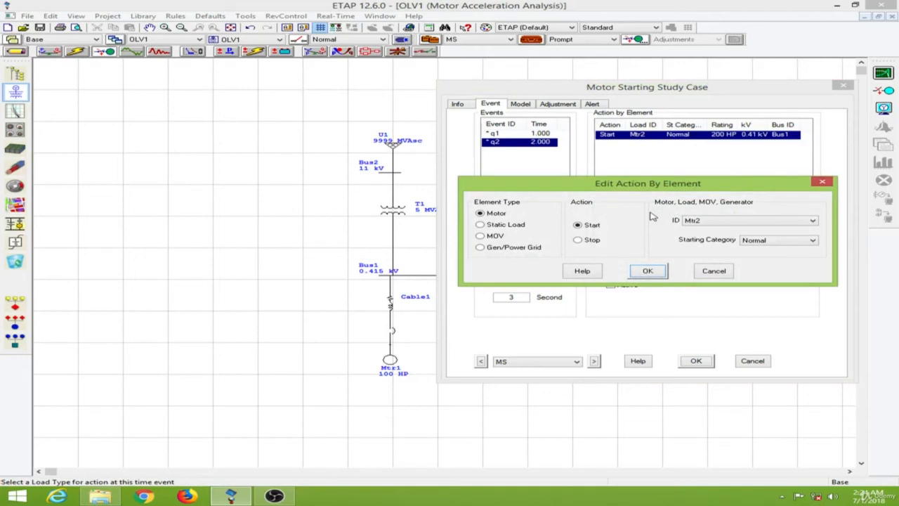
click(646, 270)
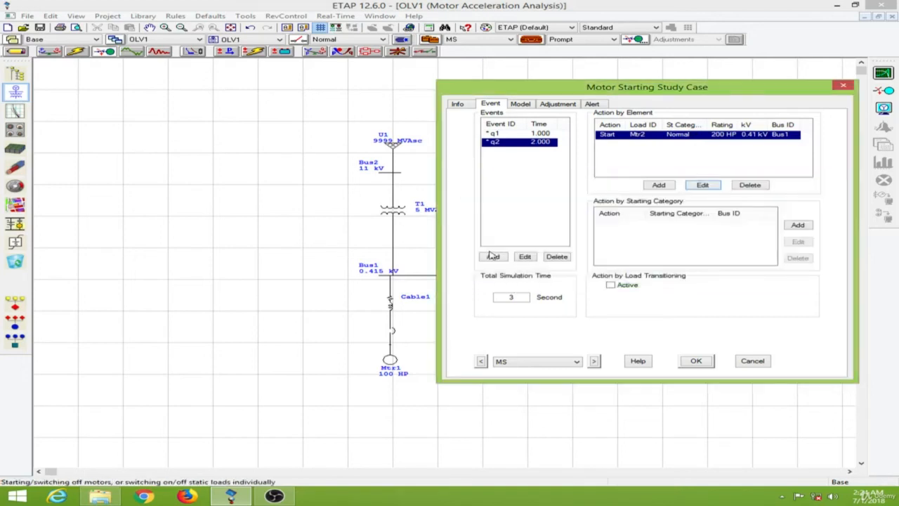
- Add event q3 starting Syn1 at 3 s, with a 6 s simulation
click(493, 256)
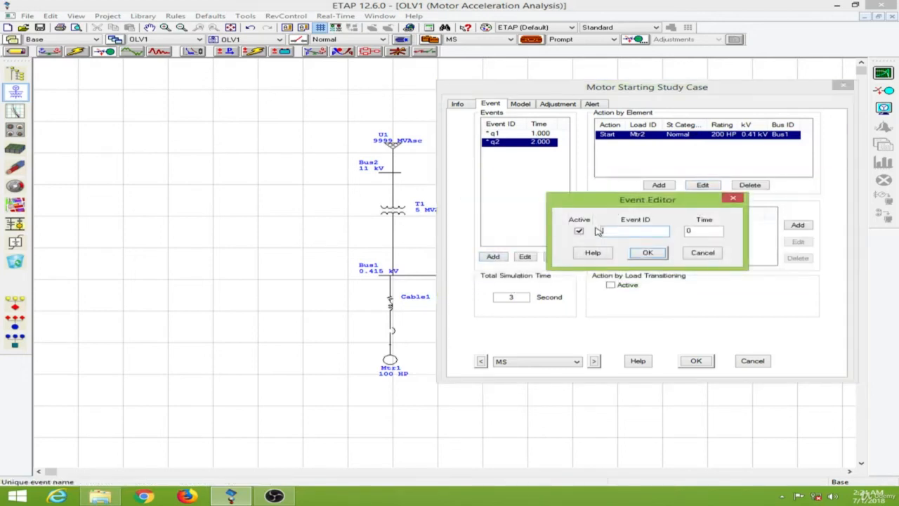
text(q3)
click(703, 231)
text(3)
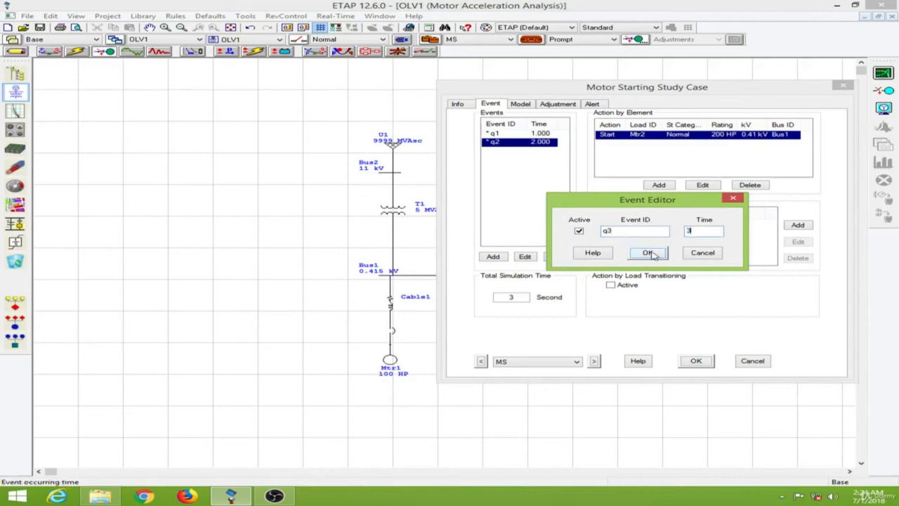
click(646, 252)
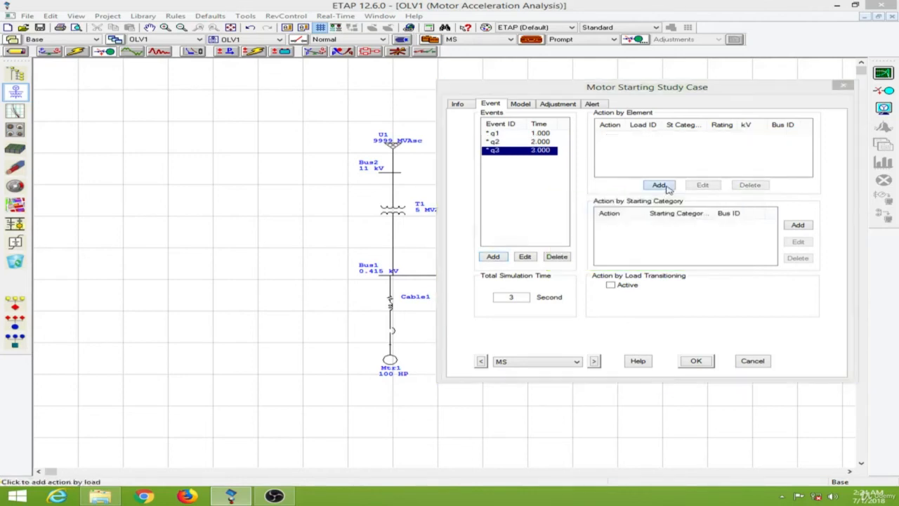
click(658, 185)
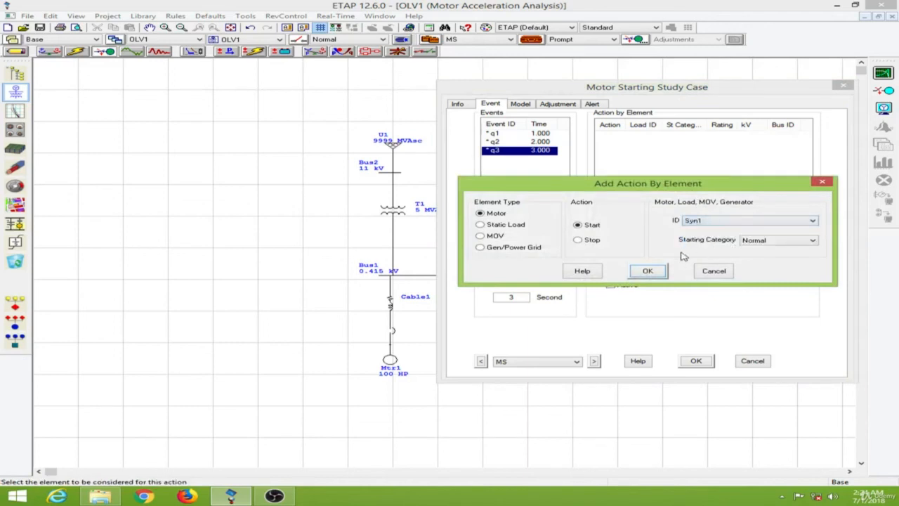
click(646, 271)
text(6)
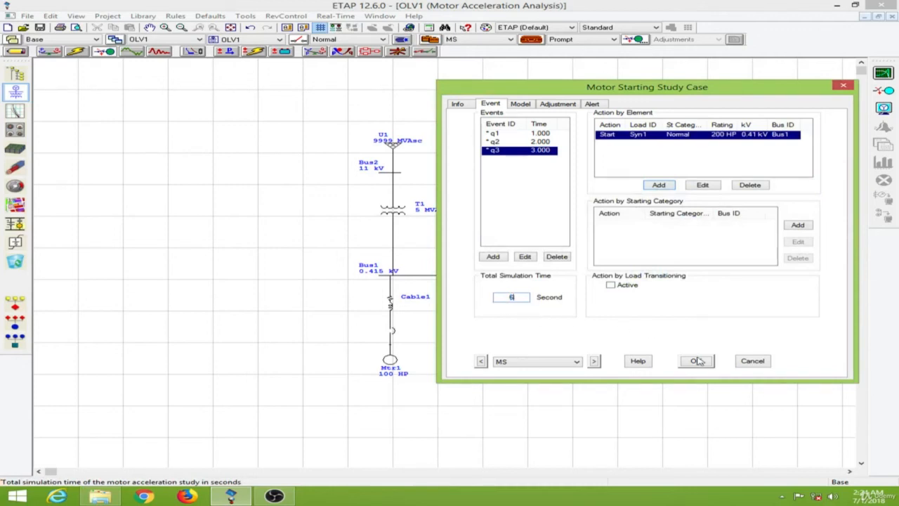
click(695, 360)
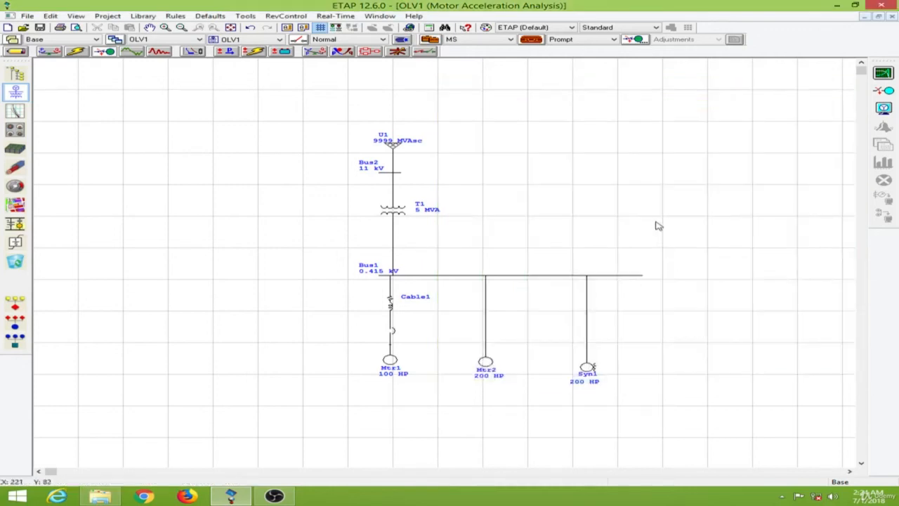
mouse_move(653, 170)
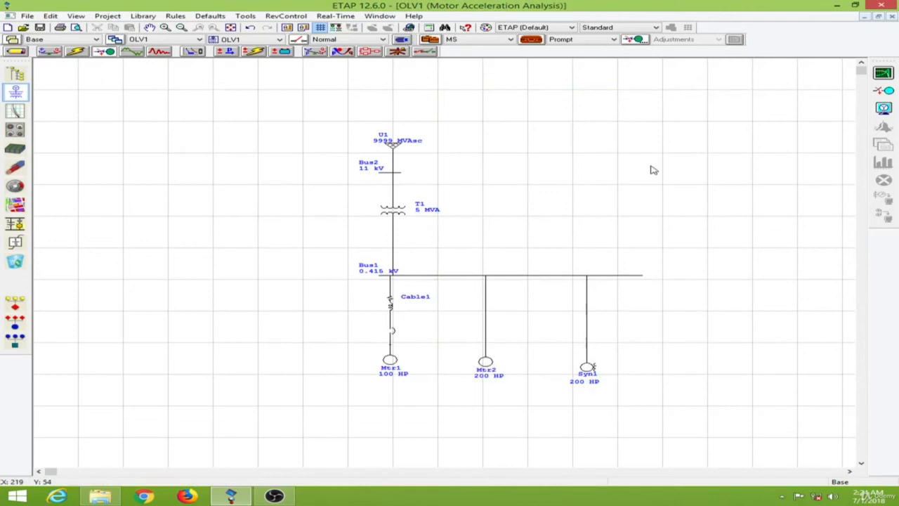
mouse_move(892, 79)
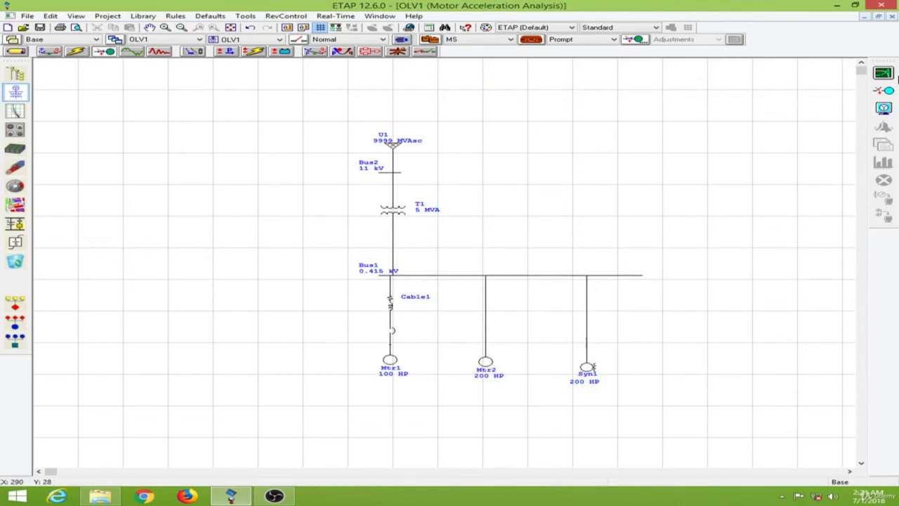
mouse_move(884, 89)
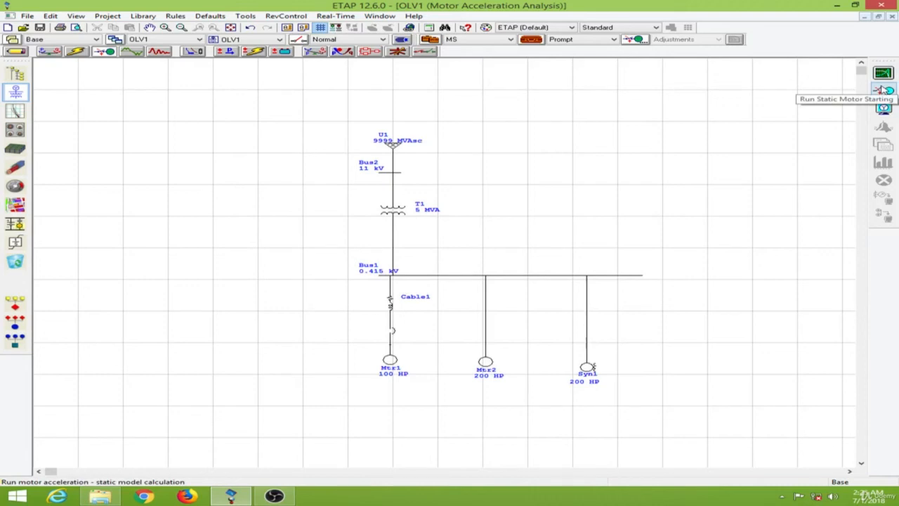
- Run static motor starting with the output report named MA
click(883, 90)
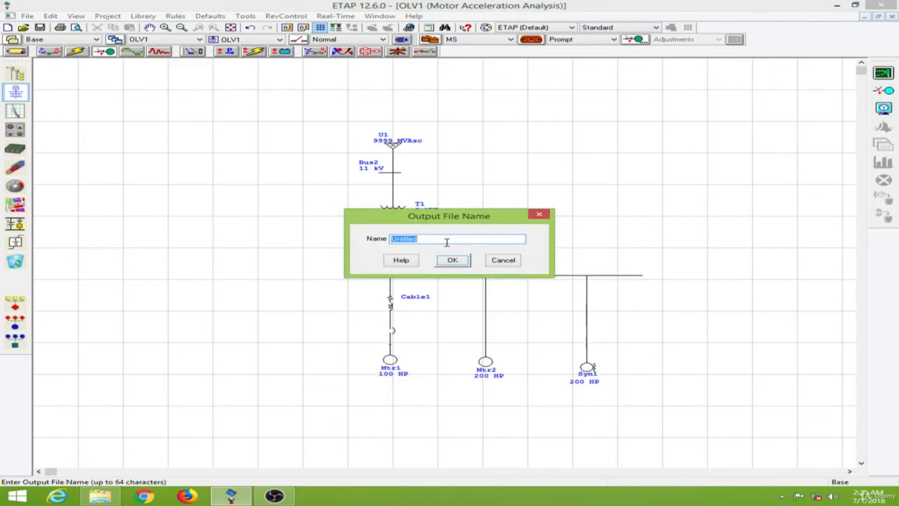
text(MA)
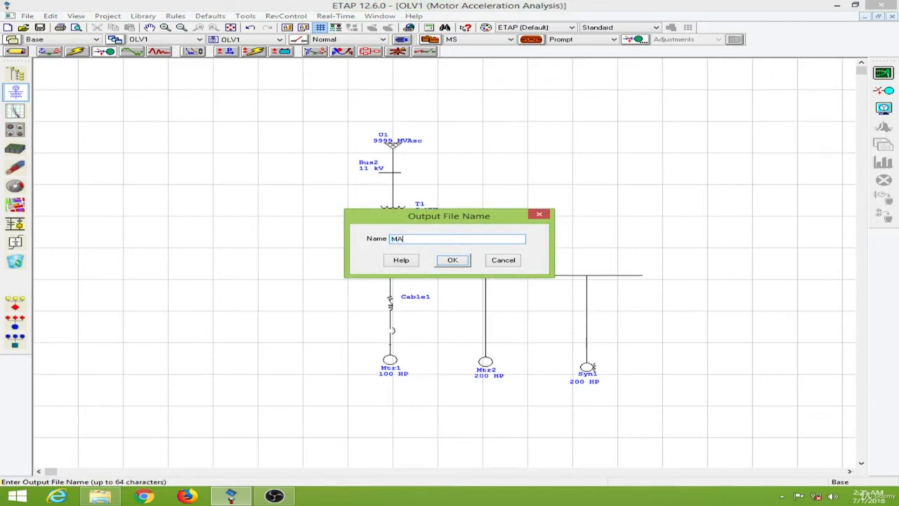
click(452, 260)
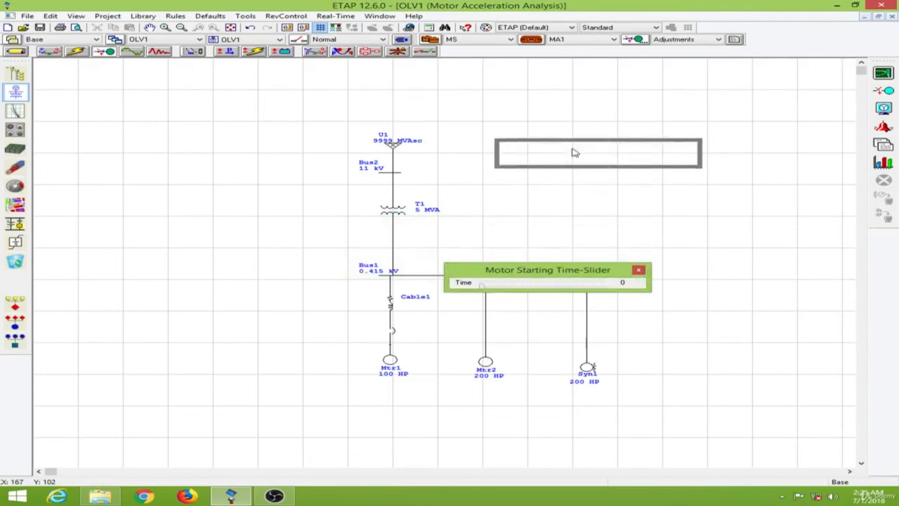
- Reposition the time slider and set the results time to 1 s
drag(548, 269, 597, 145)
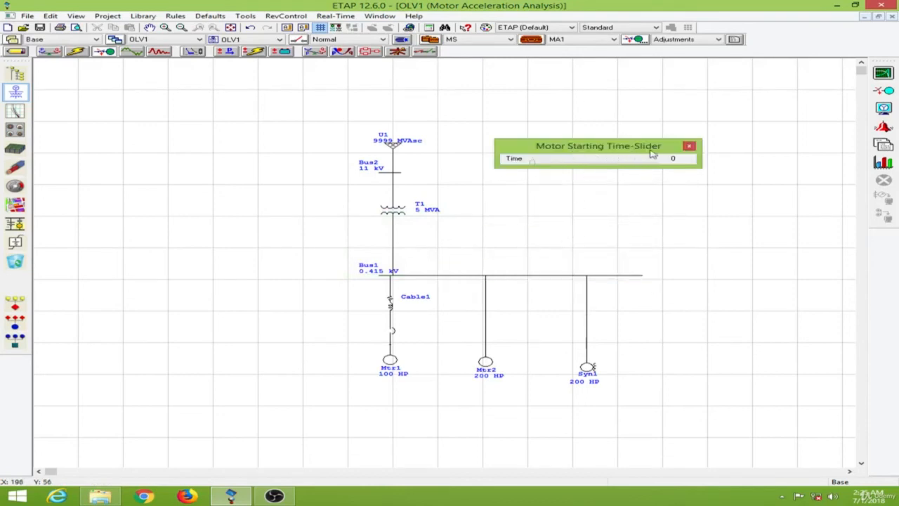
drag(532, 158, 543, 158)
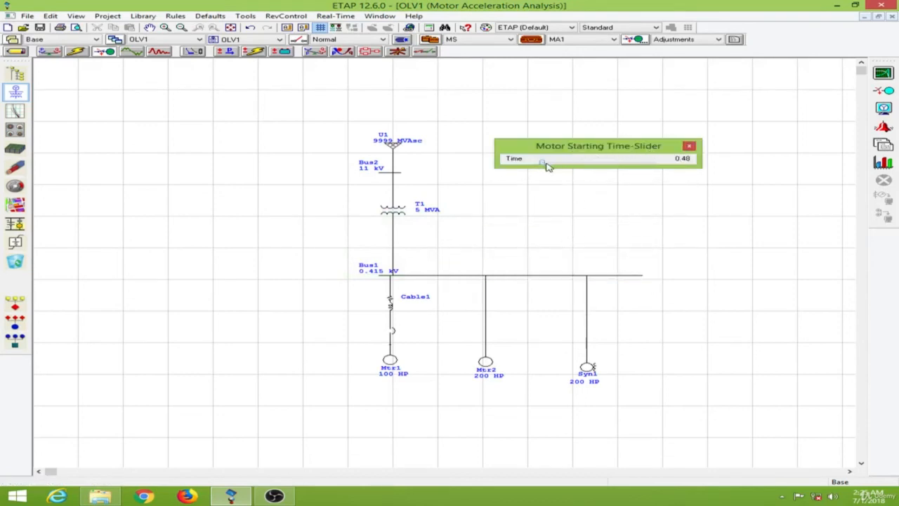
drag(543, 162, 554, 162)
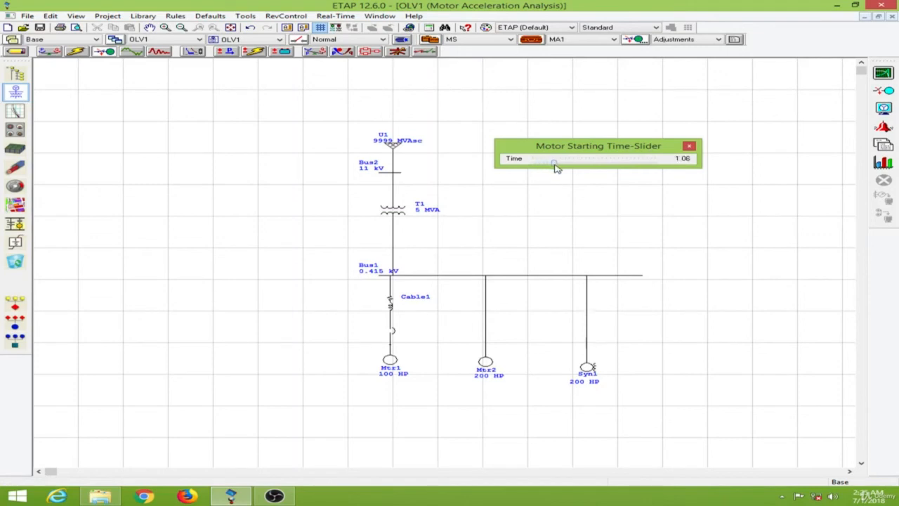
drag(554, 159, 550, 159)
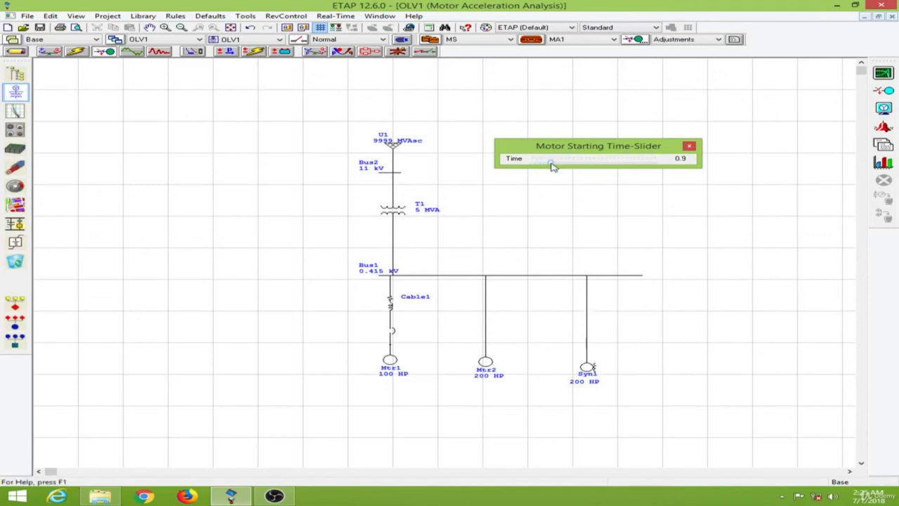
drag(550, 158, 554, 157)
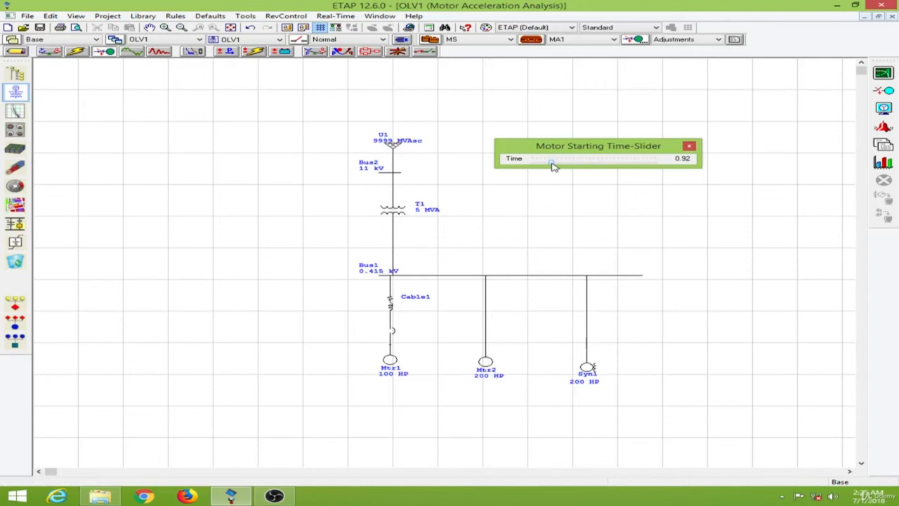
drag(550, 158, 555, 158)
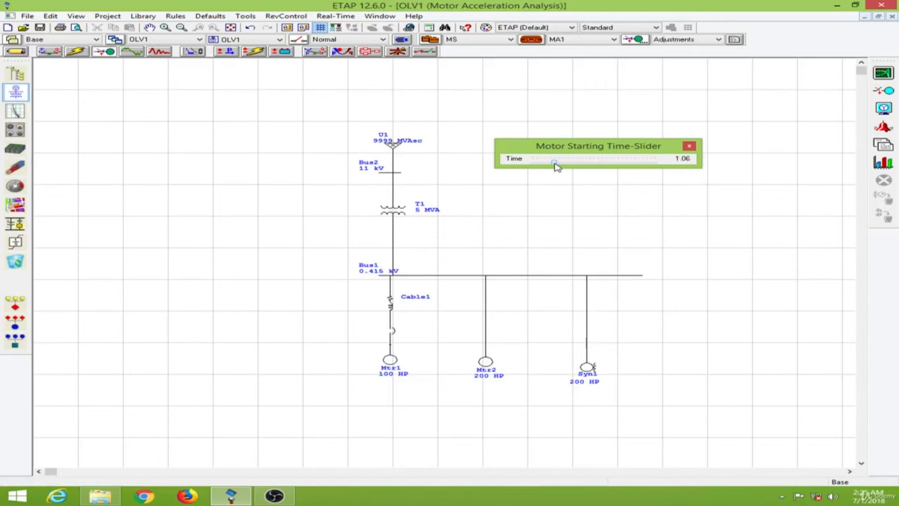
drag(575, 163, 554, 163)
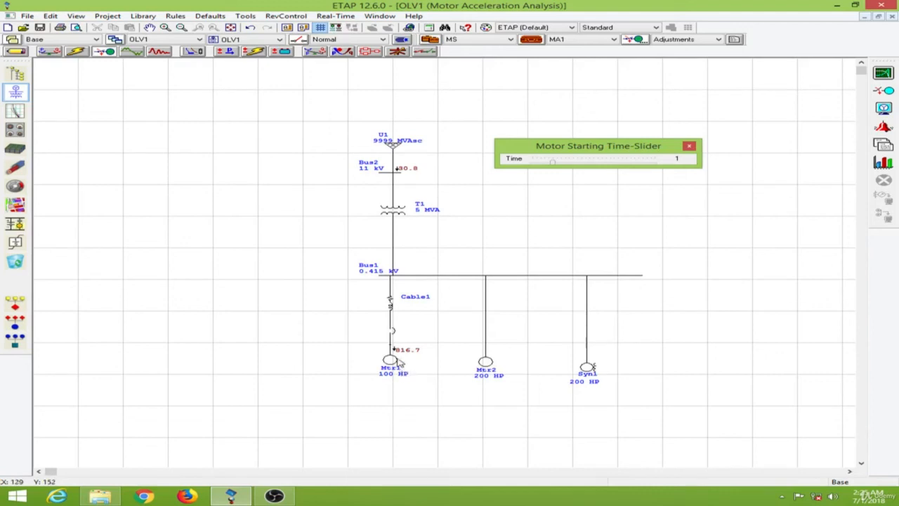
mouse_move(406, 359)
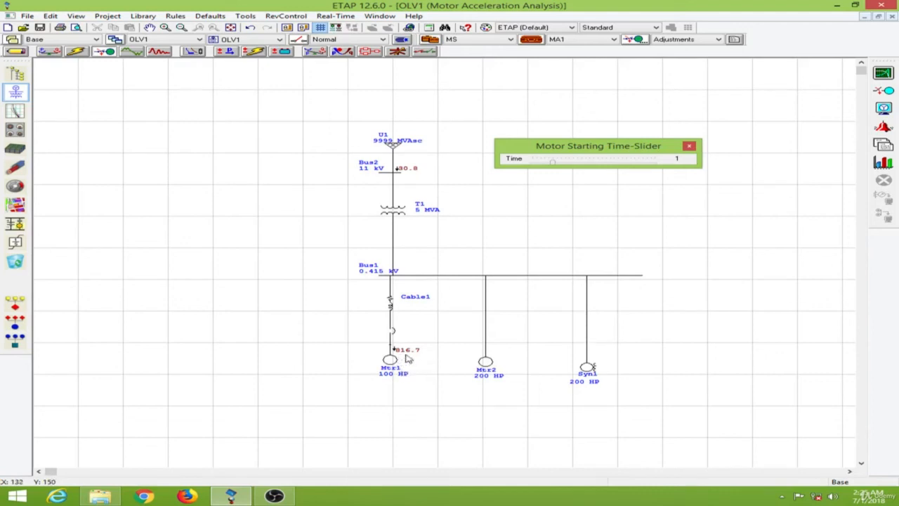
mouse_move(534, 188)
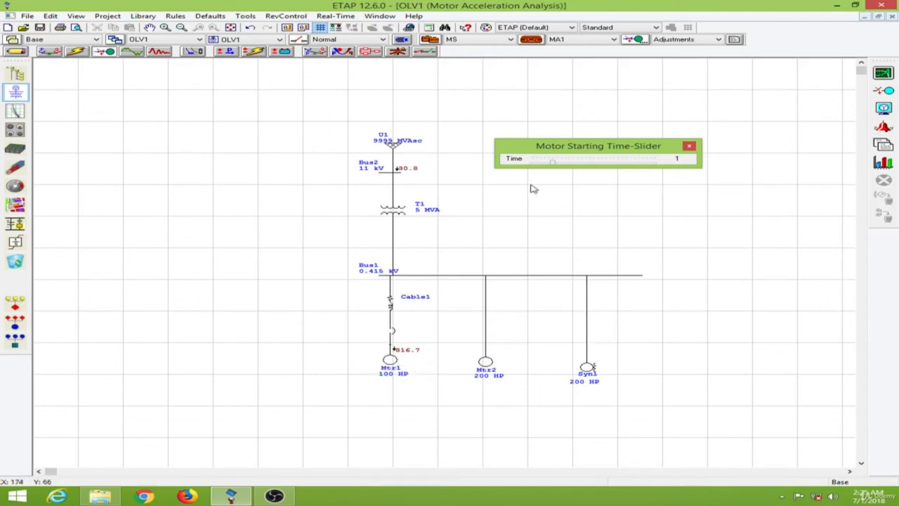
- Advance the results time through 1.62 s, 2.06 s and 3 s to 3.36 s
drag(553, 158, 557, 158)
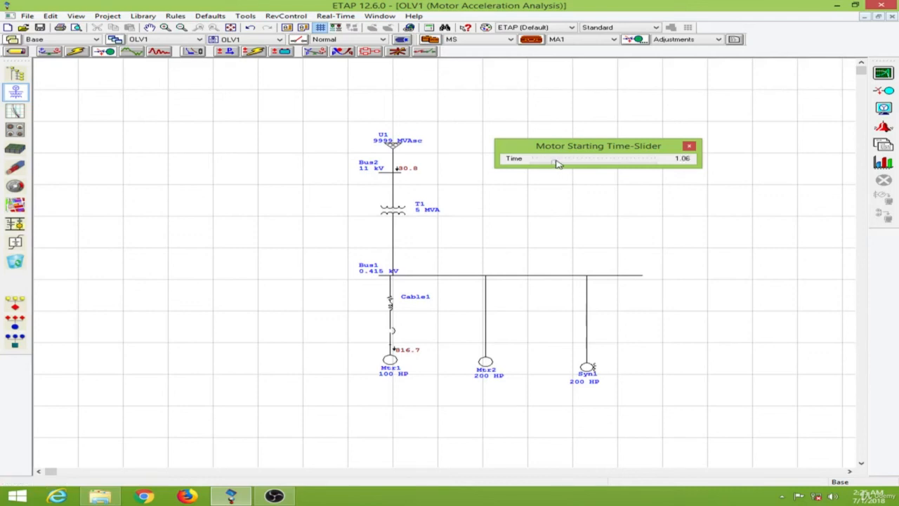
drag(558, 158, 567, 158)
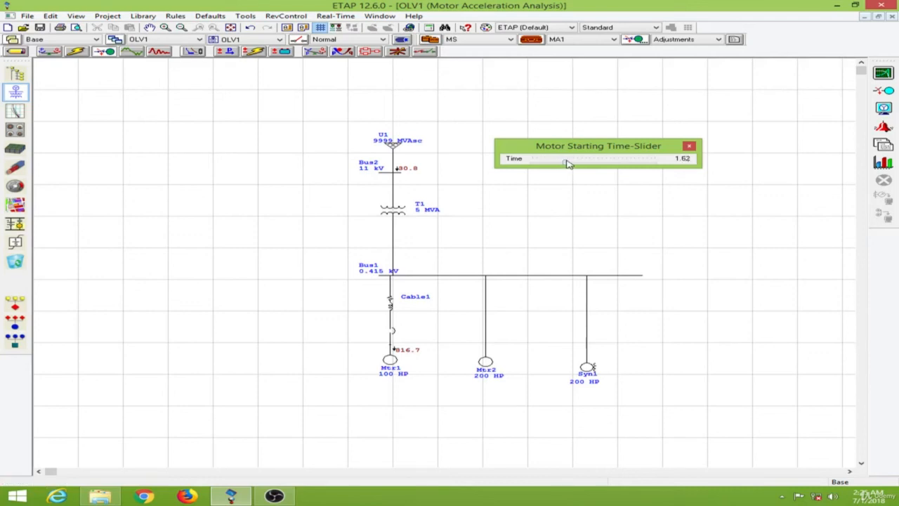
drag(569, 162, 575, 162)
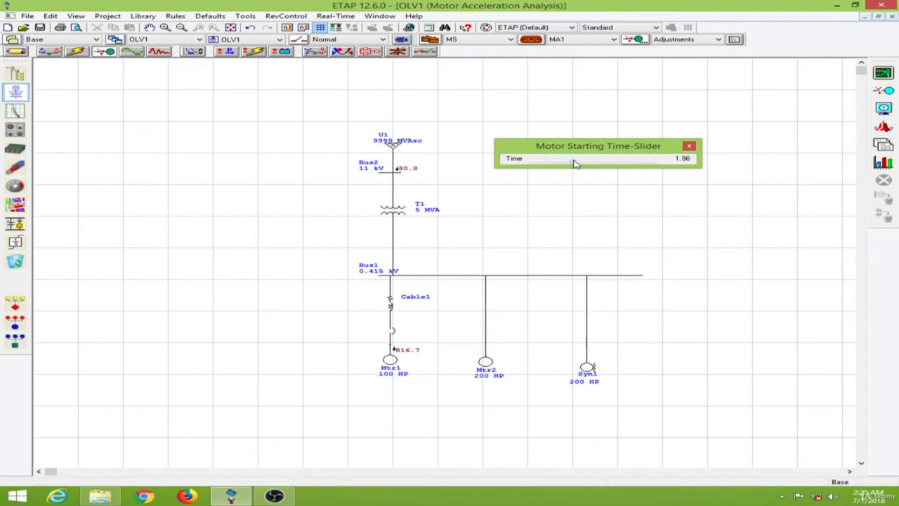
click(574, 158)
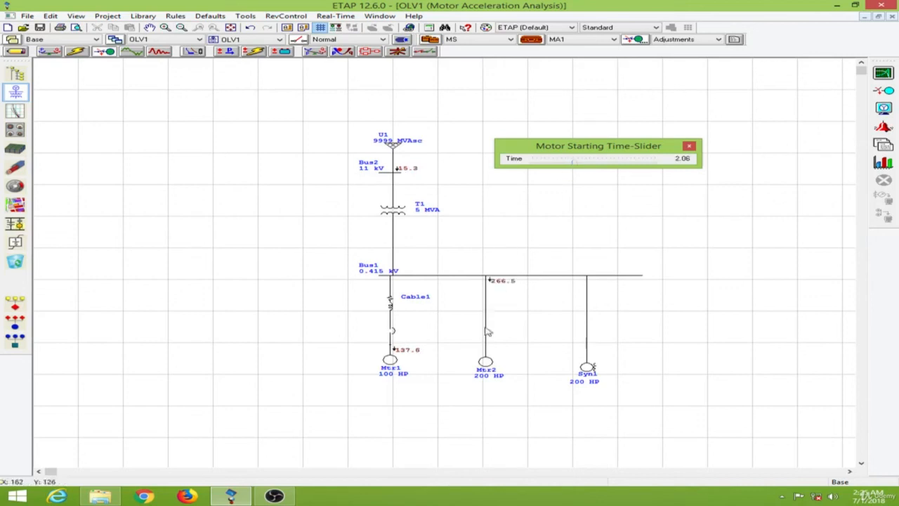
mouse_move(489, 342)
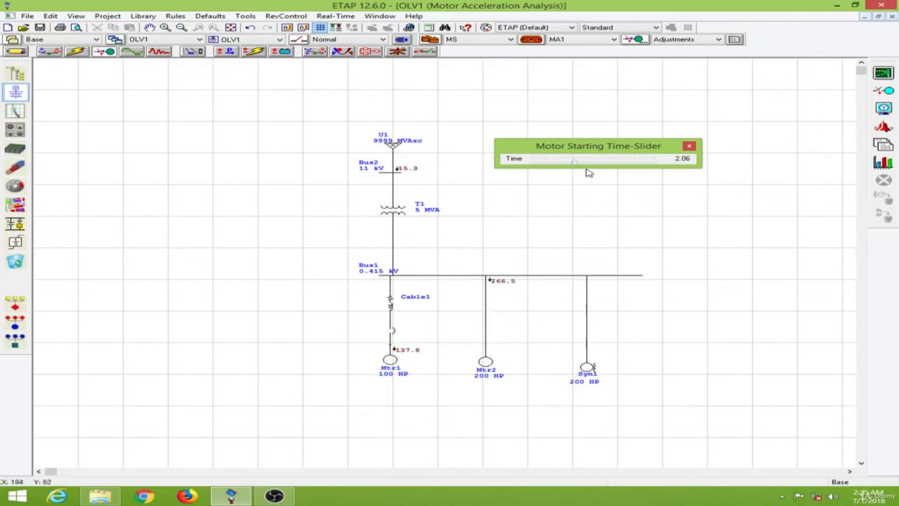
drag(575, 161, 597, 158)
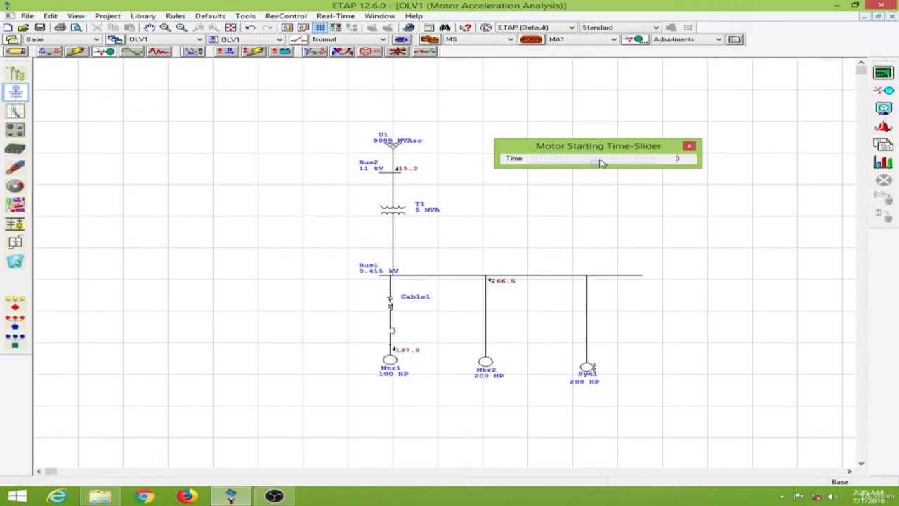
drag(593, 158, 611, 158)
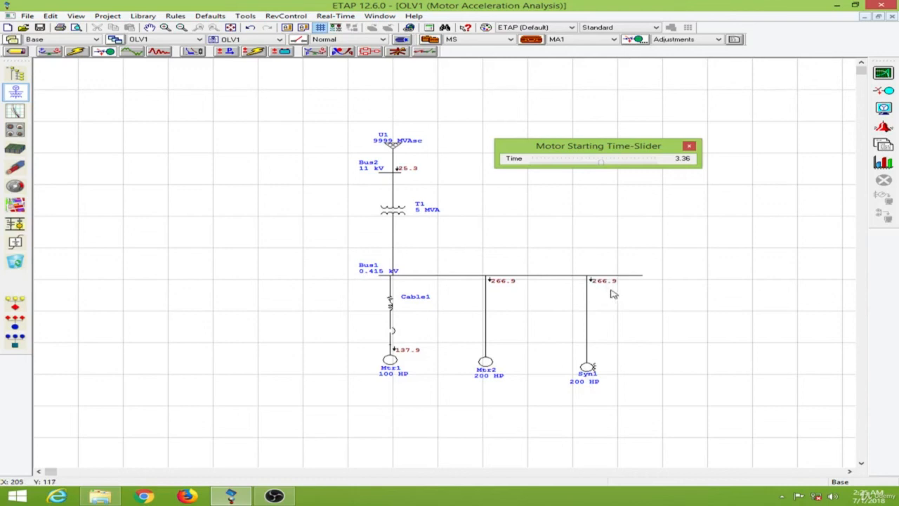
mouse_move(624, 289)
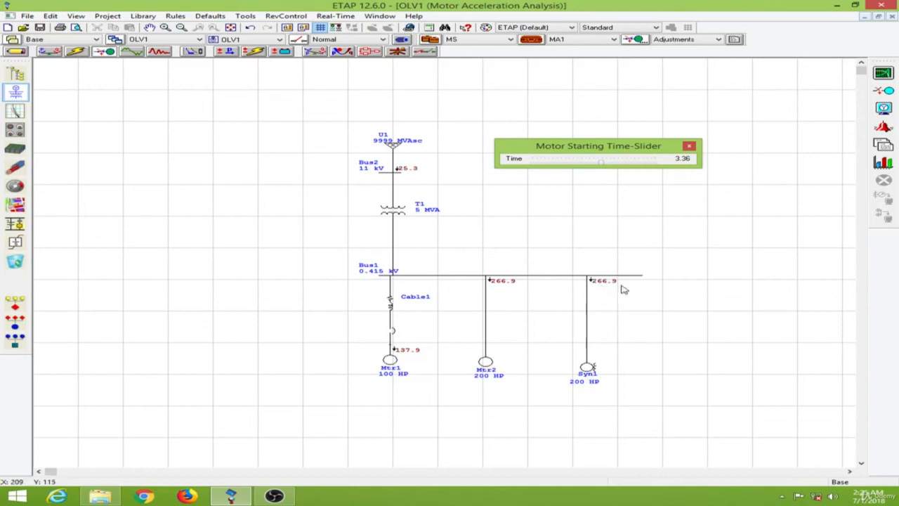
mouse_move(607, 277)
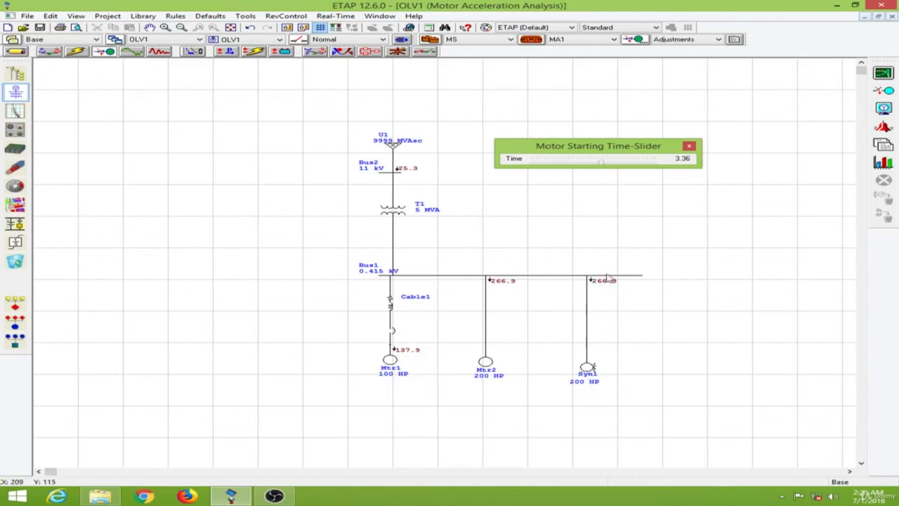
drag(597, 145, 636, 177)
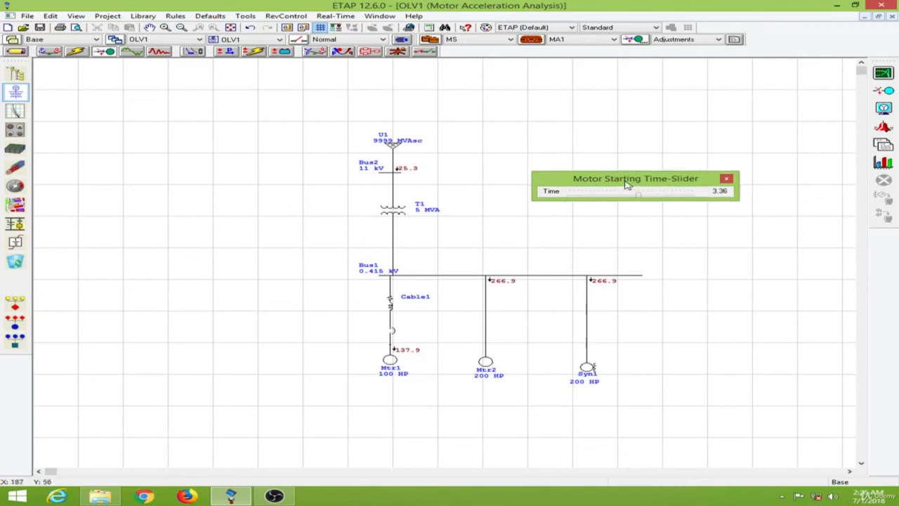
mouse_move(522, 288)
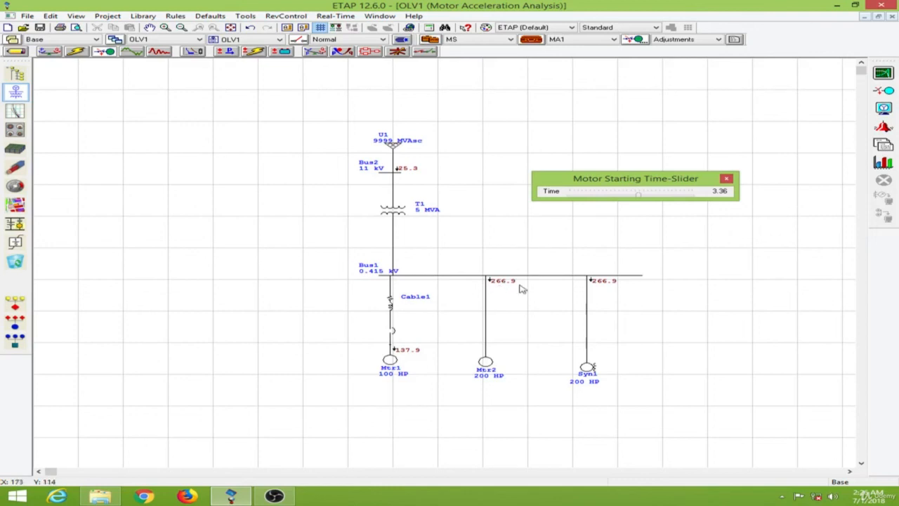
mouse_move(601, 220)
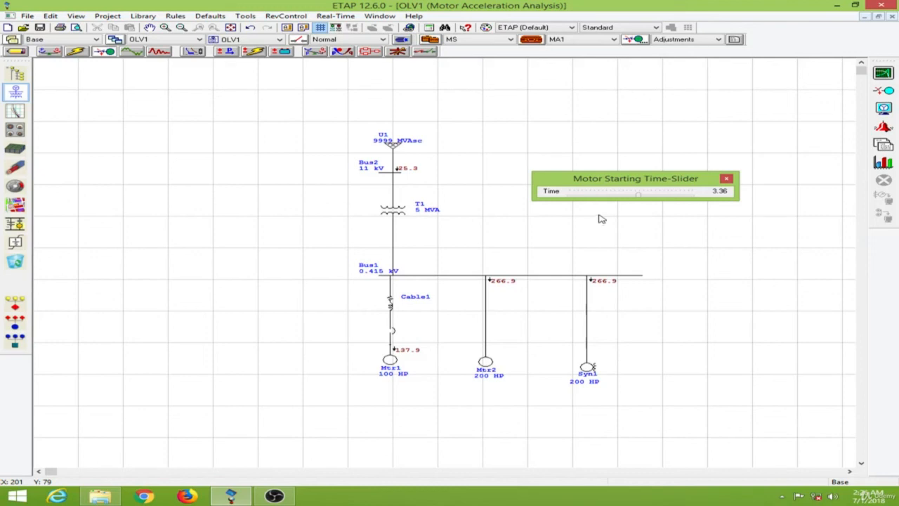
click(726, 177)
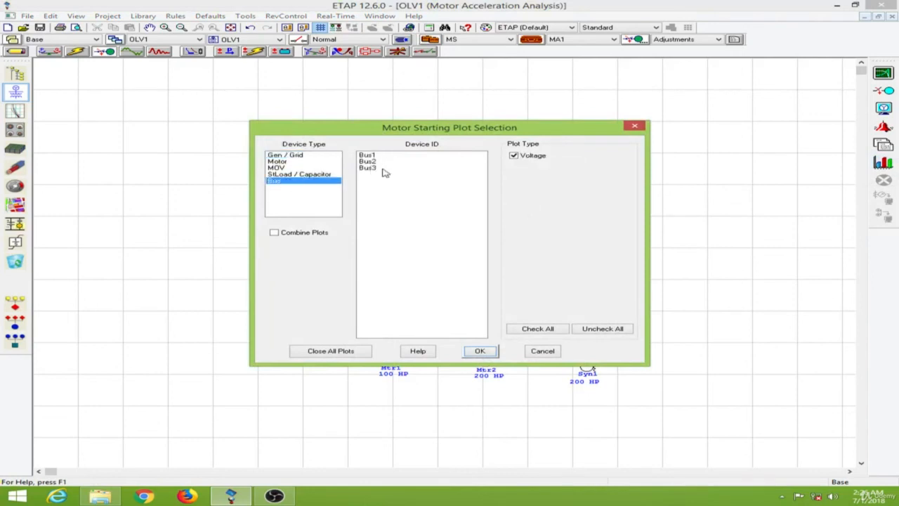
- Generate the MA1 bus voltage plot for Bus1
drag(449, 127, 567, 132)
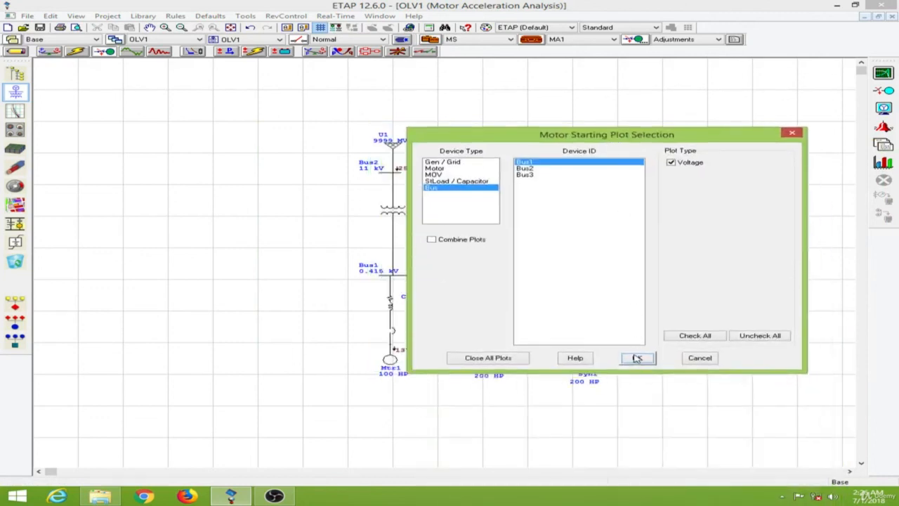
click(636, 357)
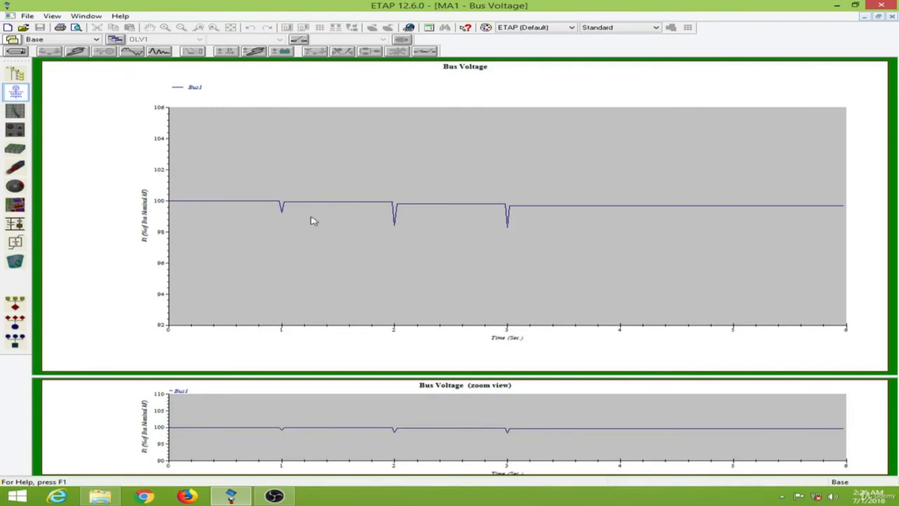
mouse_move(280, 217)
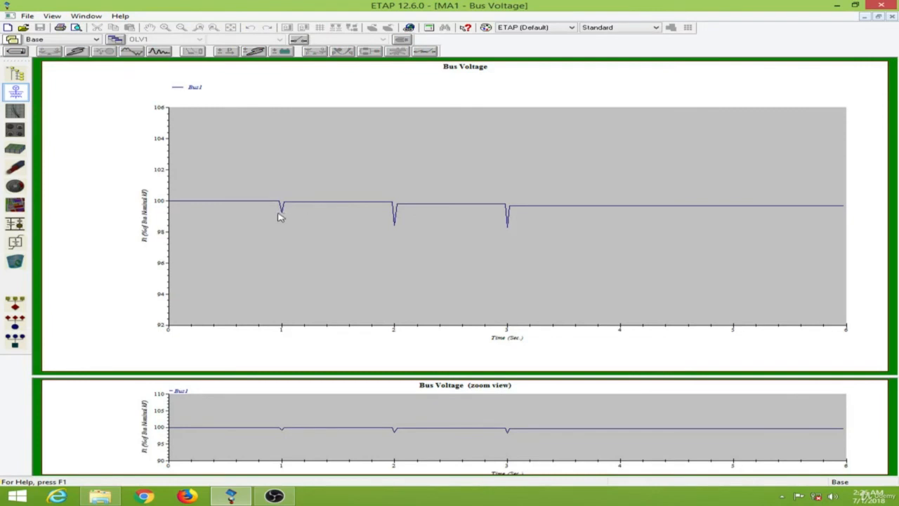
mouse_move(280, 210)
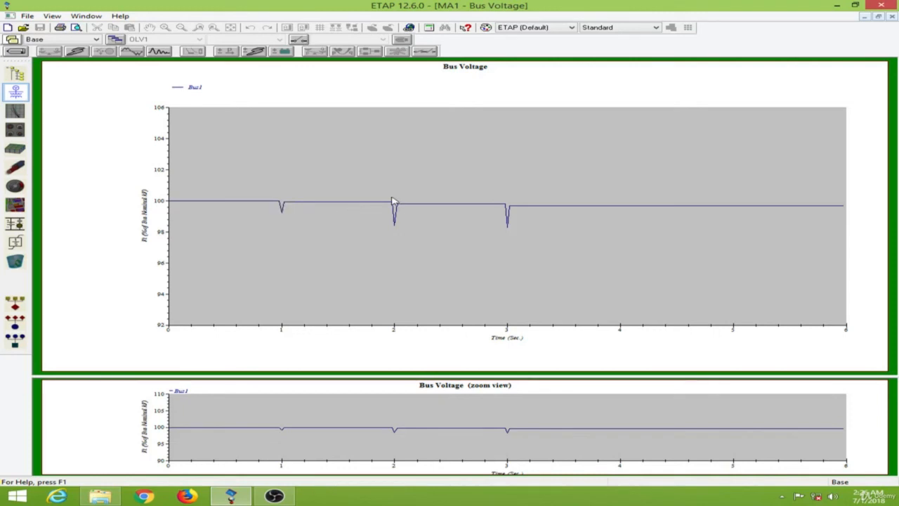
mouse_move(397, 226)
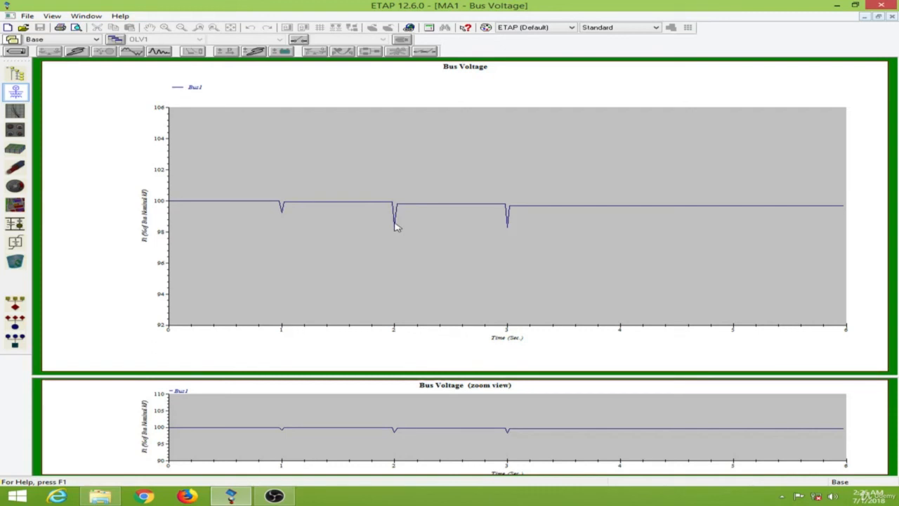
mouse_move(516, 227)
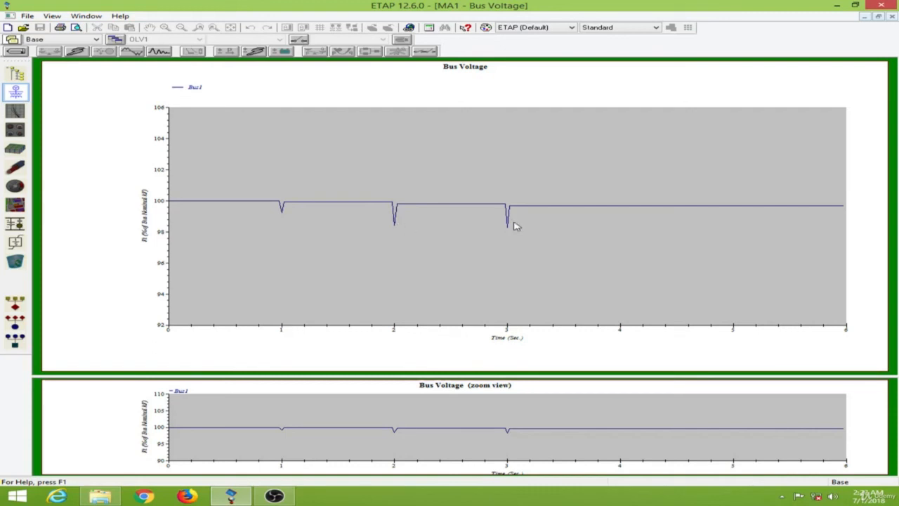
mouse_move(518, 200)
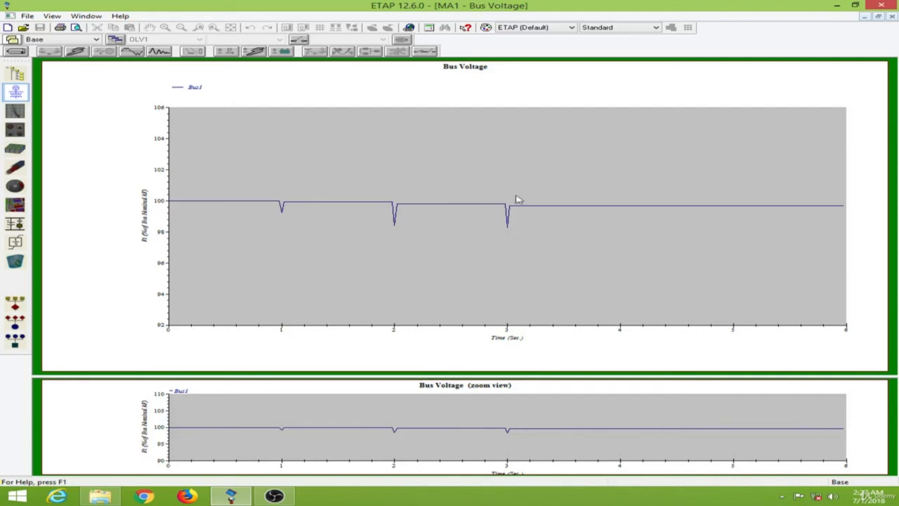
mouse_move(516, 230)
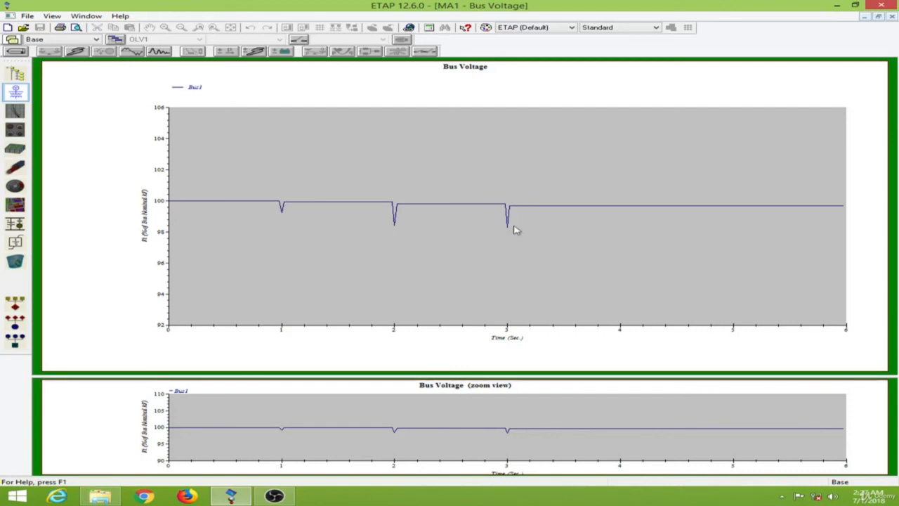
mouse_move(350, 209)
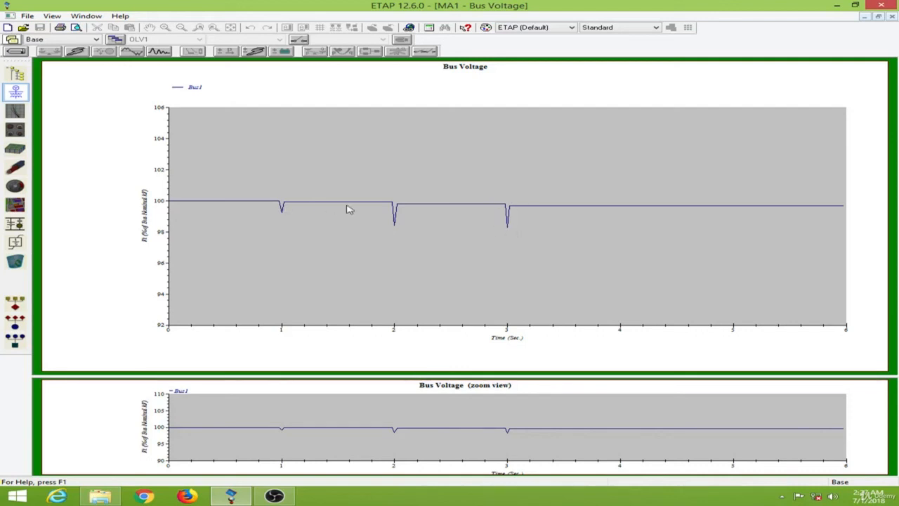
mouse_move(511, 201)
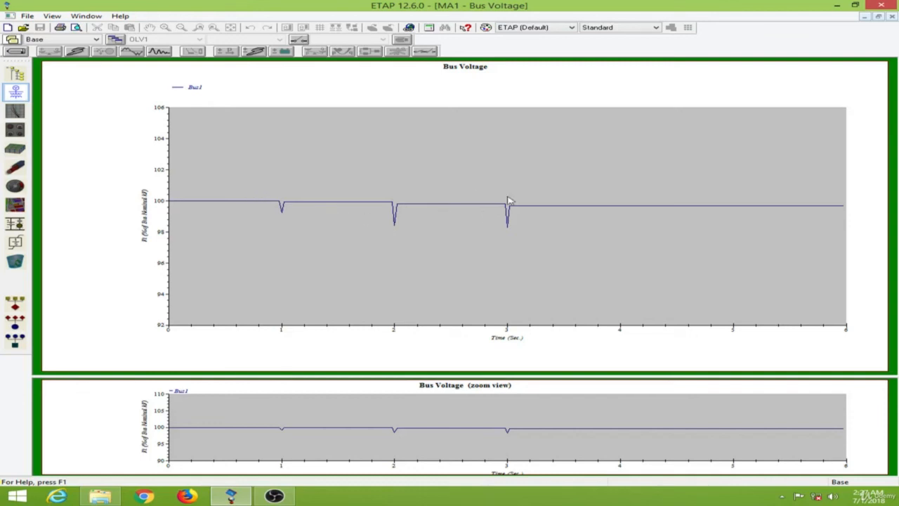
mouse_move(808, 118)
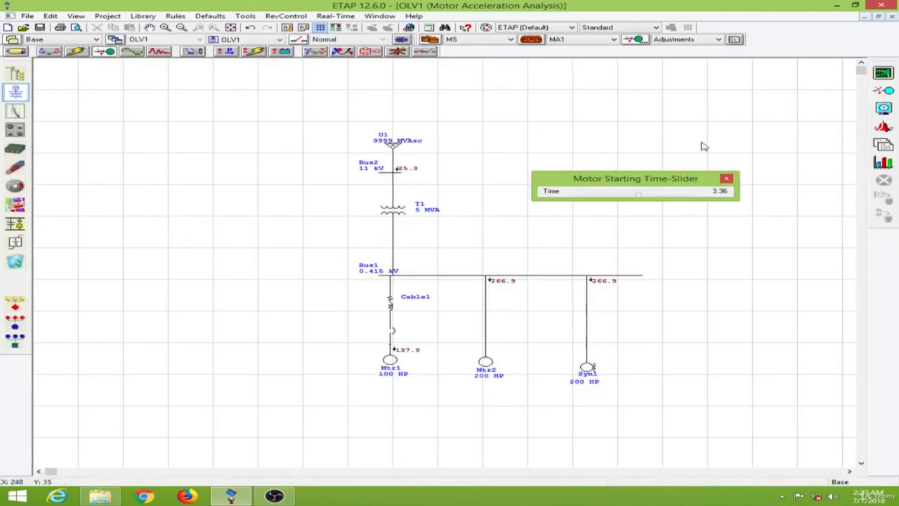
- Close the Motor Starting Time-Slider window
click(726, 177)
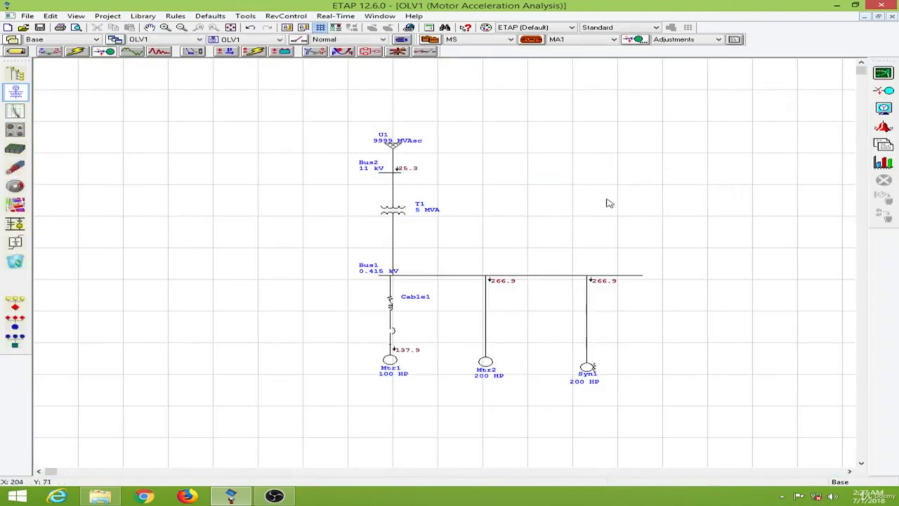
mouse_move(608, 203)
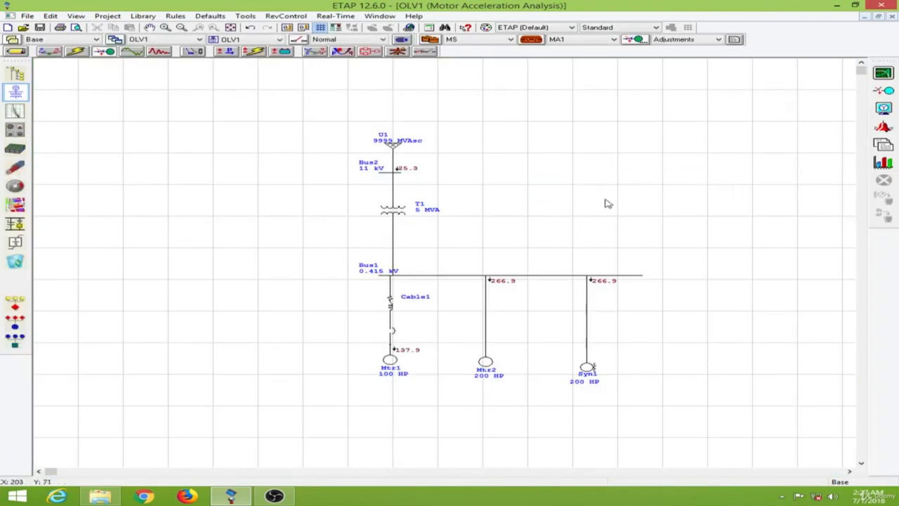